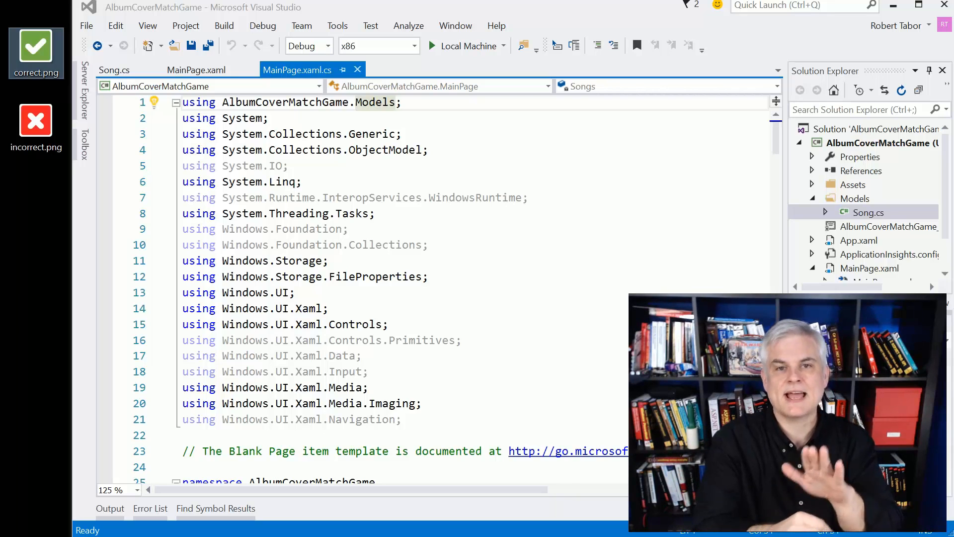
Scroll MainPage.xaml.cs down to the SongGridView_ItemClick handler.
click(34, 121)
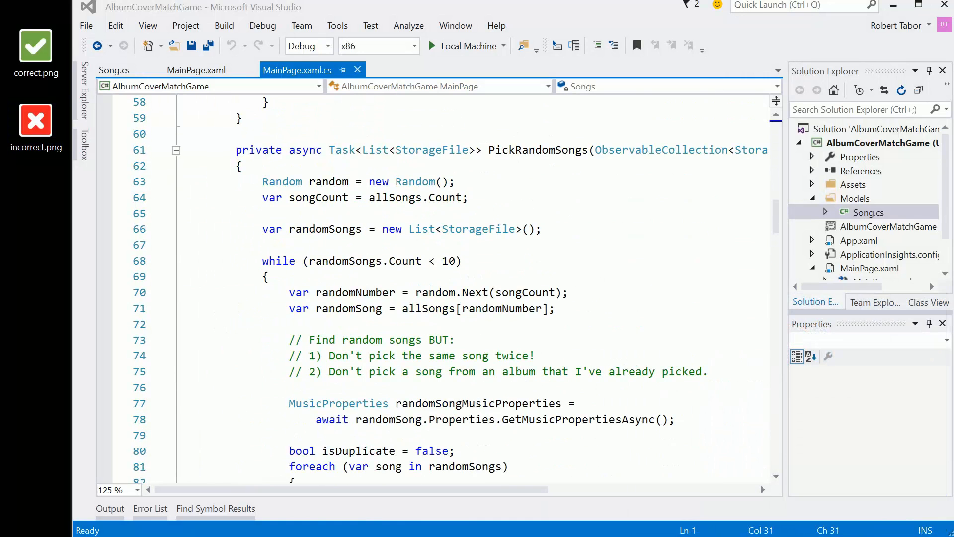
scroll(down, 3)
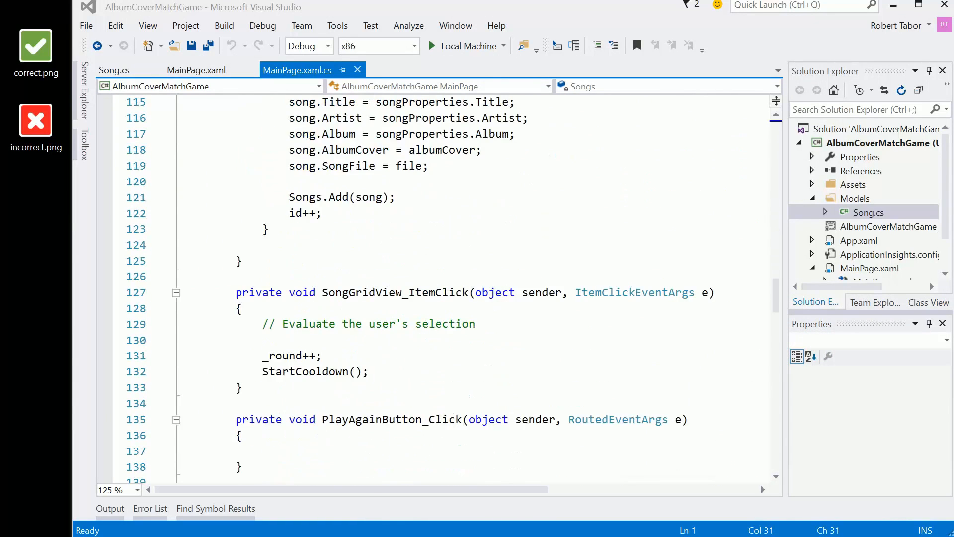
scroll(down, 3)
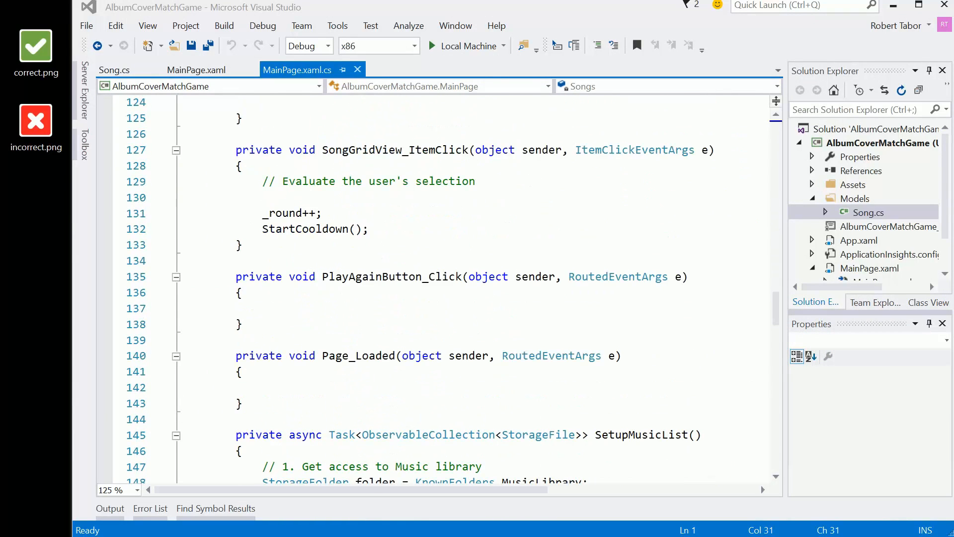
Add the comment '// Ignore clicks when we are in cooldown' at the handler's start.
double_click(362, 149)
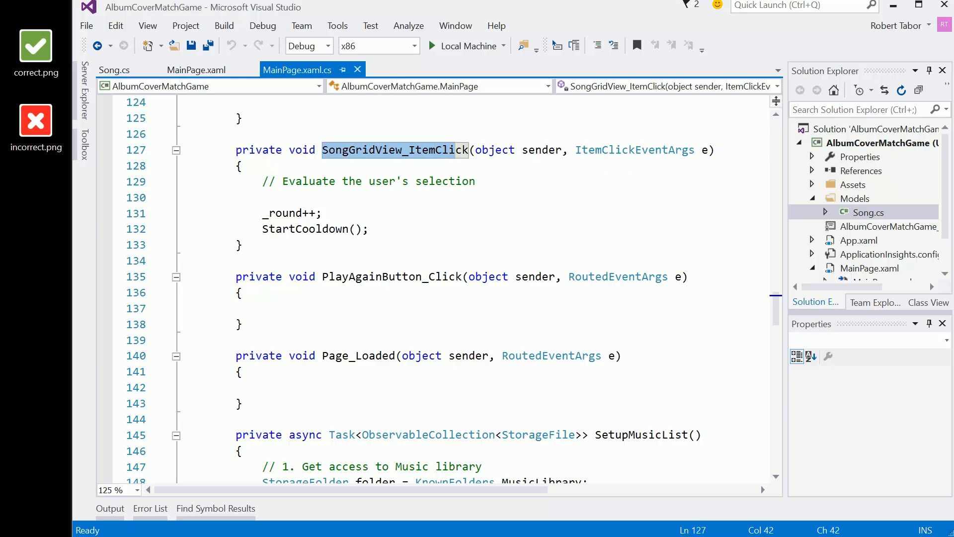
key(Enter)
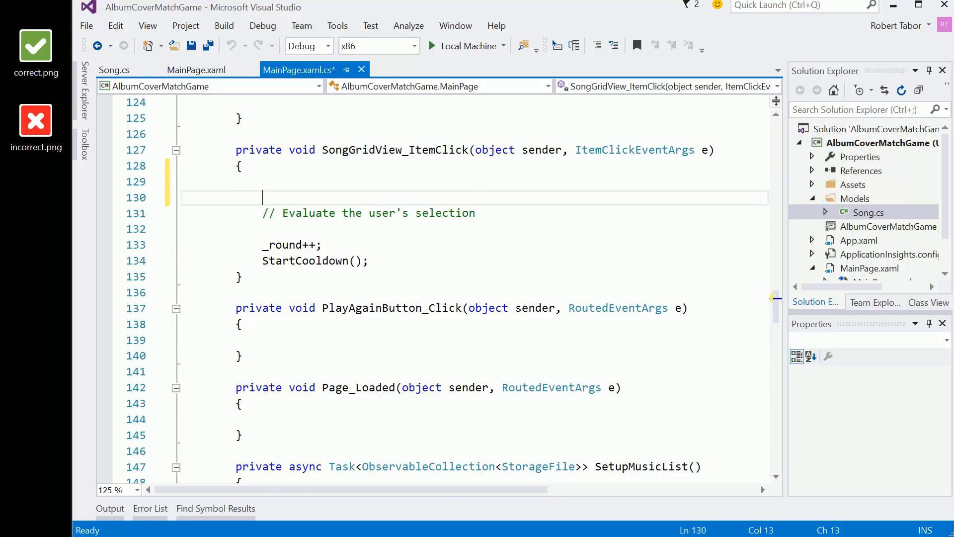
text(// Ignore clicks w)
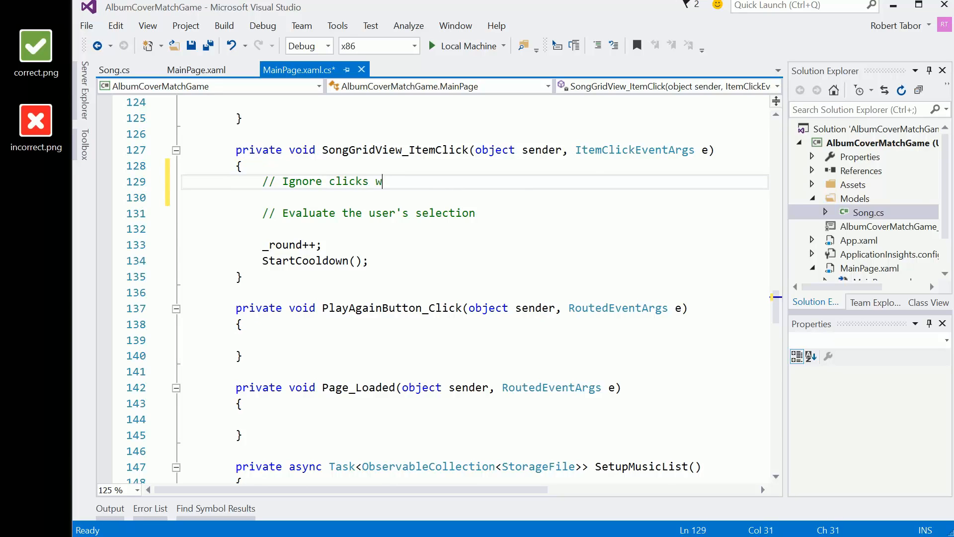
text(hen)
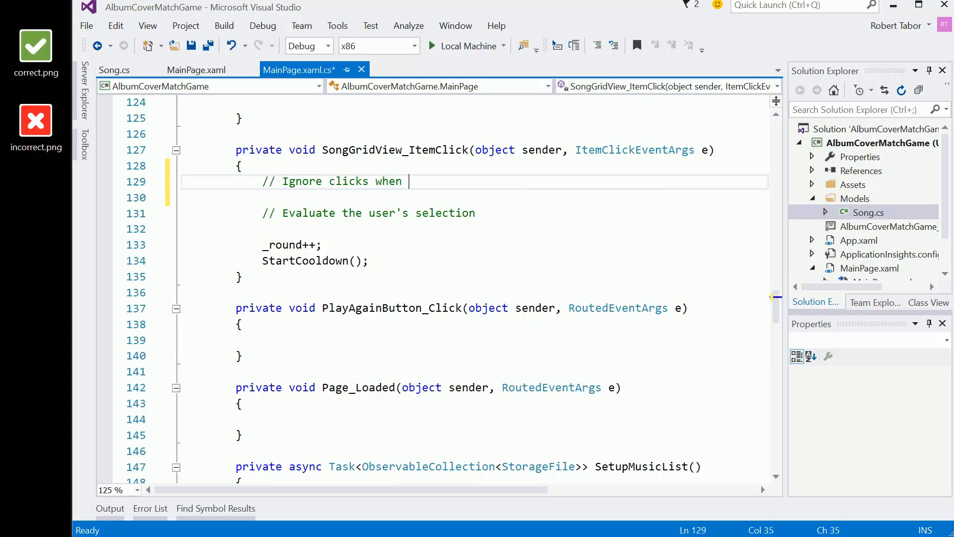
text(the msu)
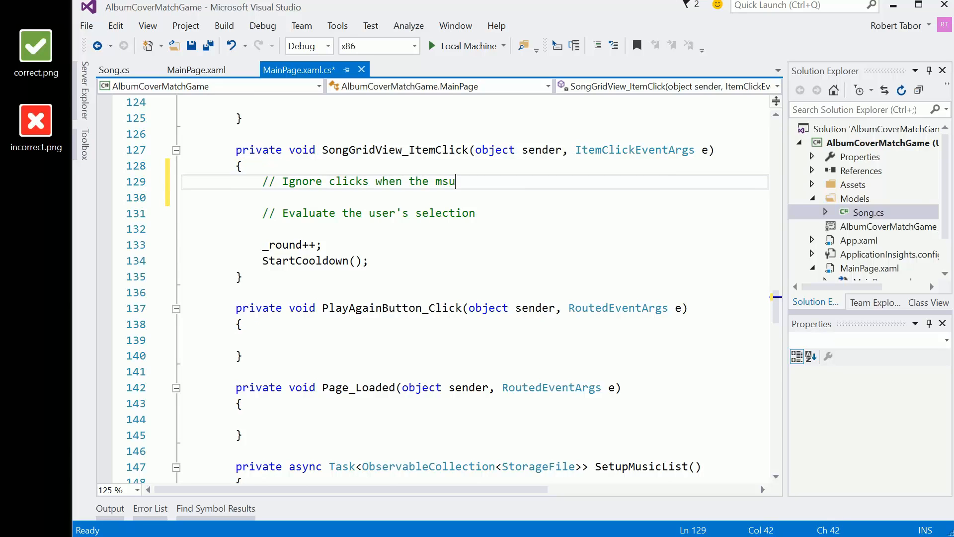
key(BackSpace)
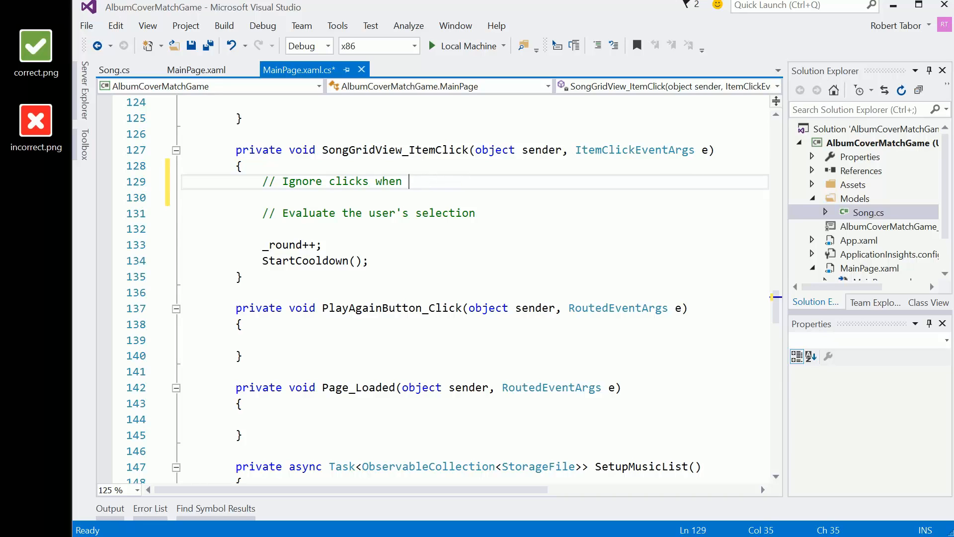
text(we are in cooldown)
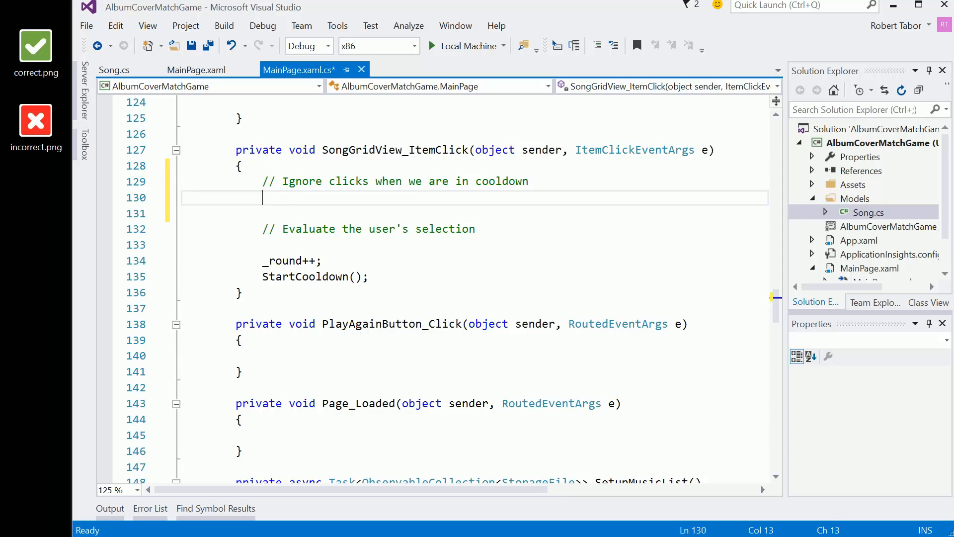
Add the guard 'if (!_playingMusic) return;' below the comment.
text(if (!_)
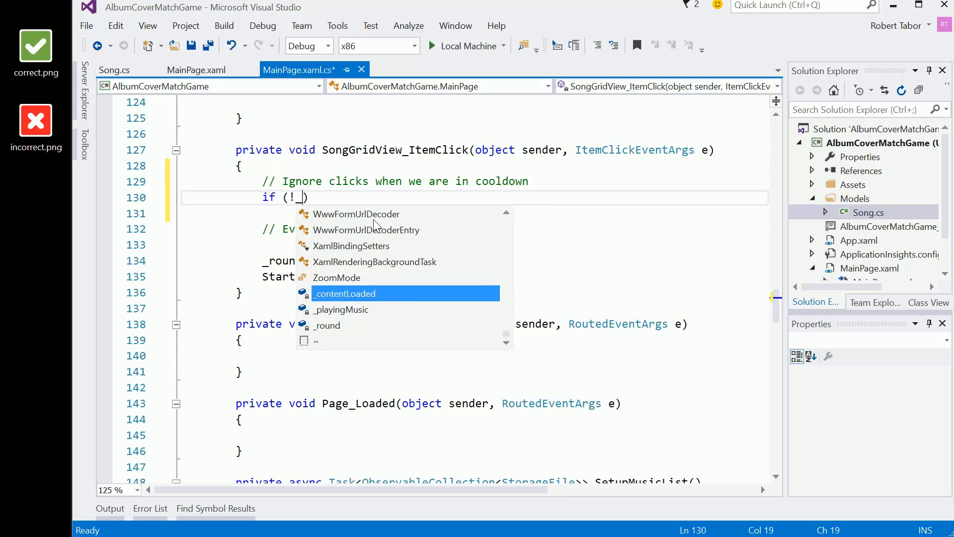
text(_playingMusic)
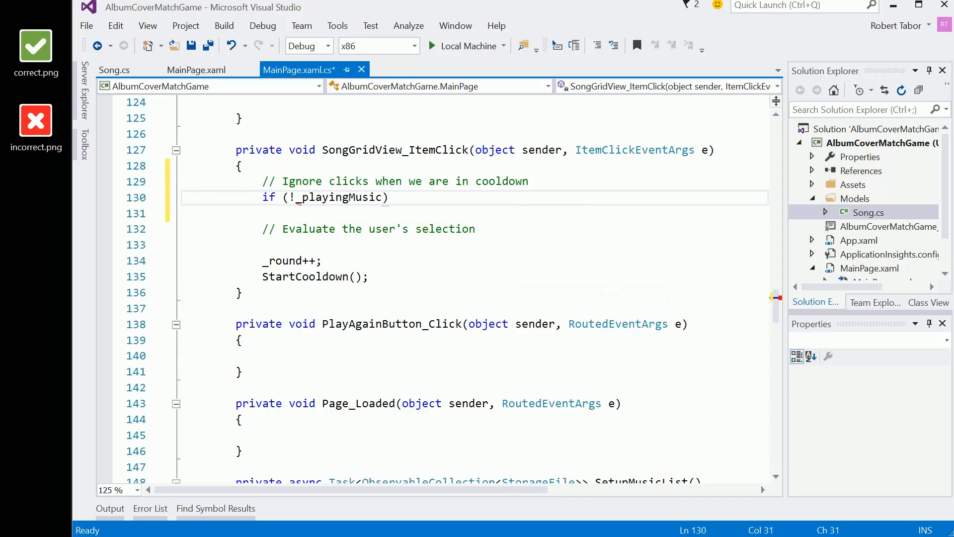
text(rety)
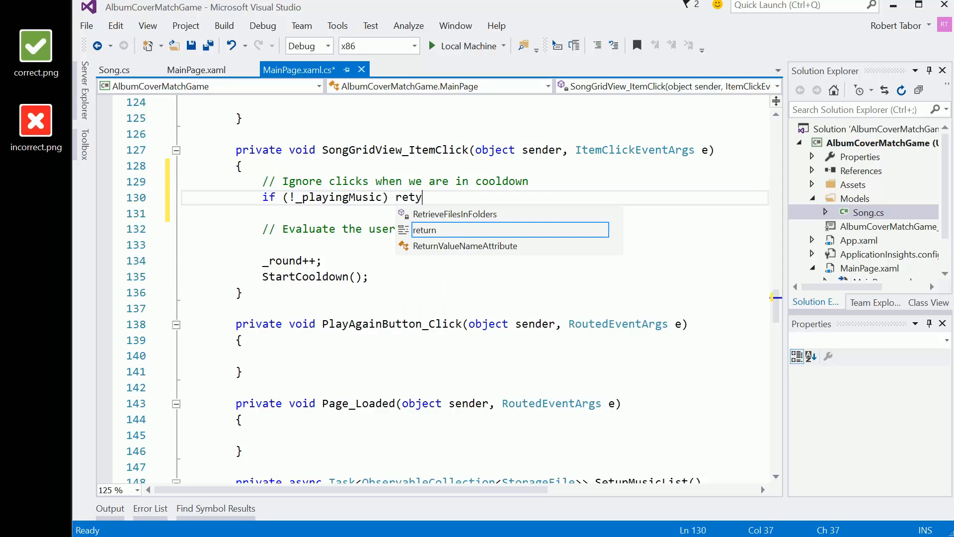
text(return;)
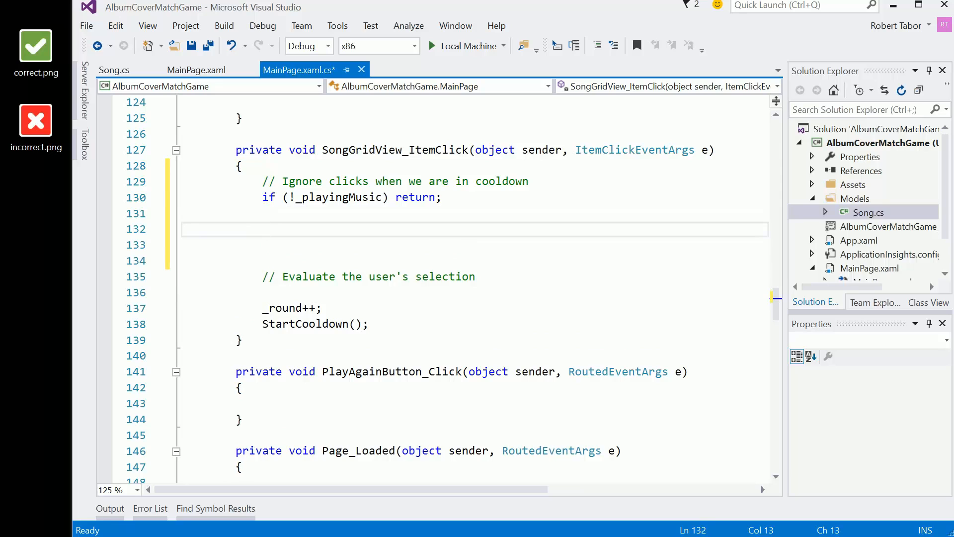
Add CountDown.Pause(); and MyMediaElement.Stop(); after the guard.
text(CountDown.)
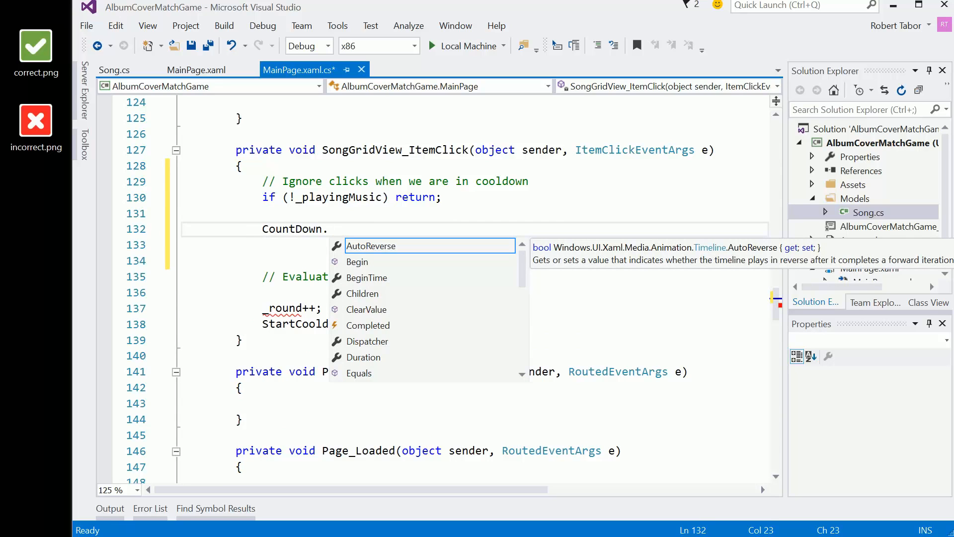
text(Pause();)
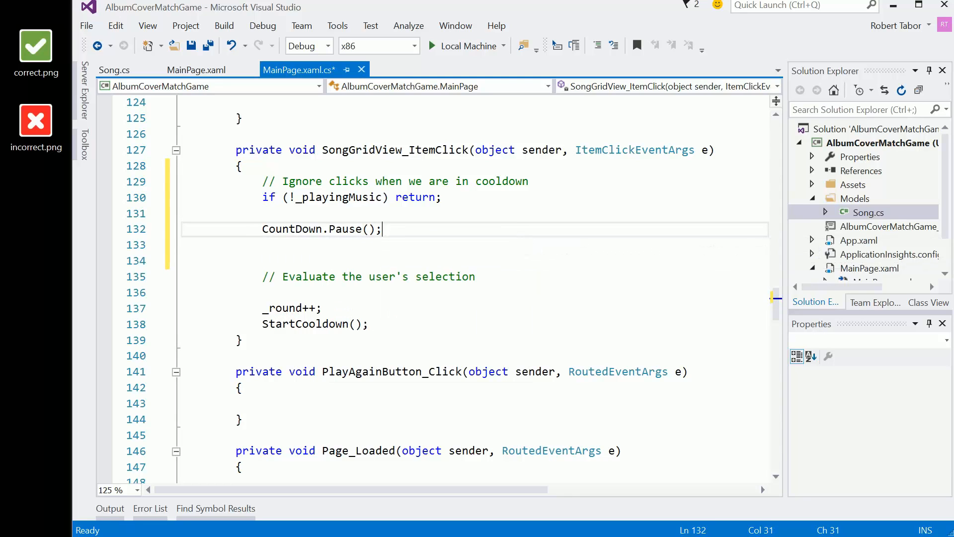
key(Enter)
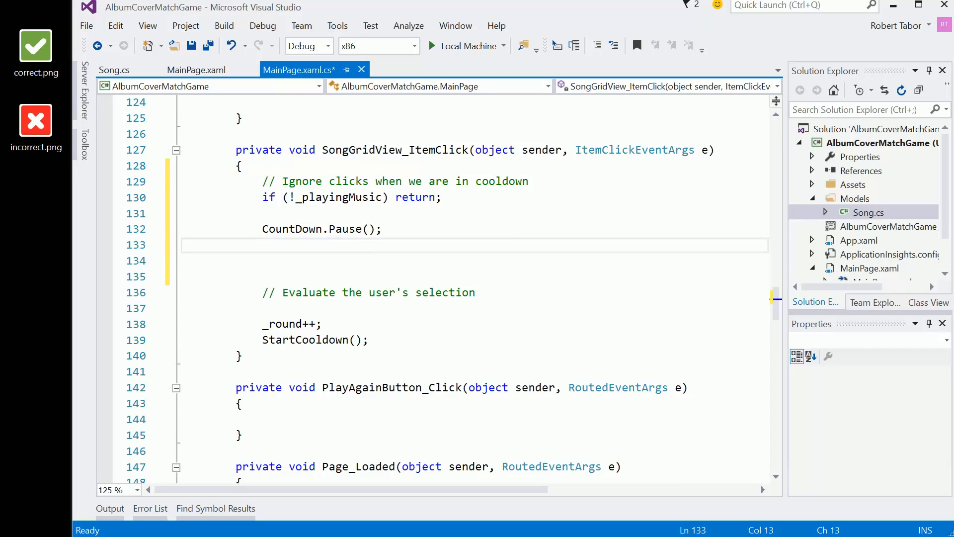
text(MyMediaElement.)
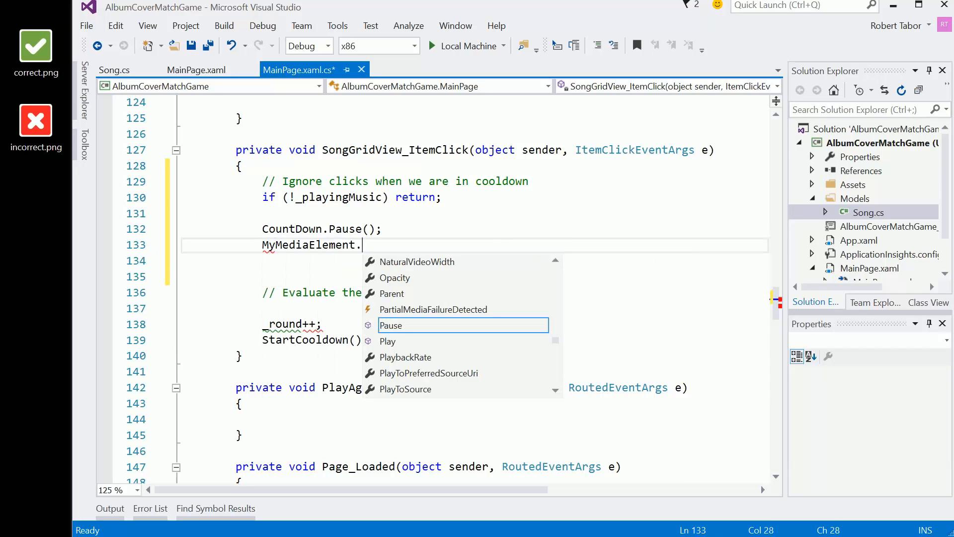
text(S)
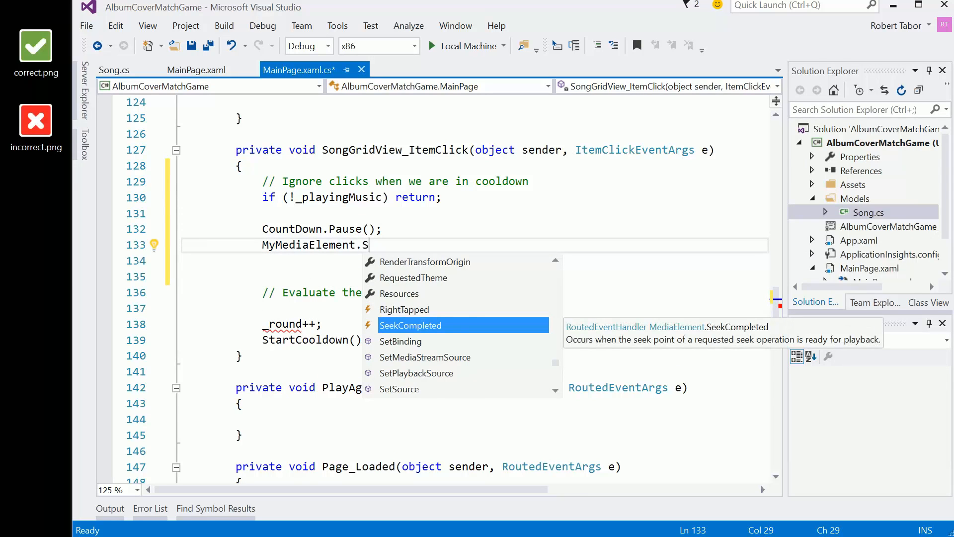
text(top)
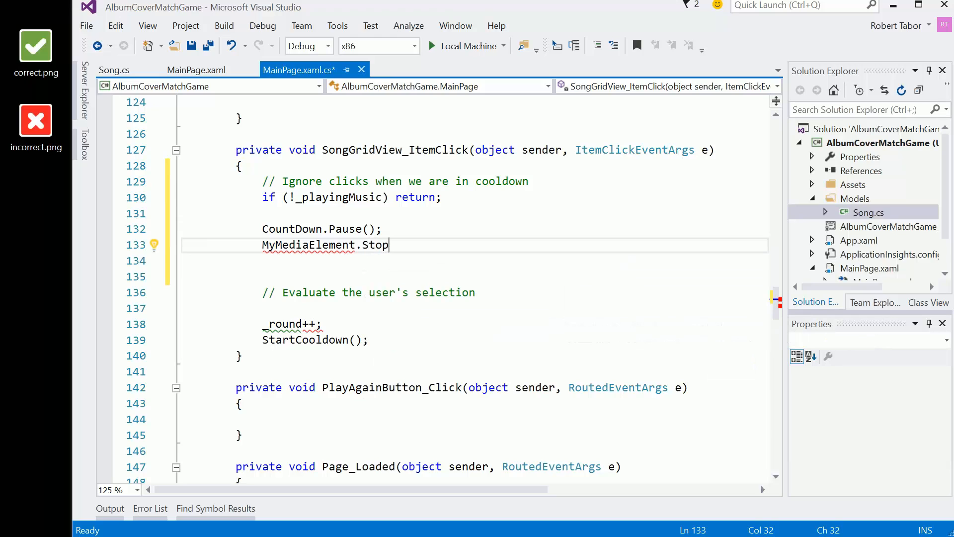
text(();)
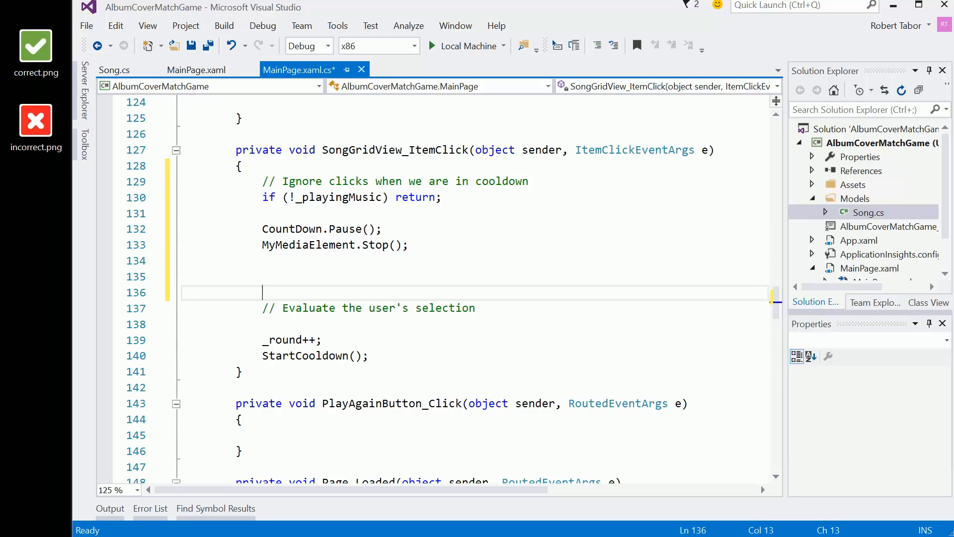
Add the line var song = (Song)e.ClickedItem; after the Stop() call.
text(var song =)
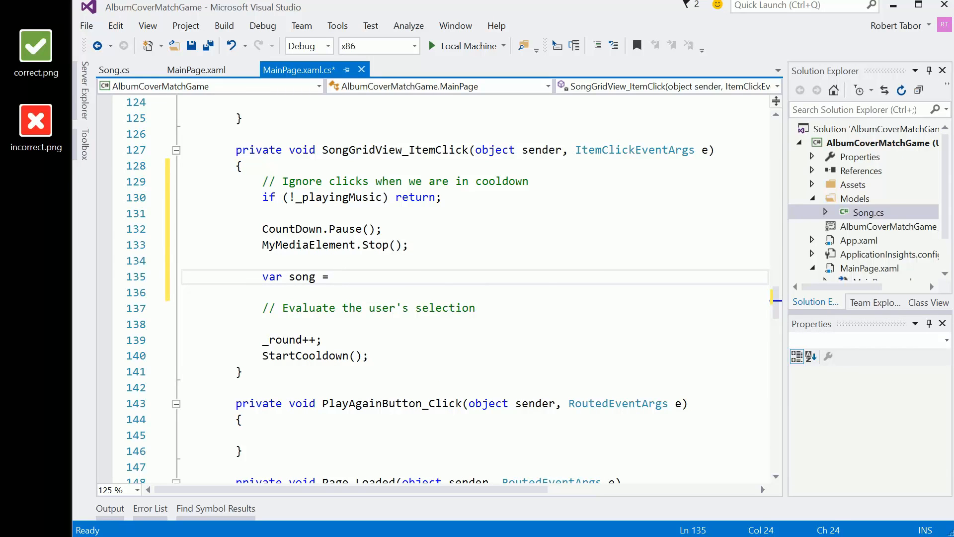
text(e.ClickedItem;)
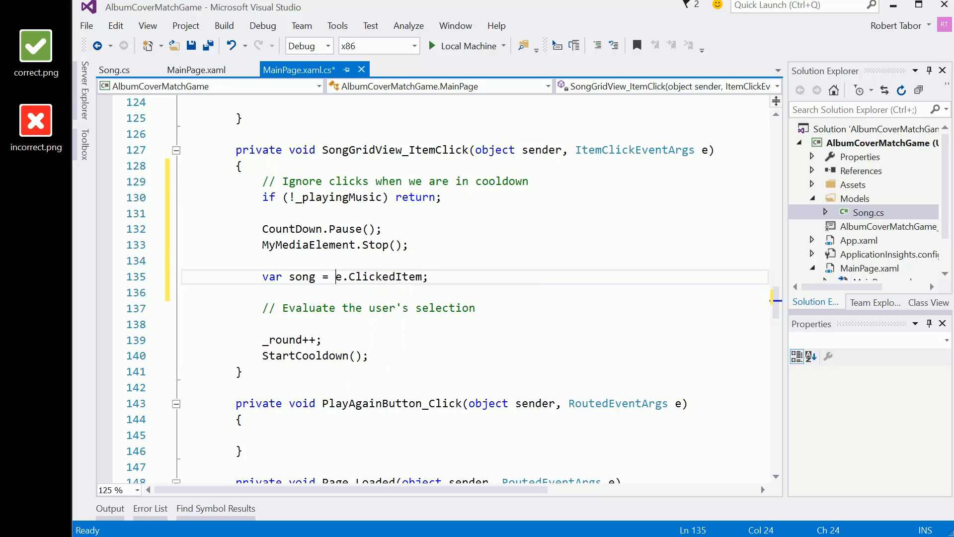
text((S)
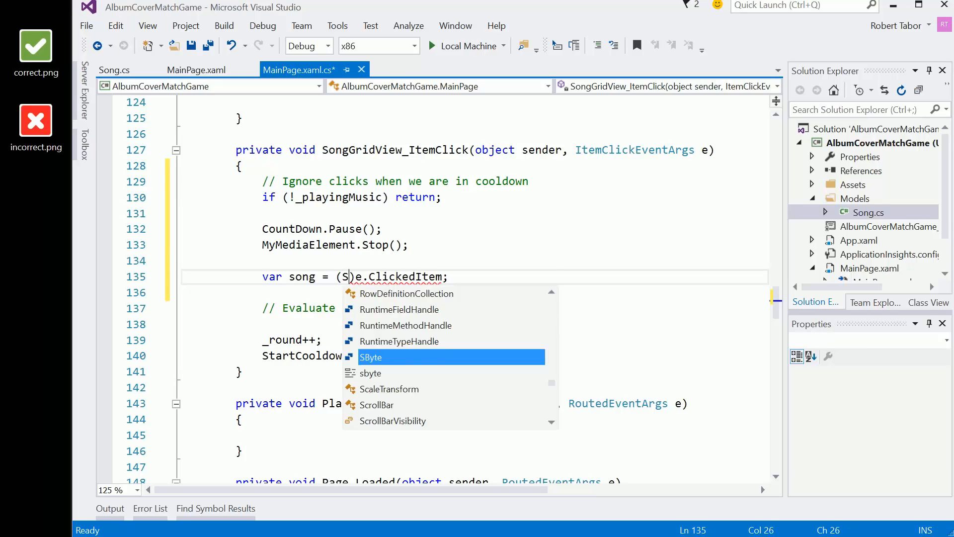
key(Enter)
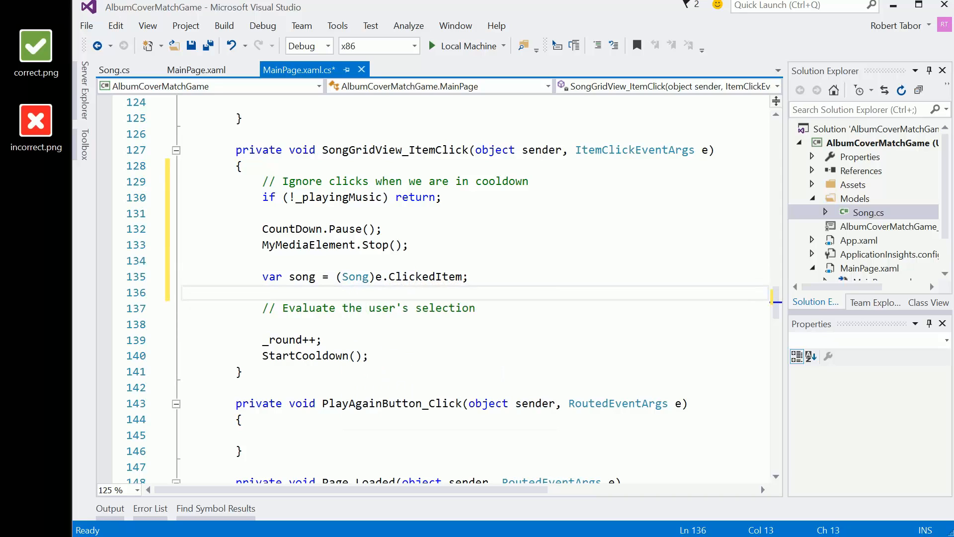
key(Enter)
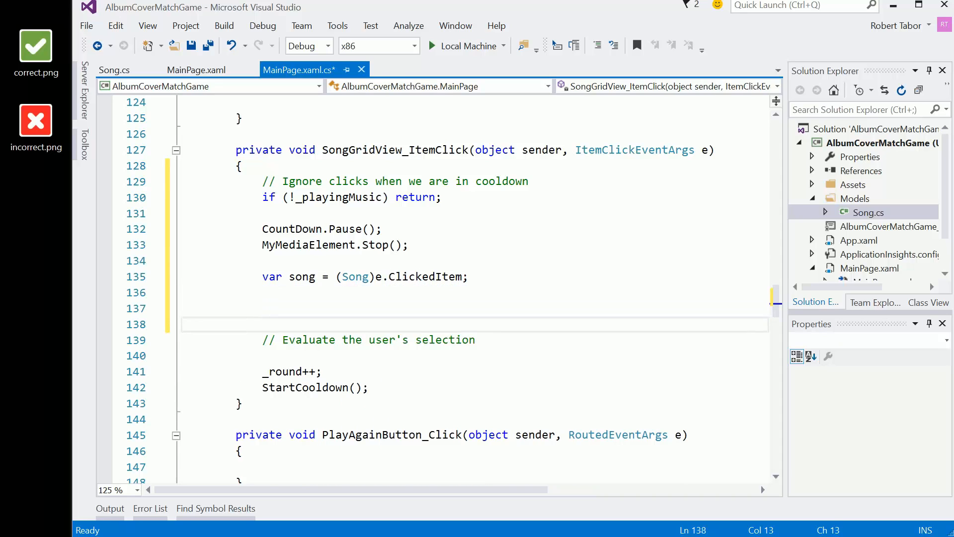
Add a '// find the correct song' comment below the song variable.
text(//)
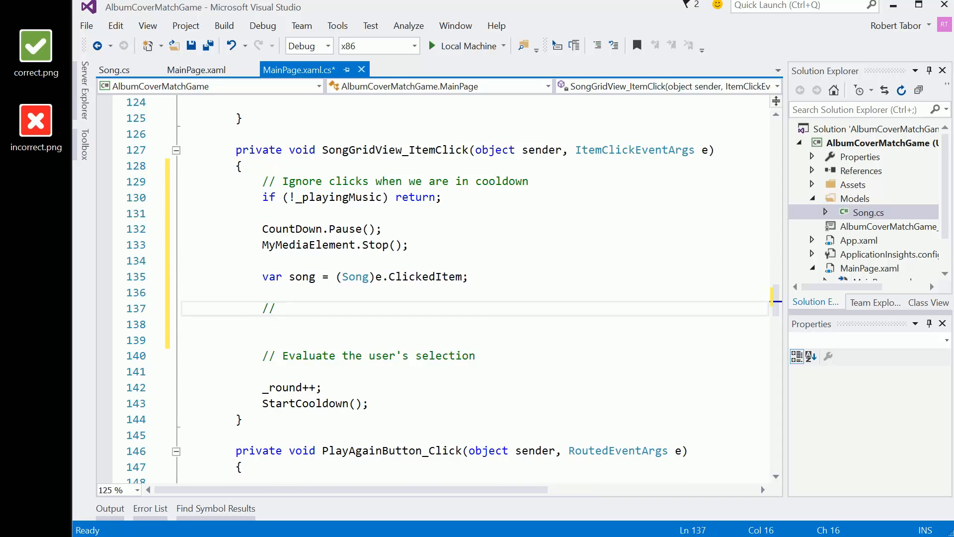
text(find)
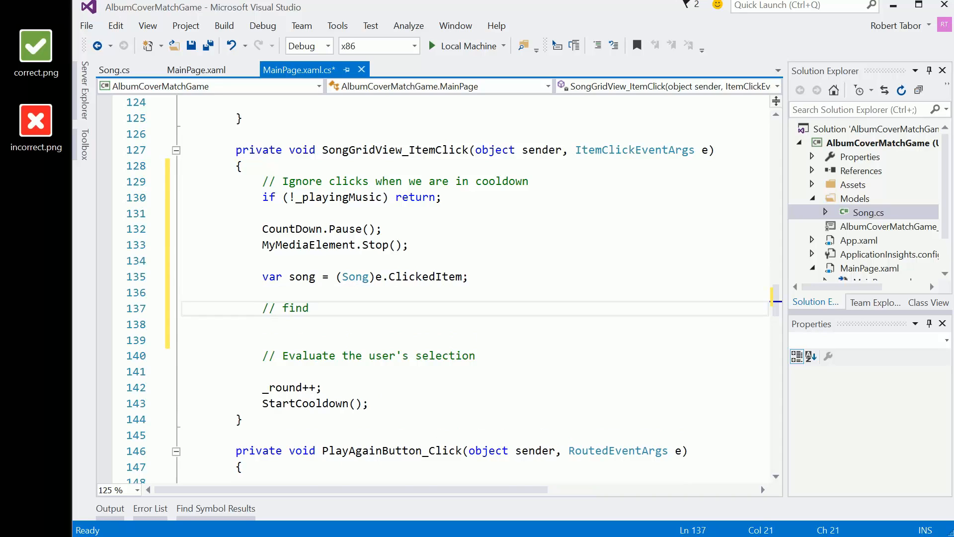
text(the correct song)
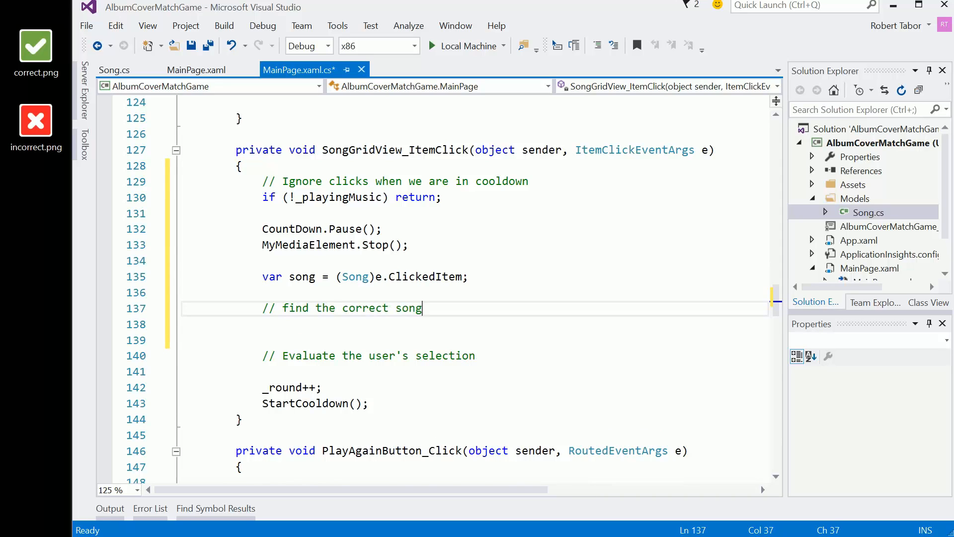
click(324, 308)
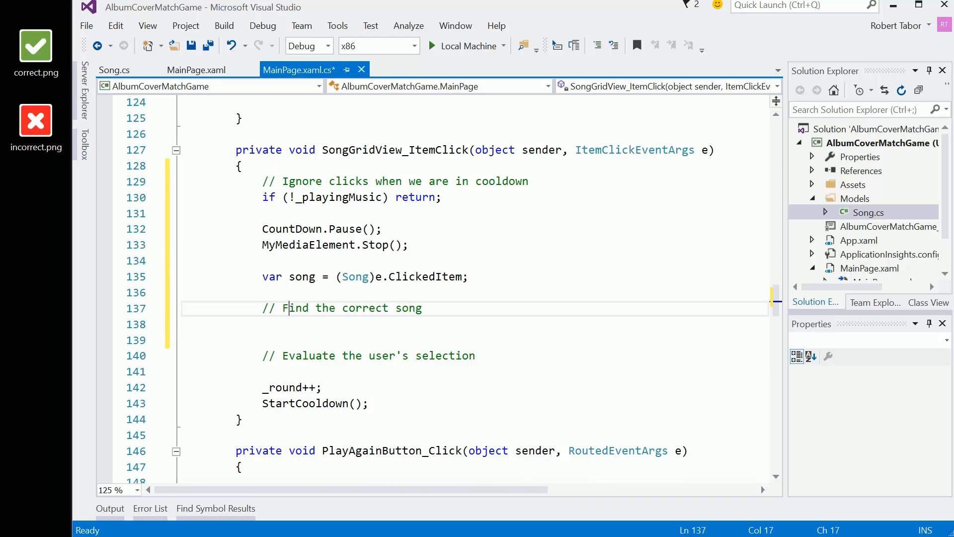
Declare var correctSong = Songs.FirstOrDefault(p => p.Selected == true);.
text(var)
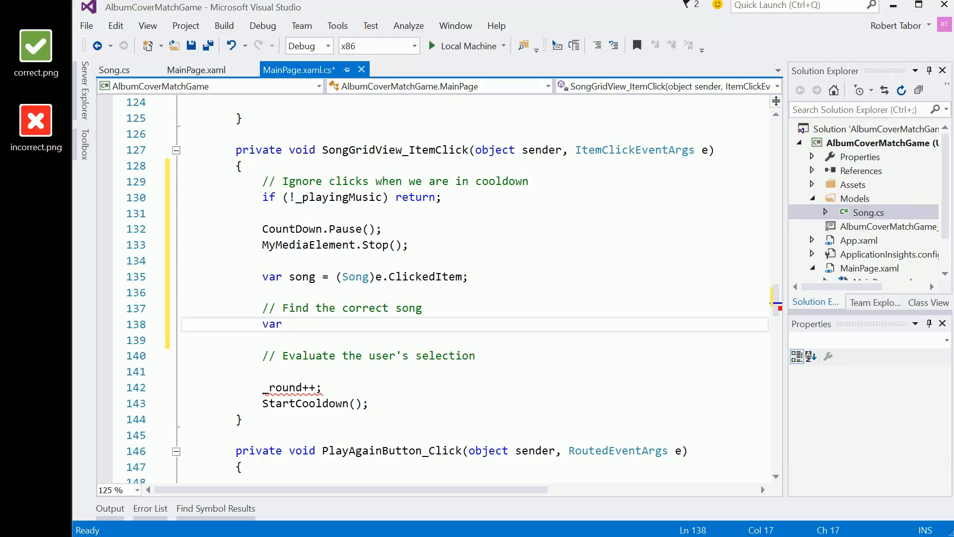
text(correctSong = Songs.FirstOrDefault()
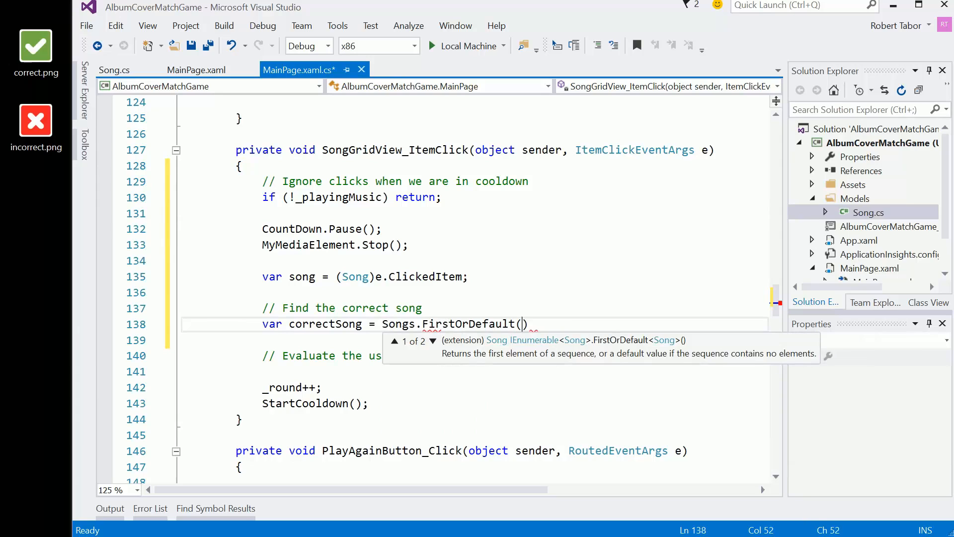
text(p =>)
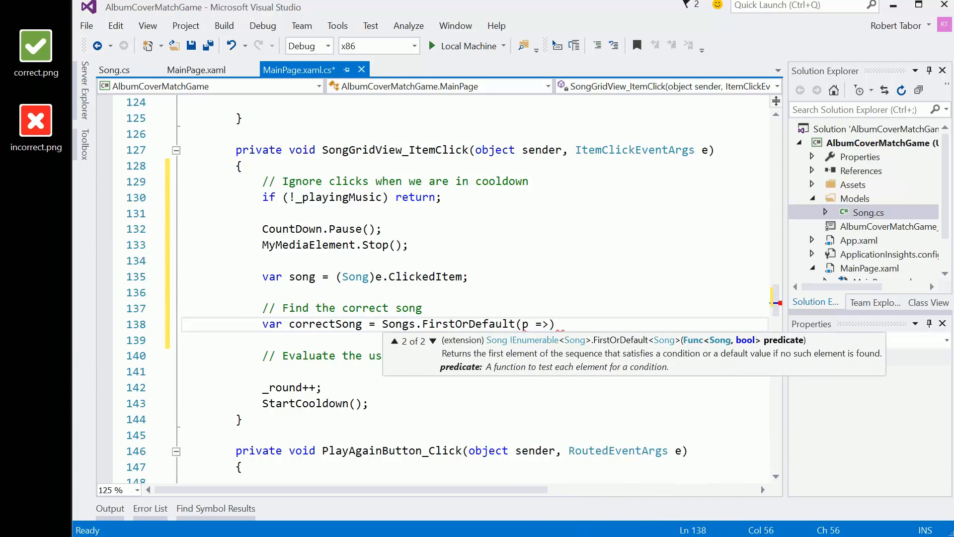
text(p.Selected)
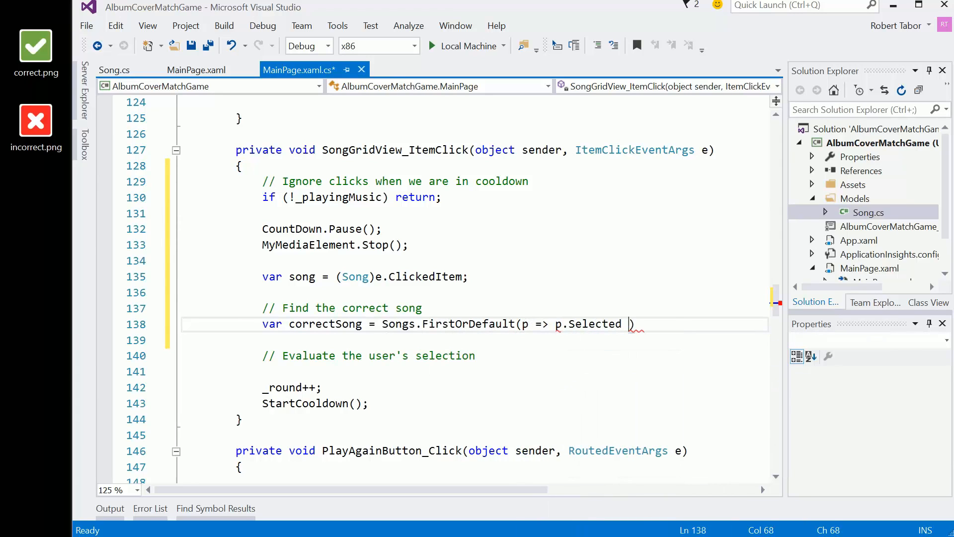
text(== true)
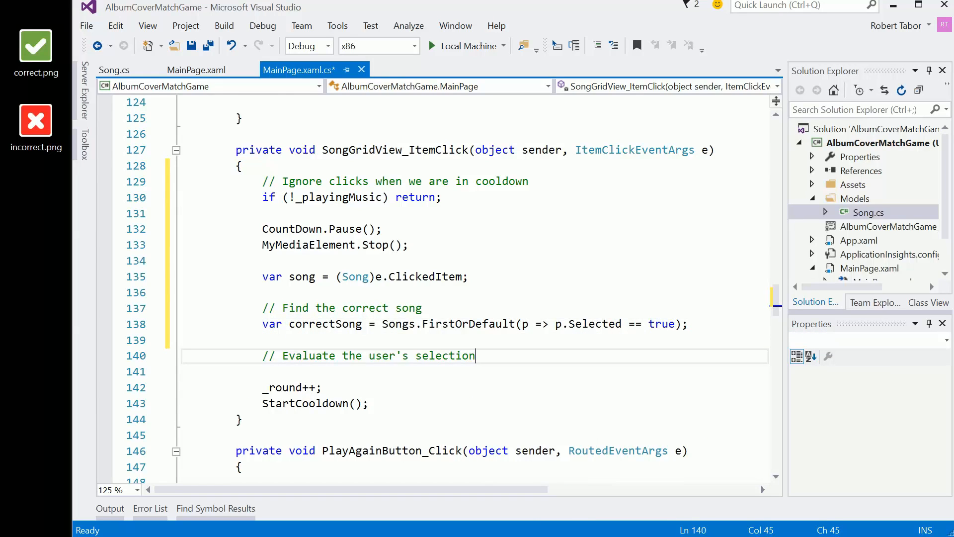
Start an if condition on song, then delete the half-written statement.
scroll(down, 3)
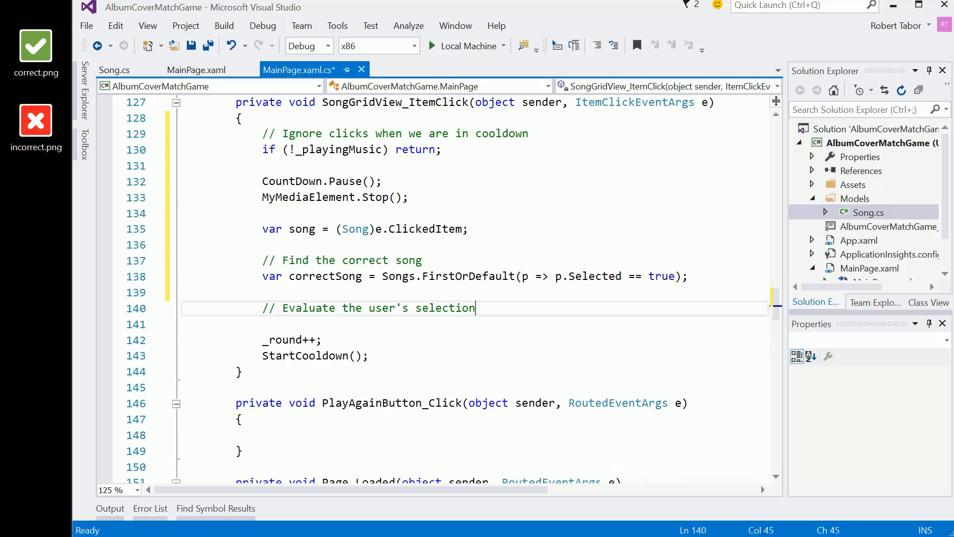
text(if (c)
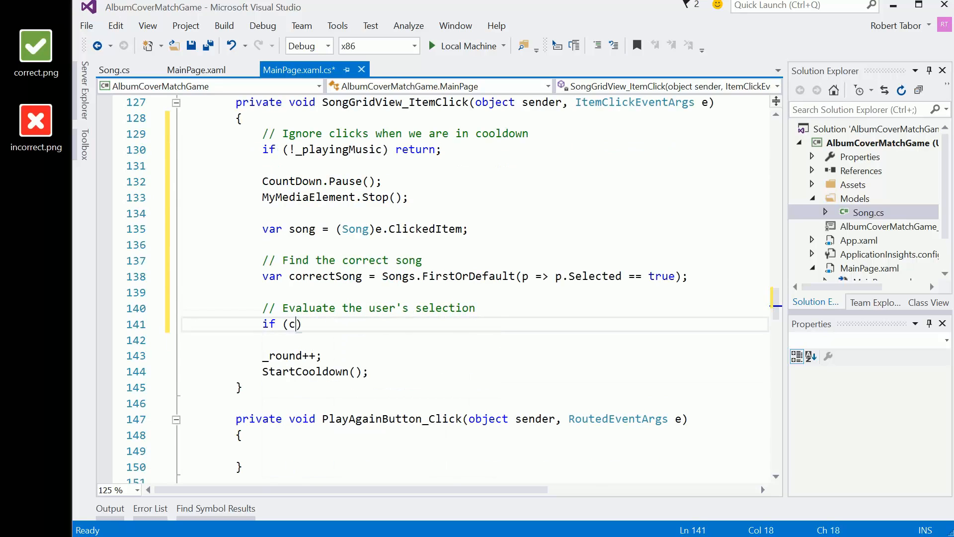
text(lic)
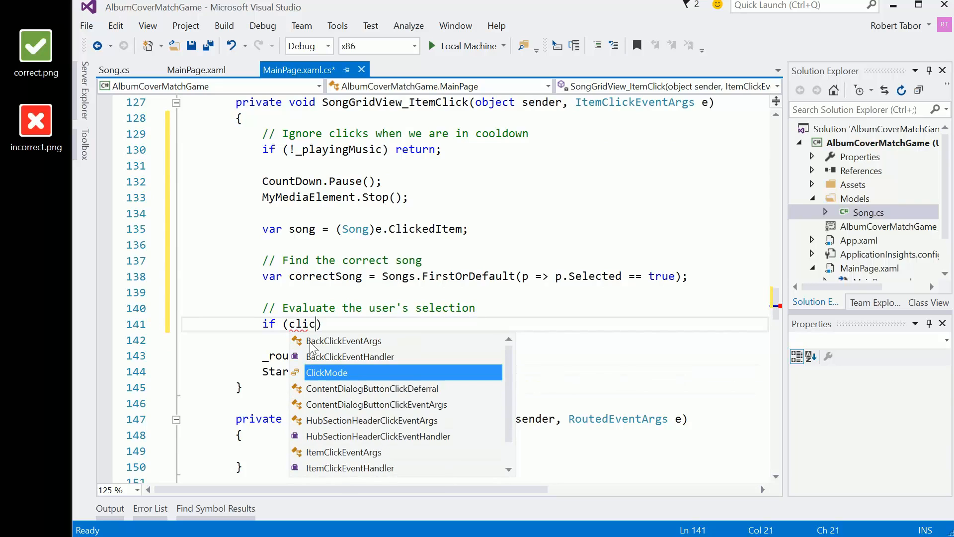
key(BackSpace)
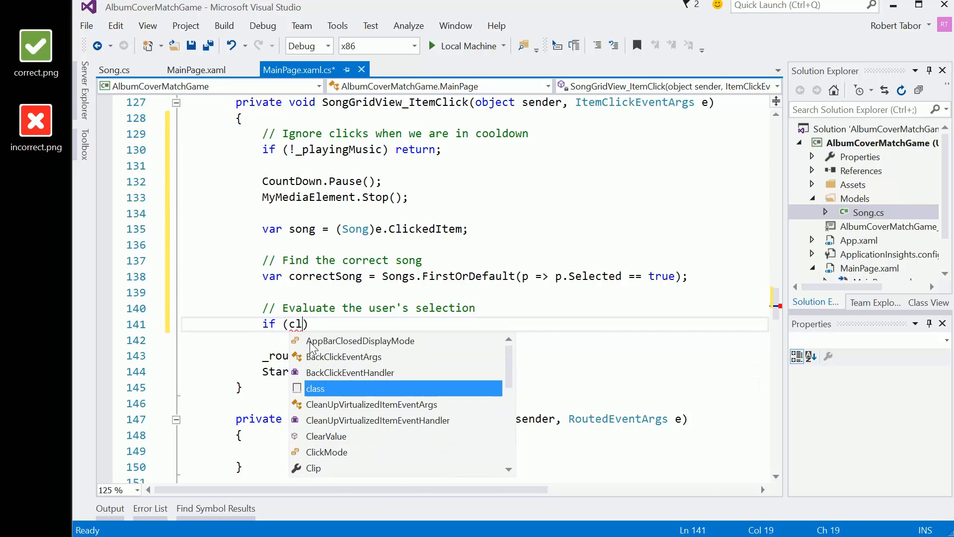
text(song.)
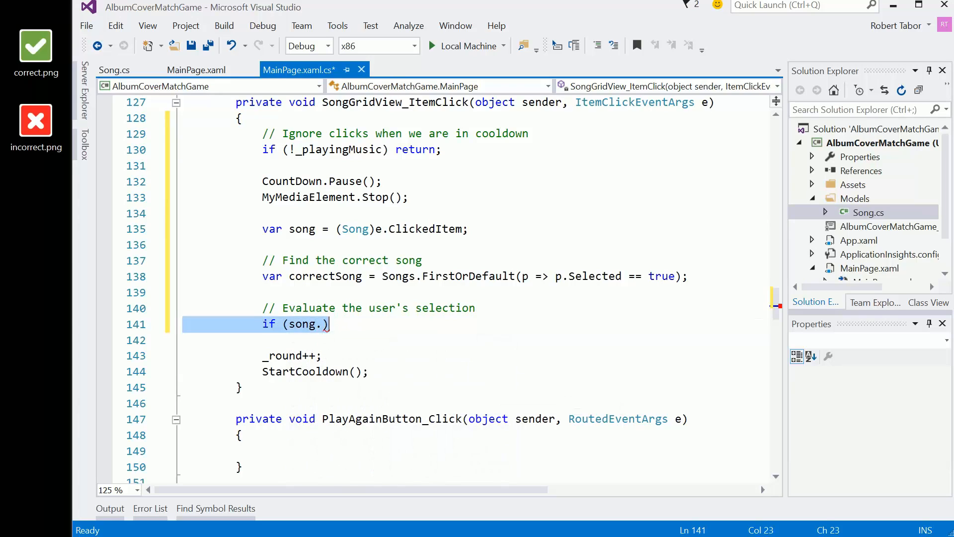
key(Delete)
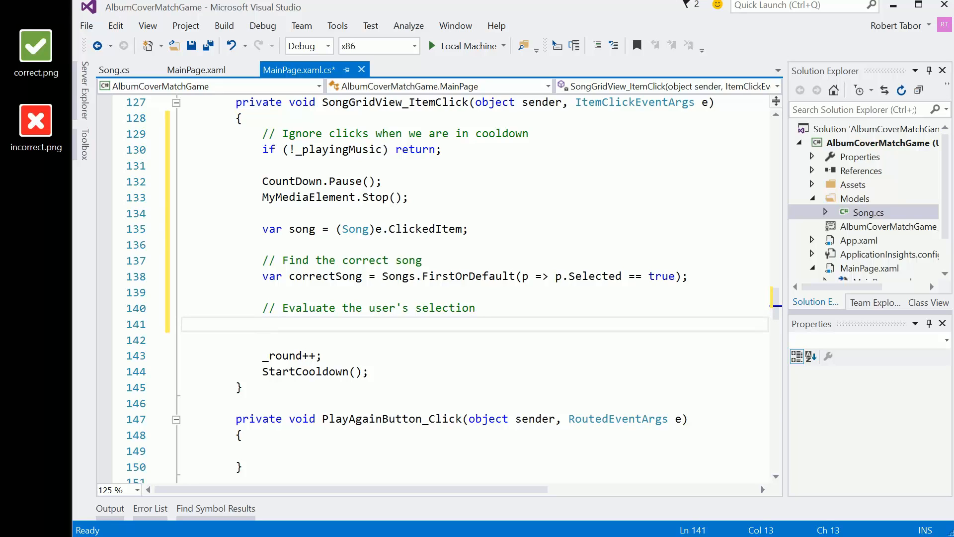
Rename song to clickedSong and write if (clickedSong.Select) on the evaluation line.
click(262, 324)
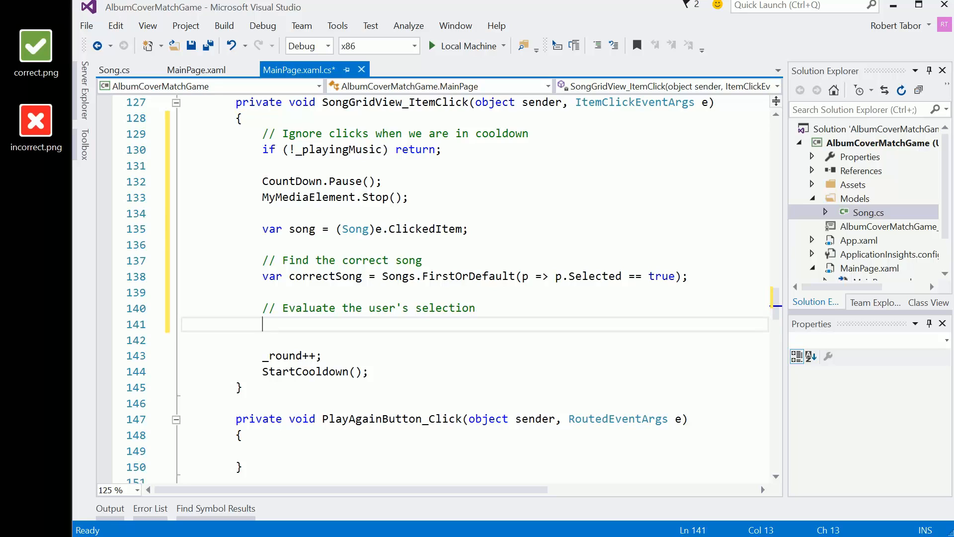
text(if ()
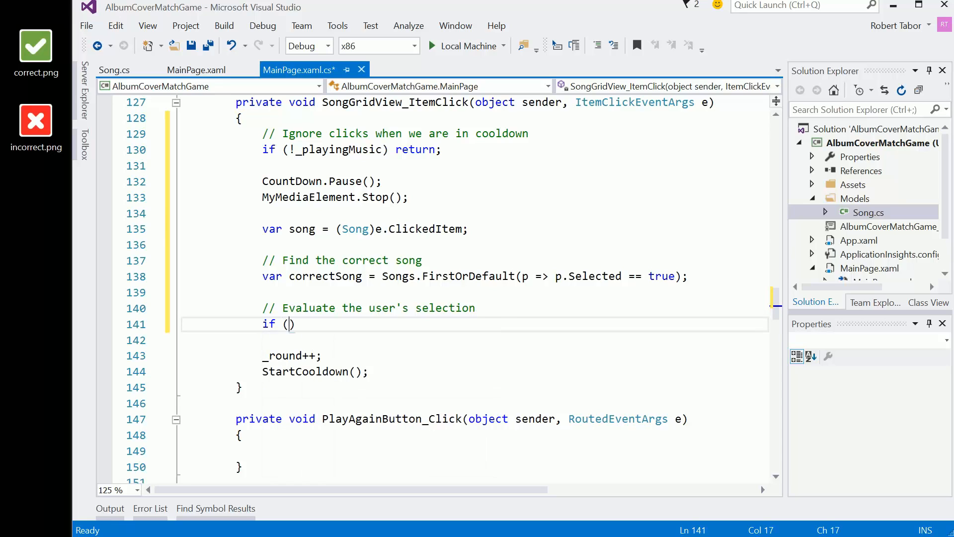
text(song)
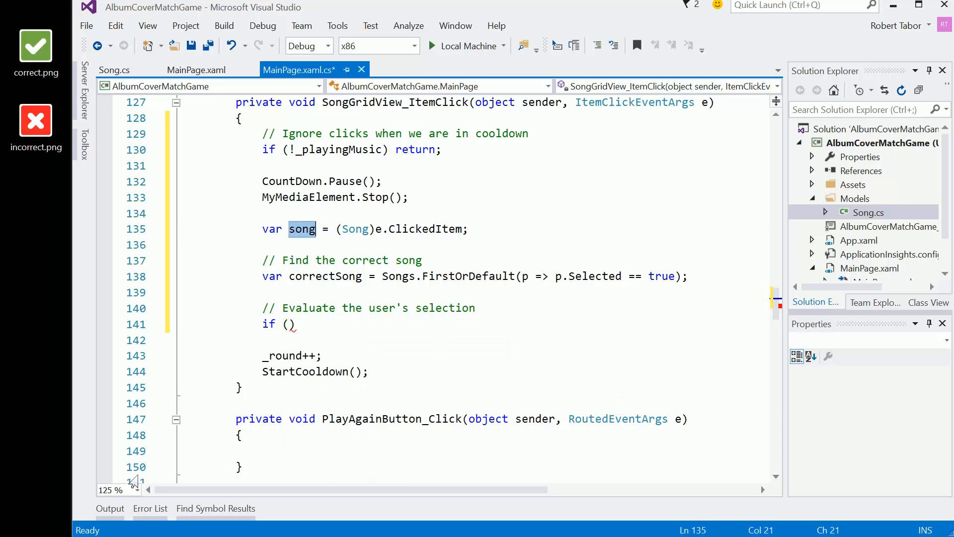
text(clickedCon)
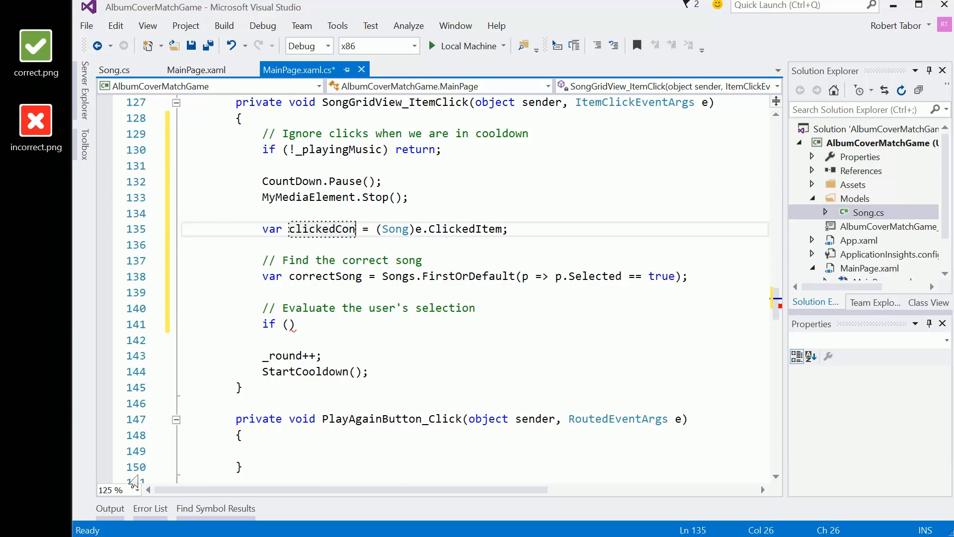
text(Song)
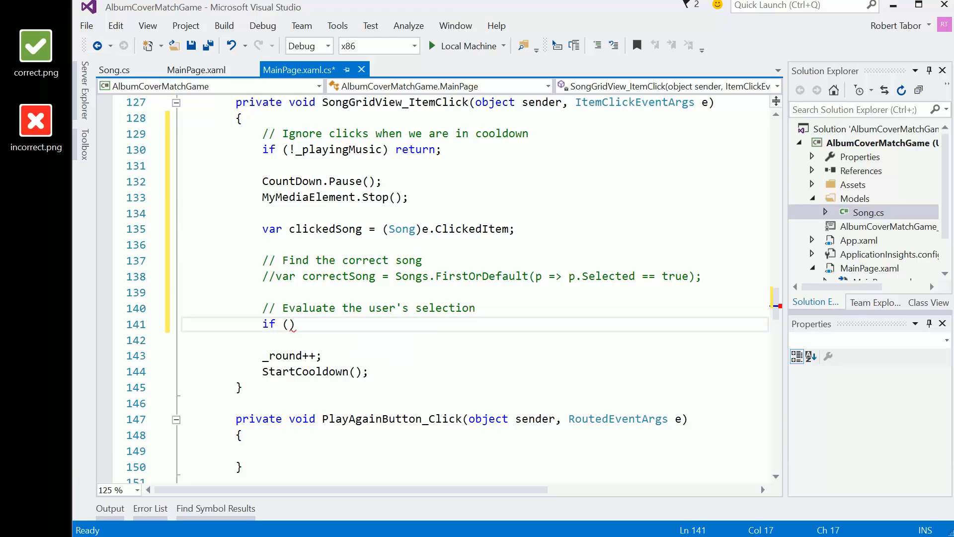
text(clickedSong.)
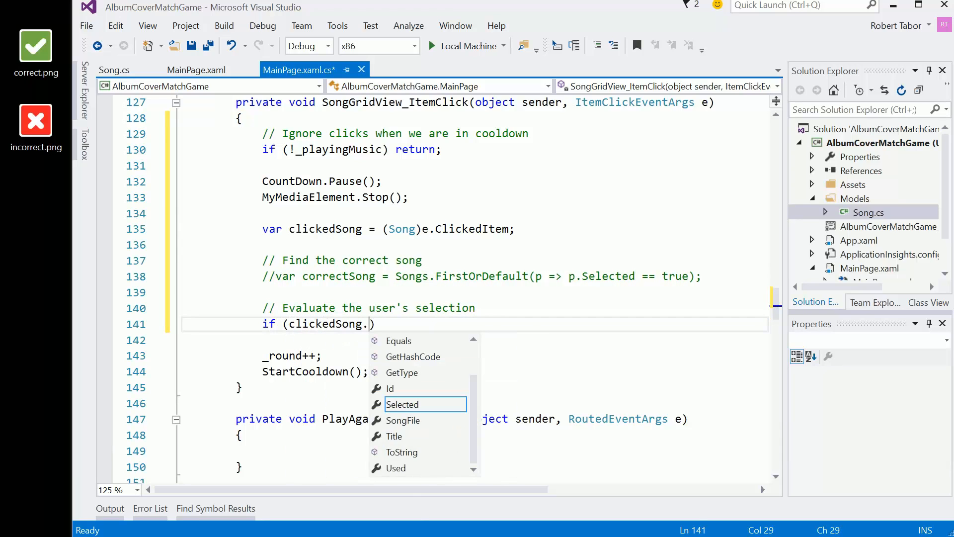
text(Select)
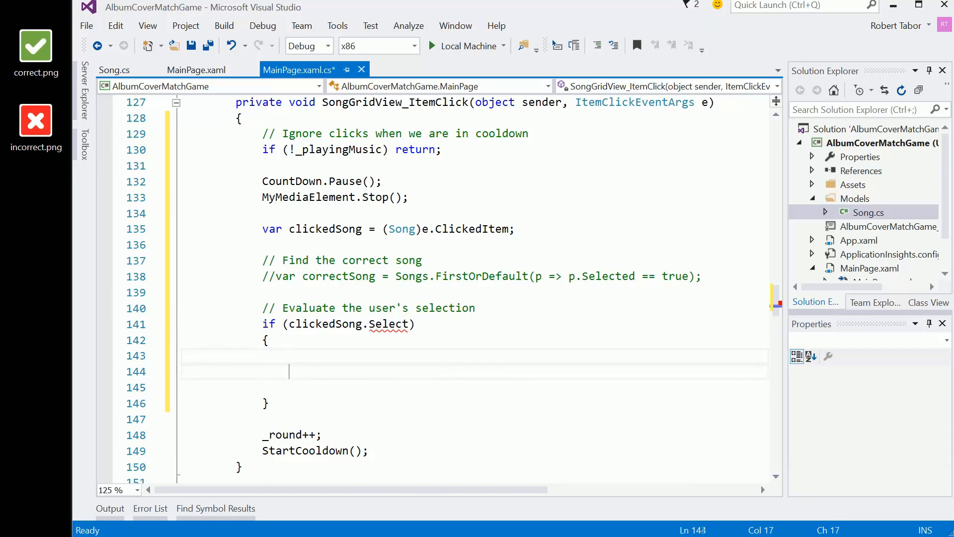
text(cl)
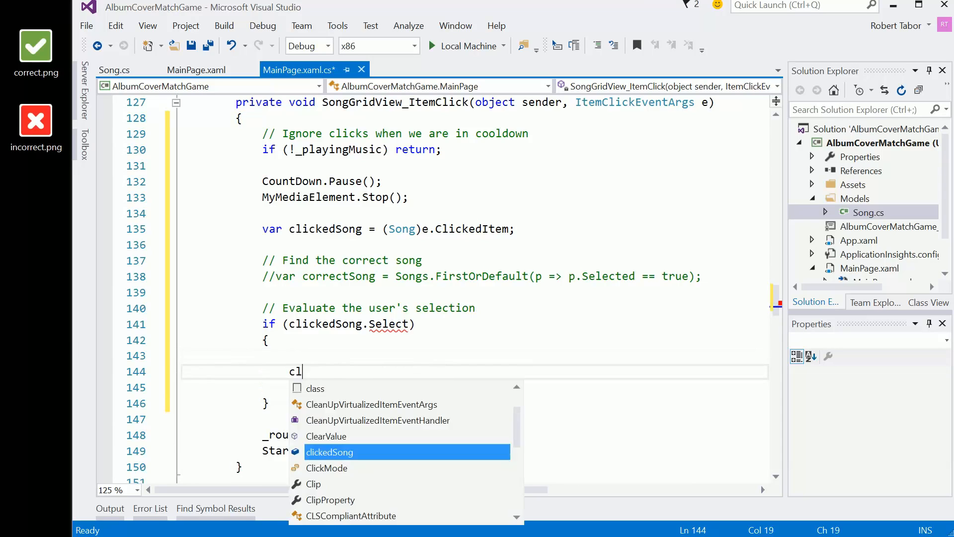
text(clickedSong.)
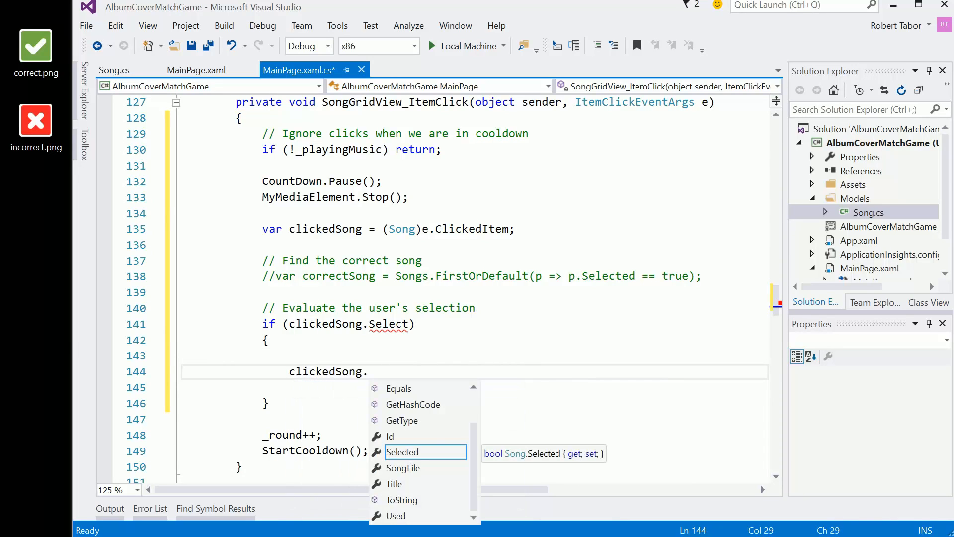
text(Al)
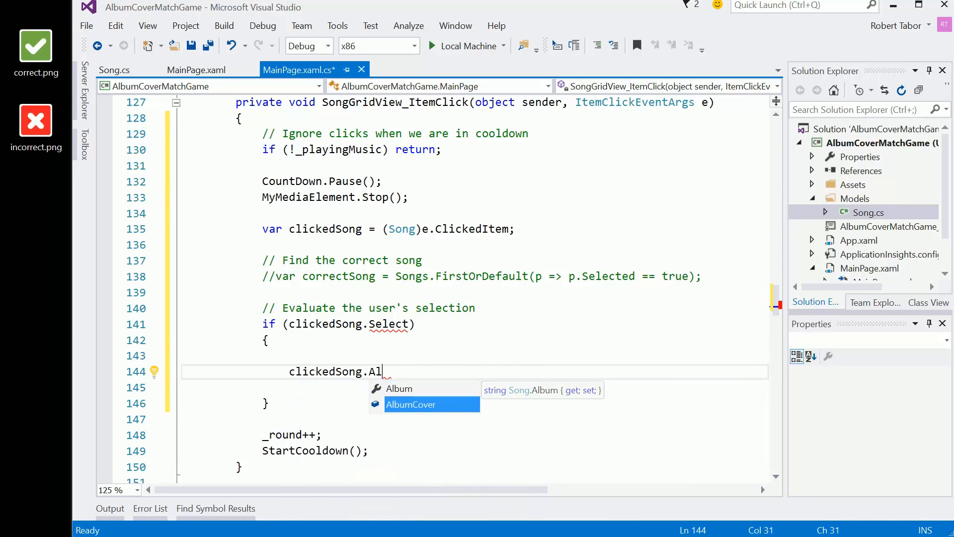
text(bumCover.SetSourceAsync)
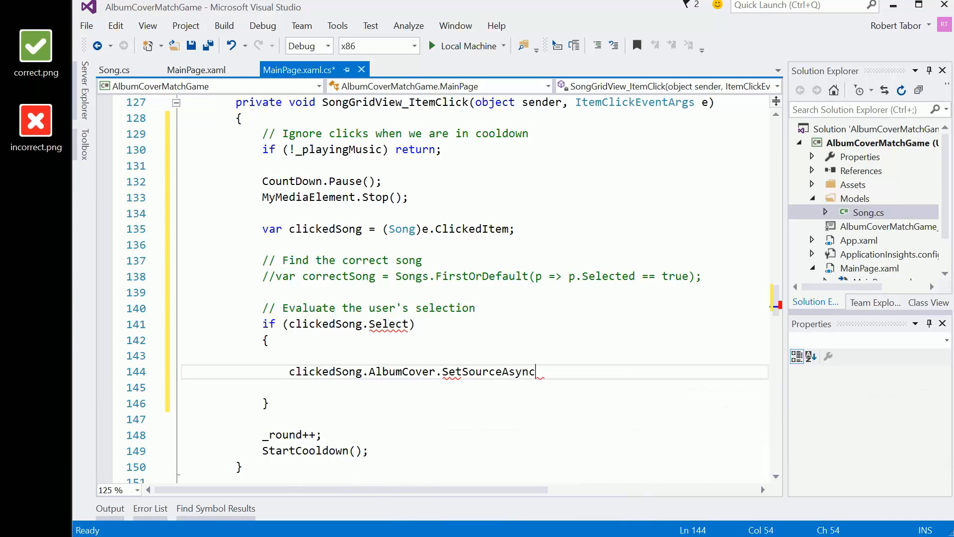
text(()
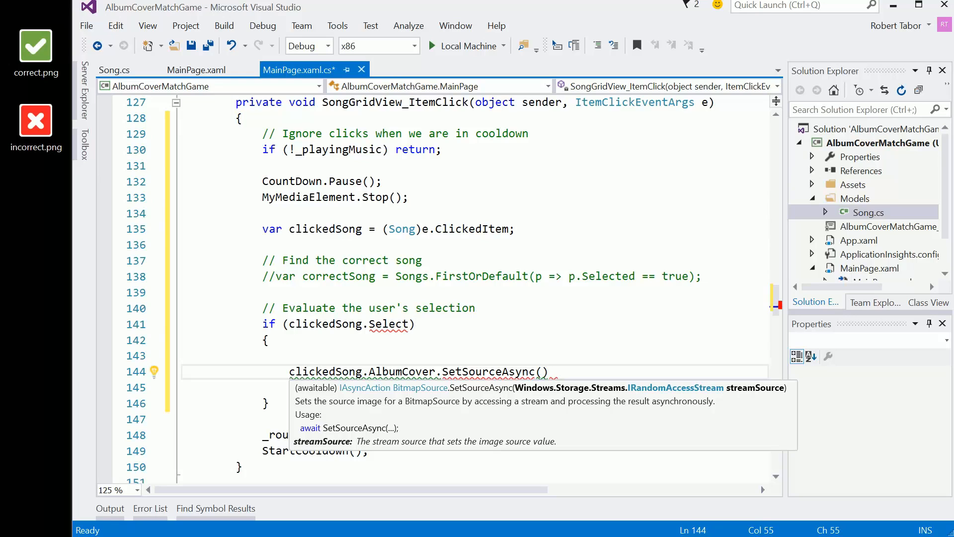
text(await)
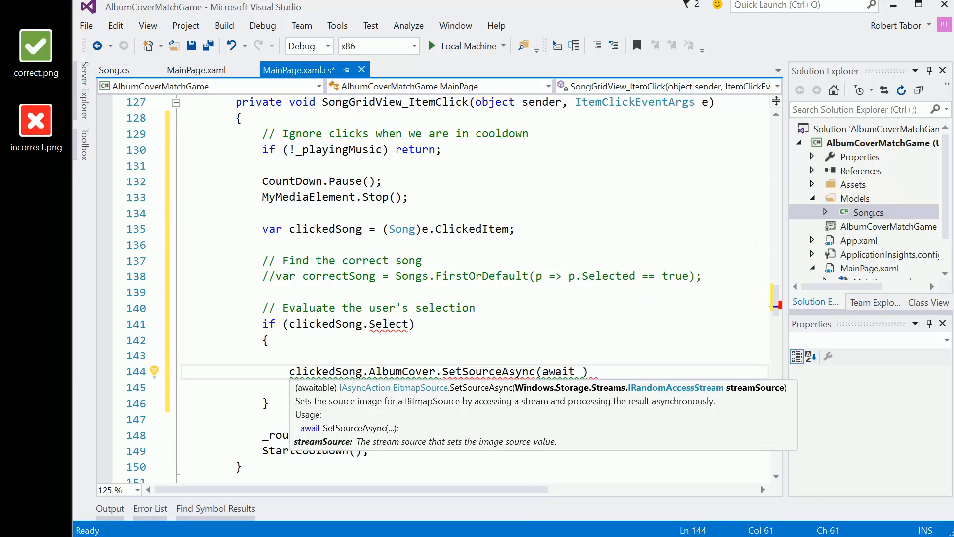
text(File.Ope)
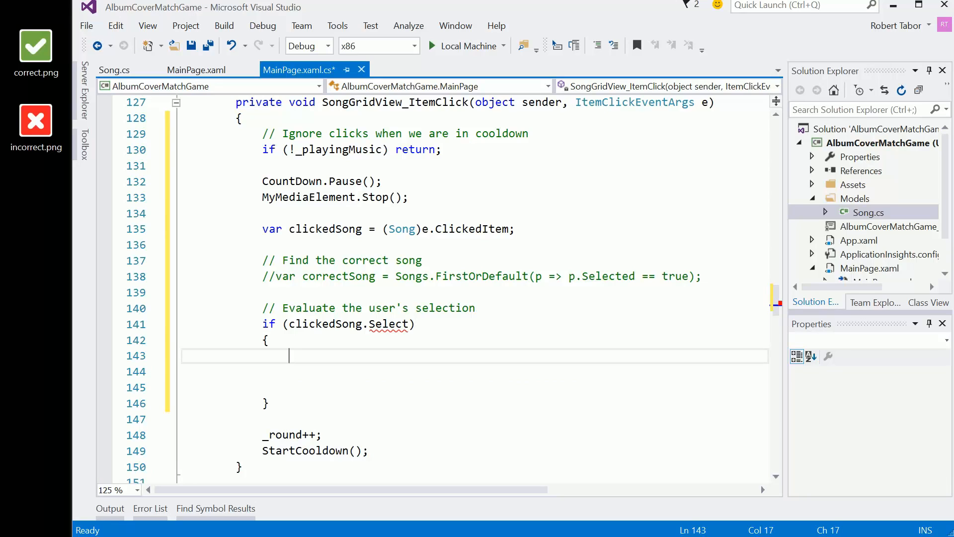
Begin a var uri = new Uri declaration inside the if block.
click(289, 324)
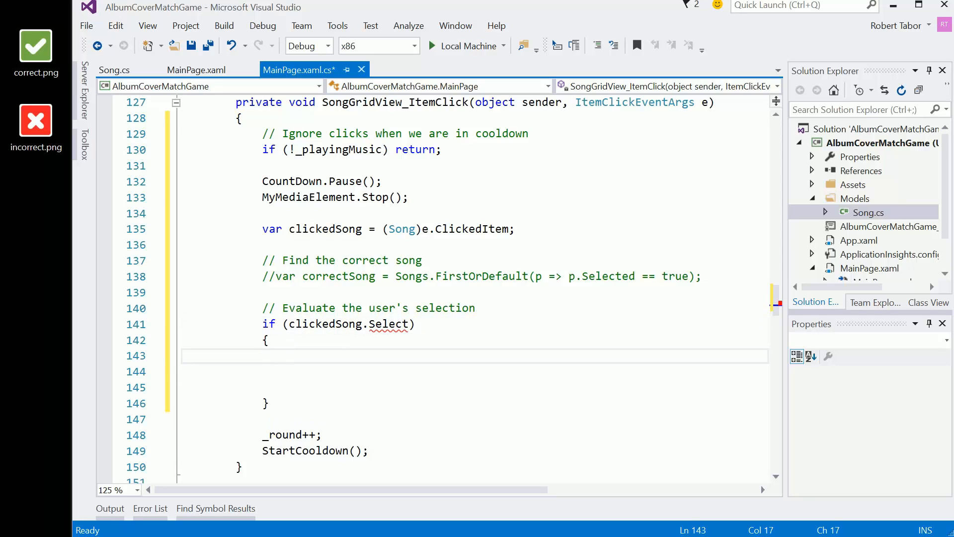
text(var uti =)
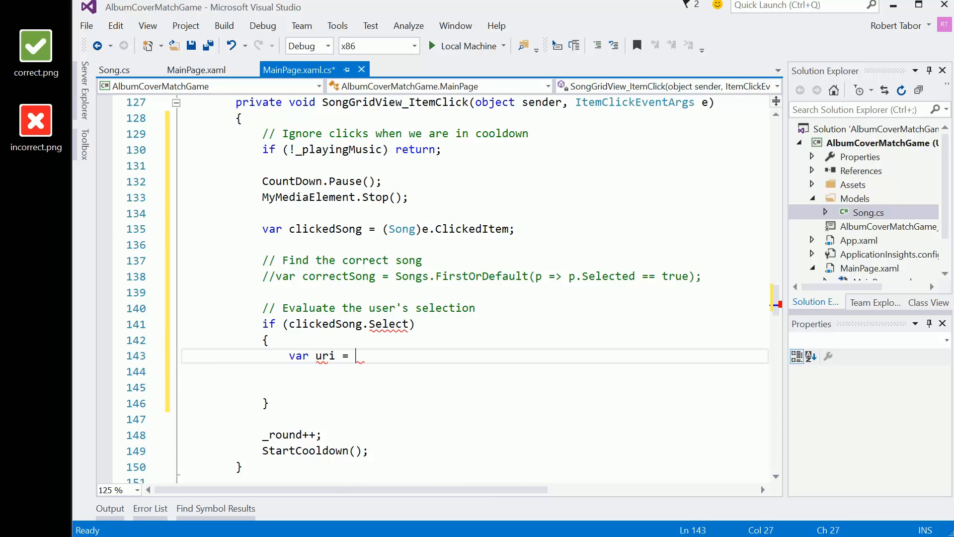
text(new Uri(")
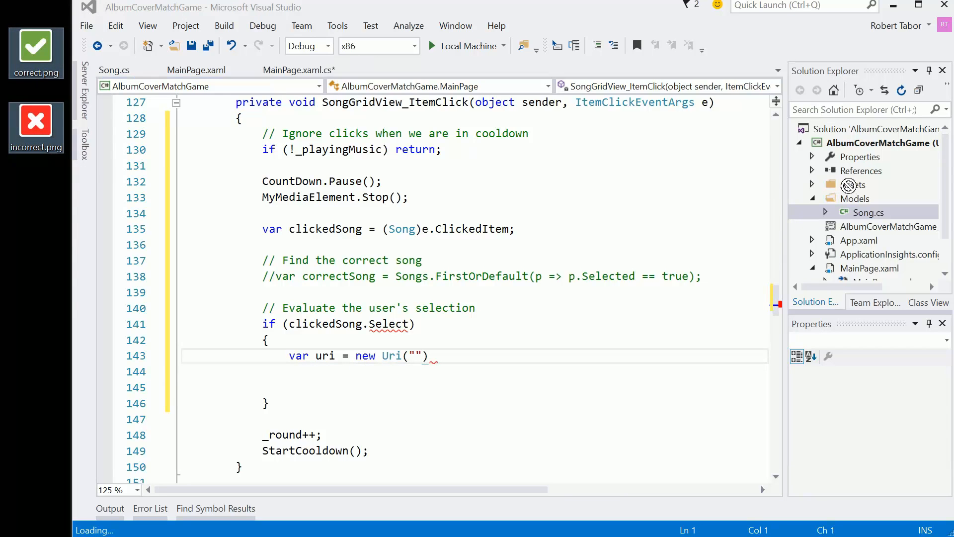
Check MainPage.xaml markup, then return to the MainPage.xaml.cs code-behind.
click(197, 69)
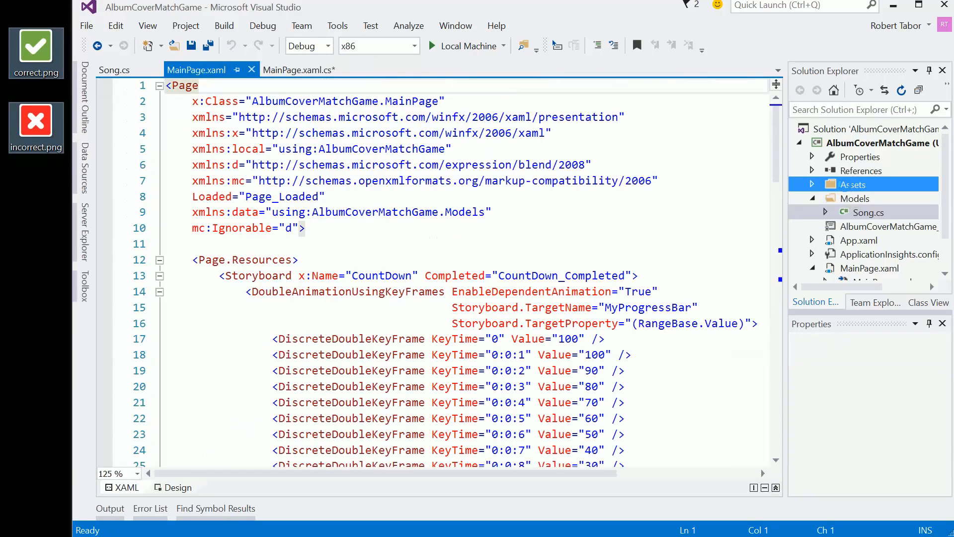
click(812, 185)
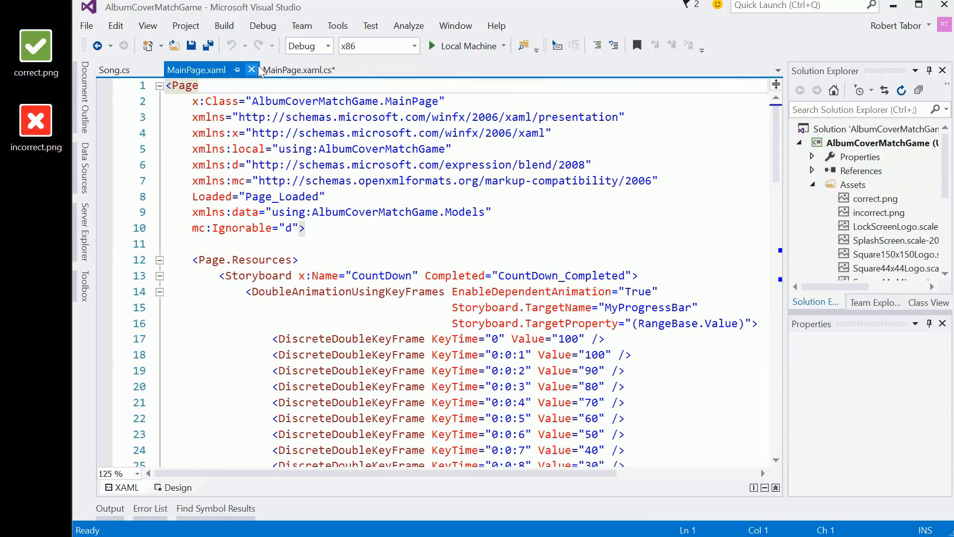
click(299, 70)
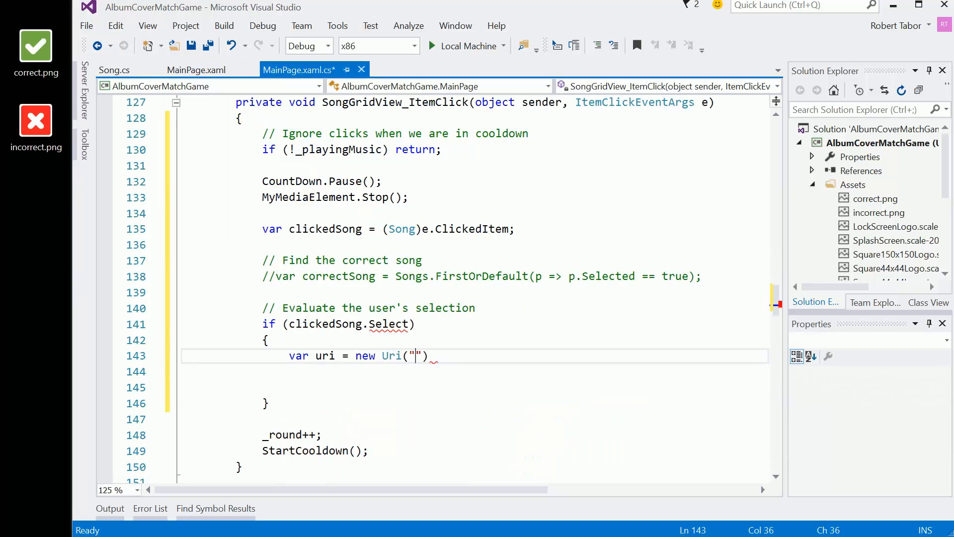
Complete the Uri with the path ms-appx:///Assets/correct.png.
text(ms-as)
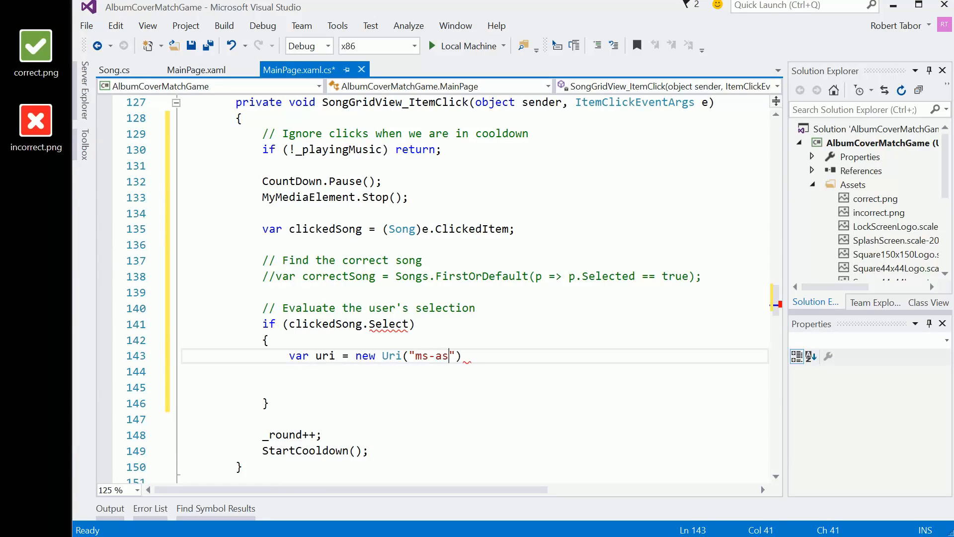
text(ppx:)
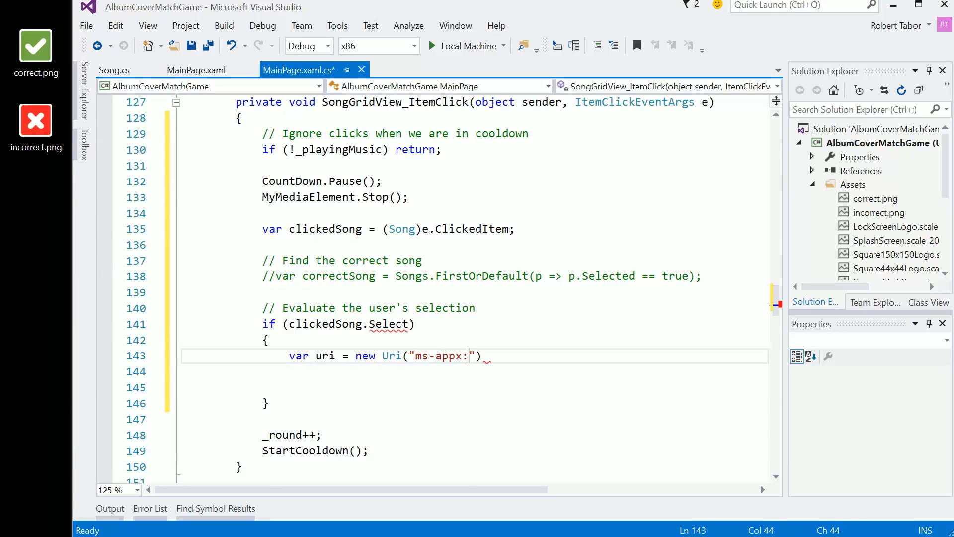
text(//)
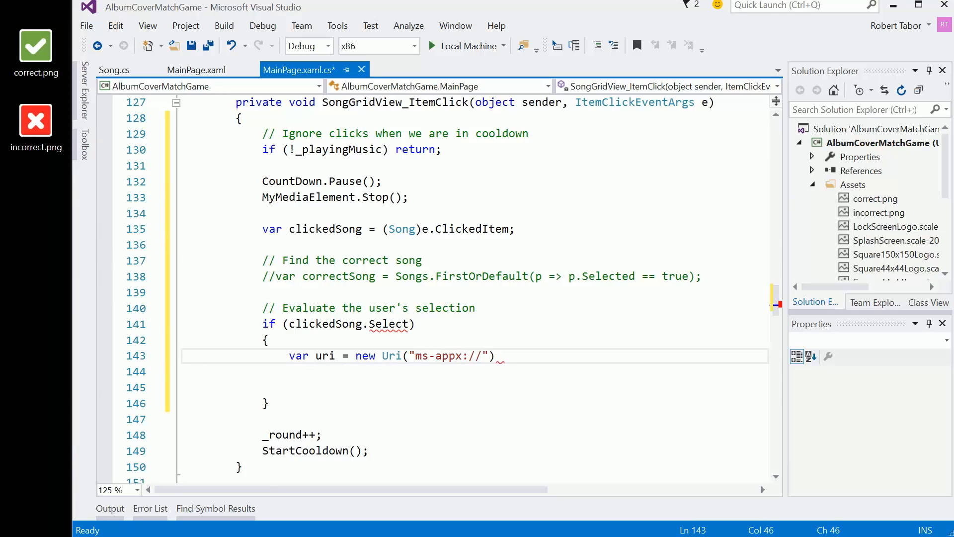
text(/)
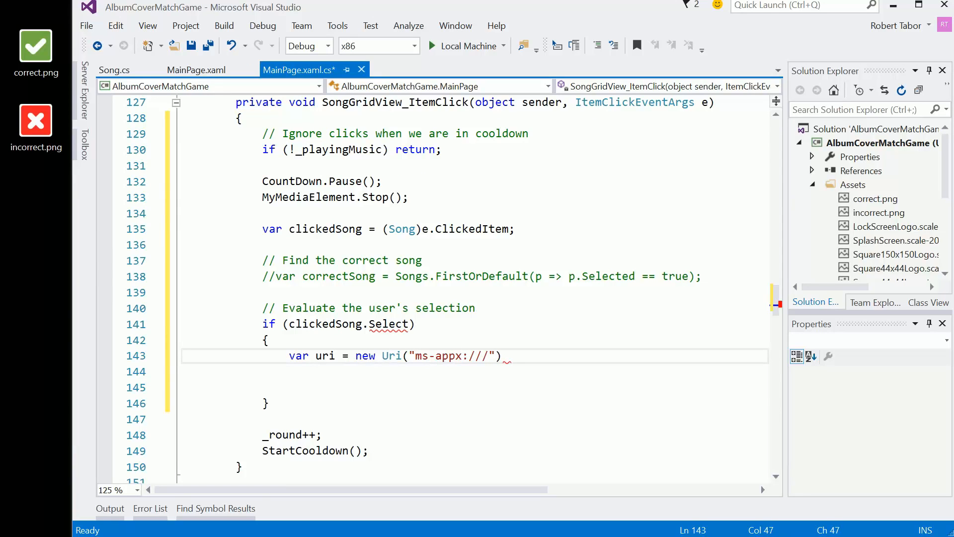
text(Assets/)
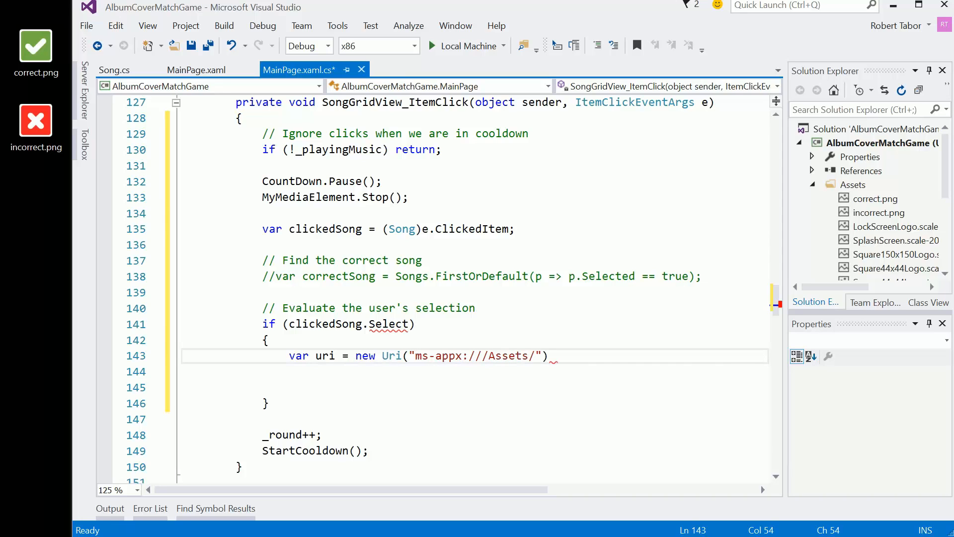
text(correct.png)
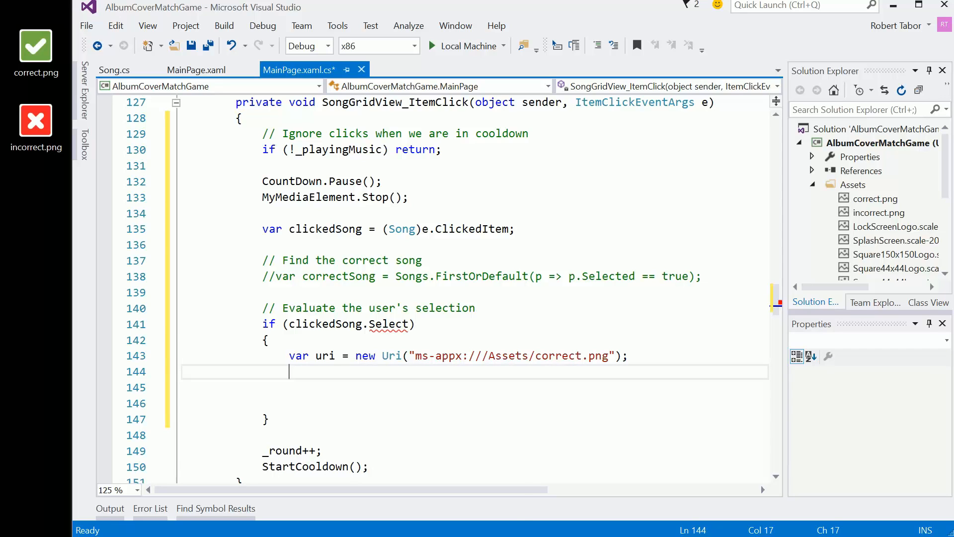
Add StorageFile file = StorageFile.GetFileFromApplicationUriAsync(uri);.
text(StorageFile)
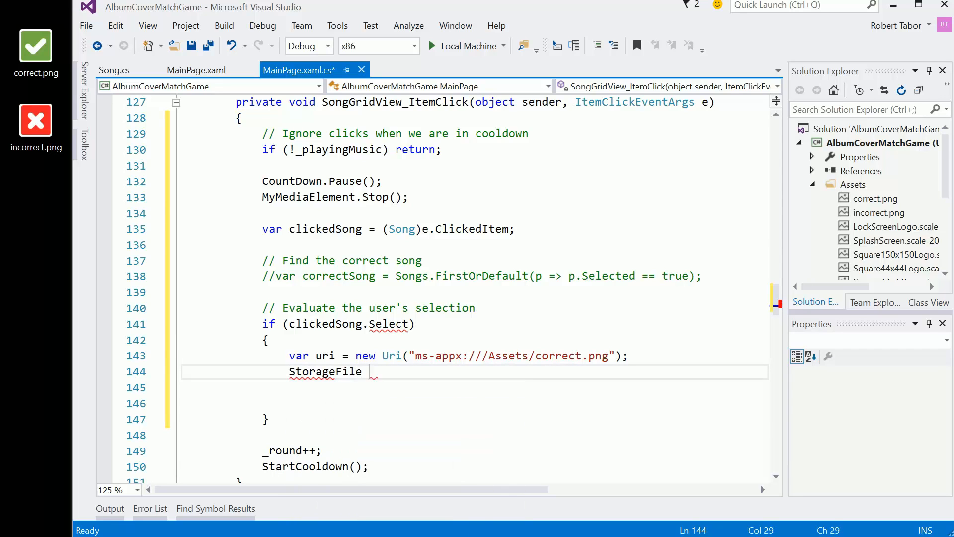
text(file)
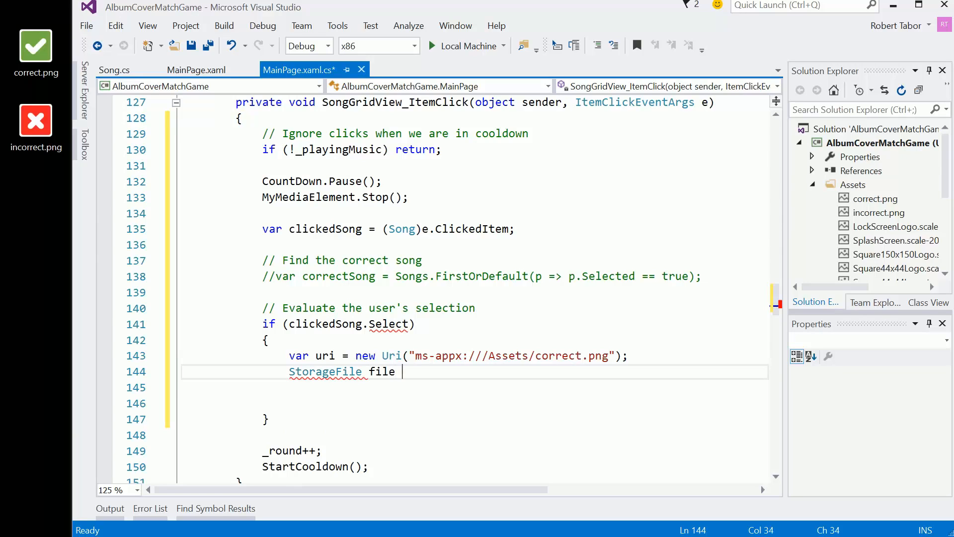
text(= S)
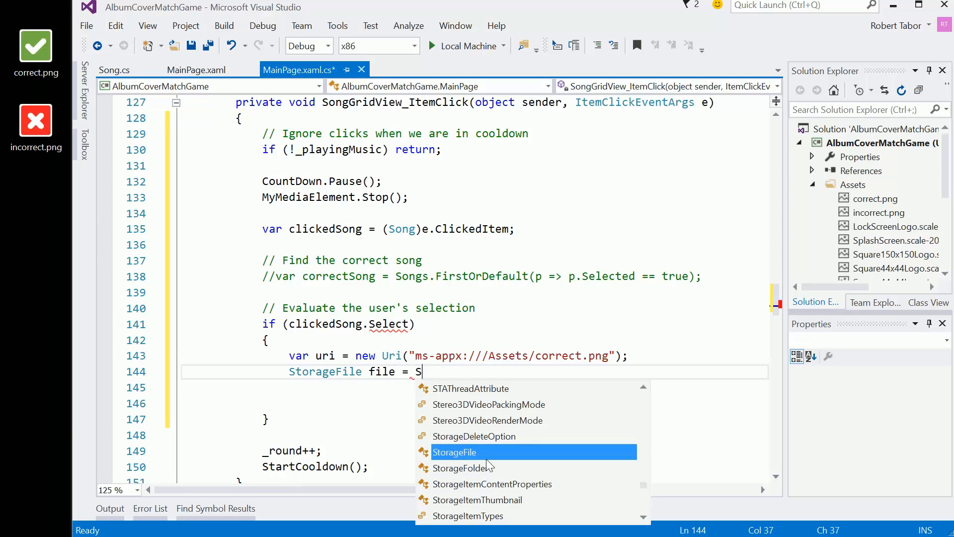
text(torageFile.)
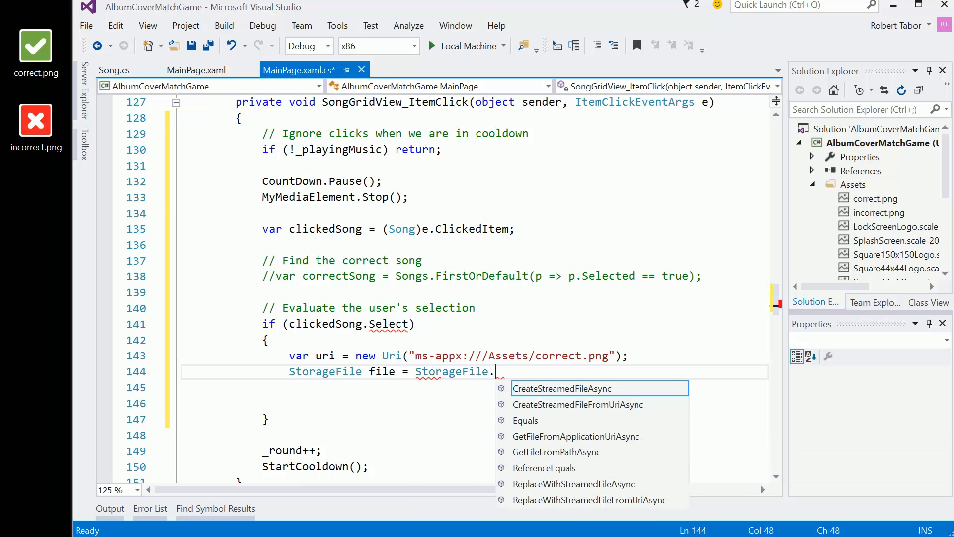
text(GetFileFromApplicationUriAsync()
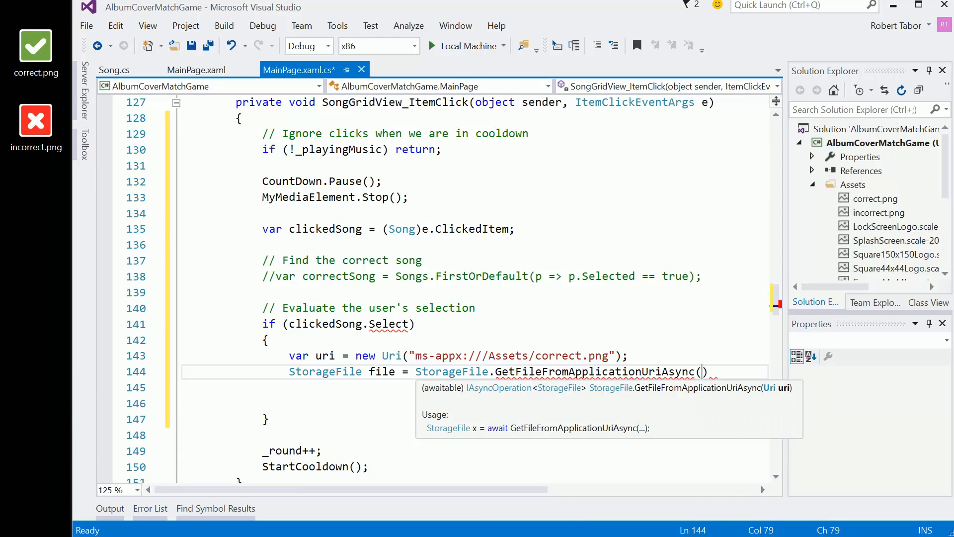
text(uri)
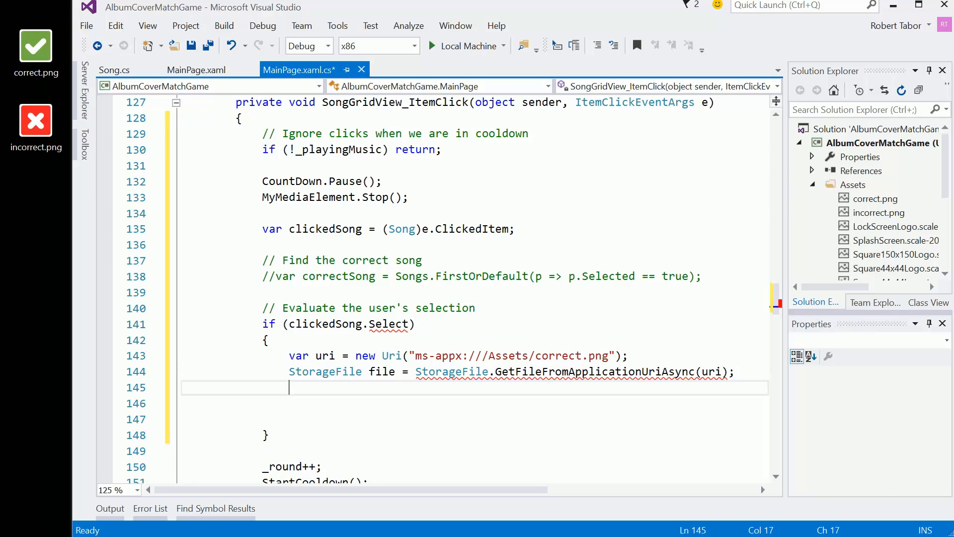
Add var fileStream = file.OpenAsync(FileAccessMode.Read);.
text(var ril)
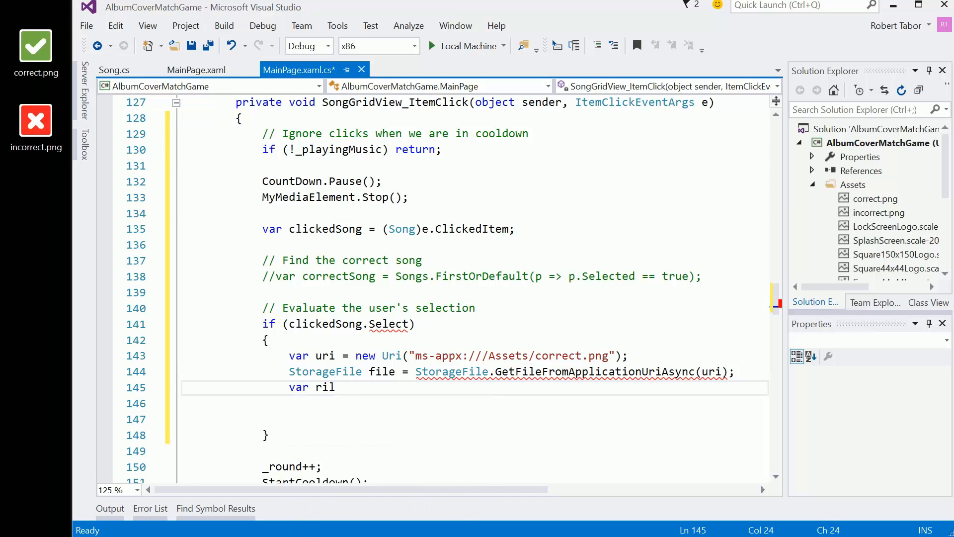
text(fi)
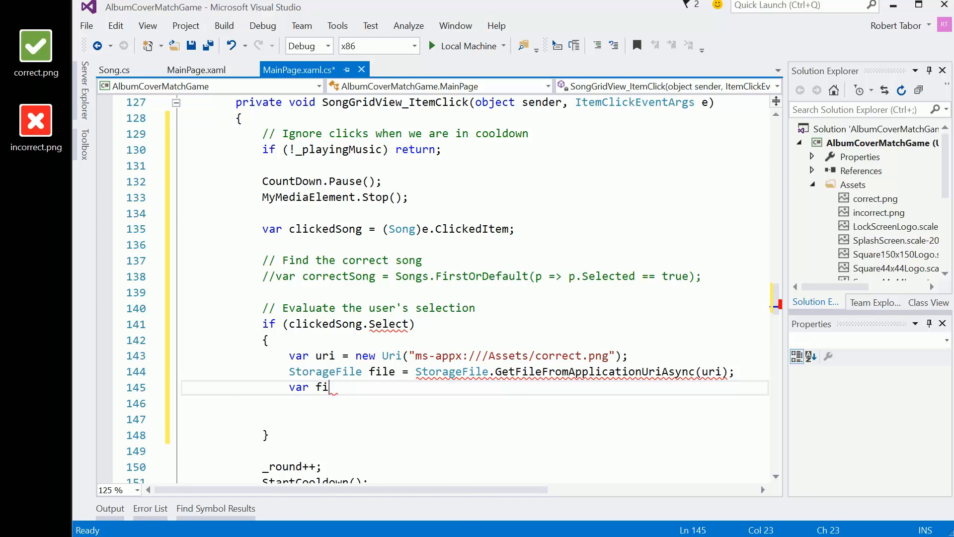
text(leStream =)
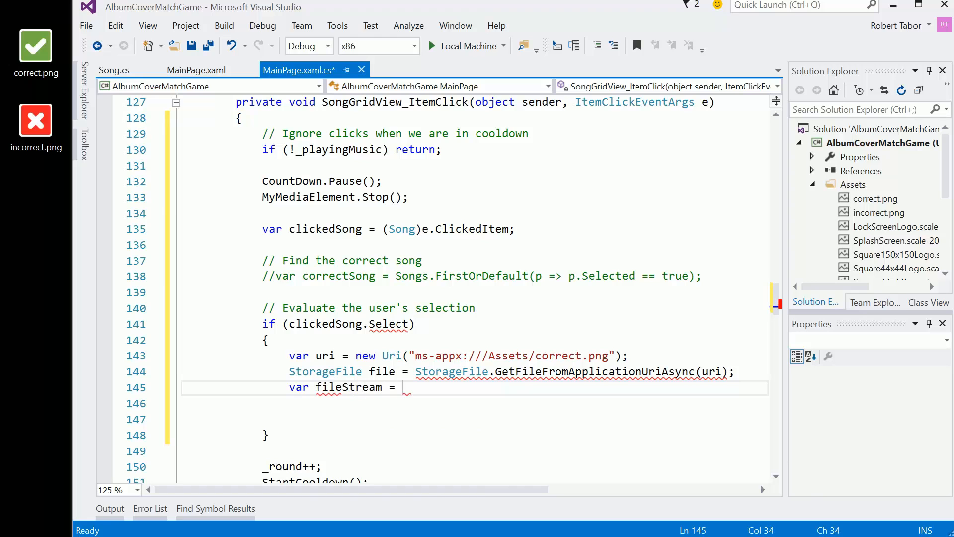
text(file.OpenAsync(FileAccessMode.Read);)
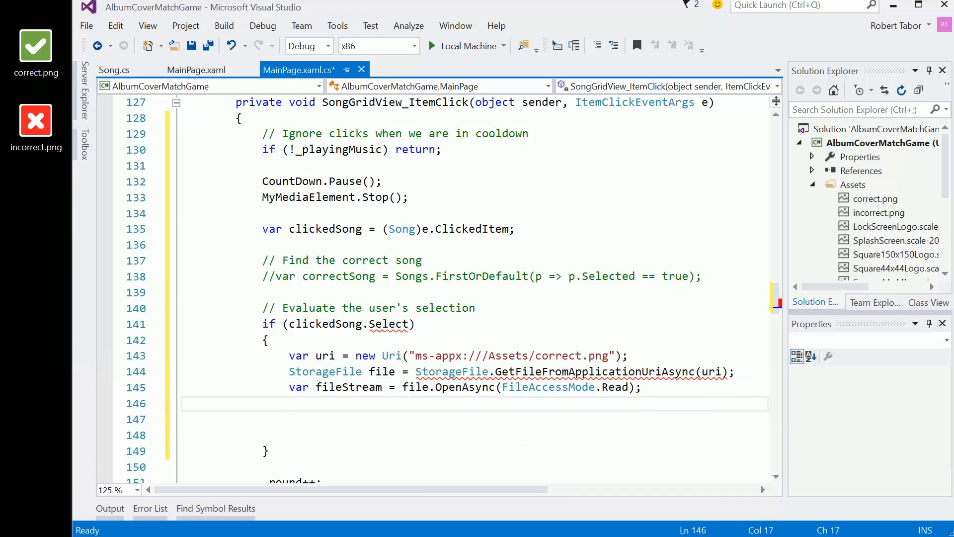
Add clickedSong.AlbumCover.SetSourceAsync(fileStream);.
text(clickedSong.)
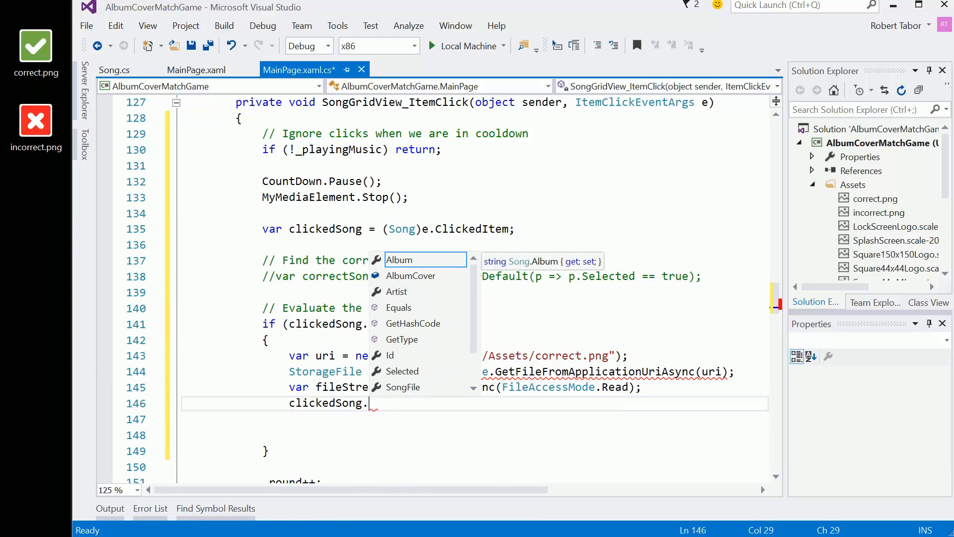
text(AlbumCover.)
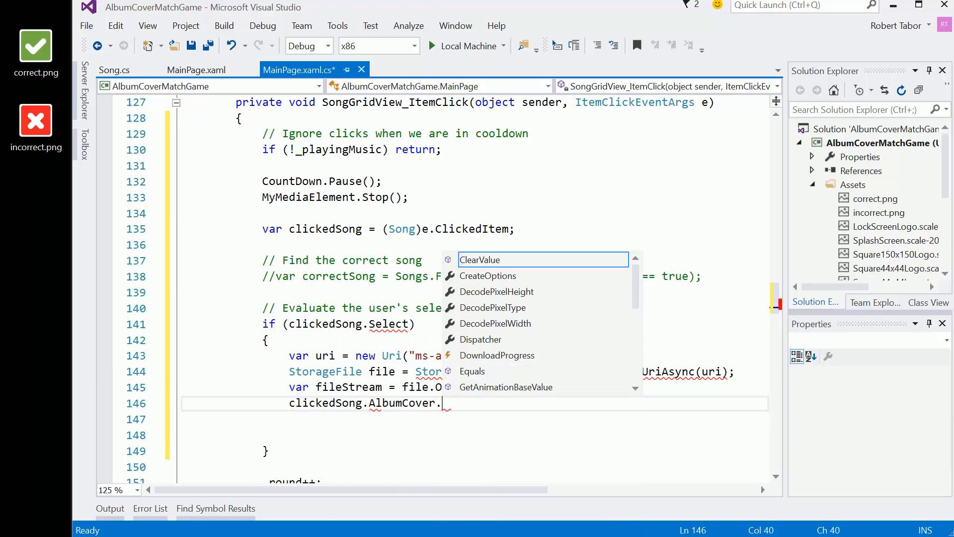
text(SetSourceAsync()
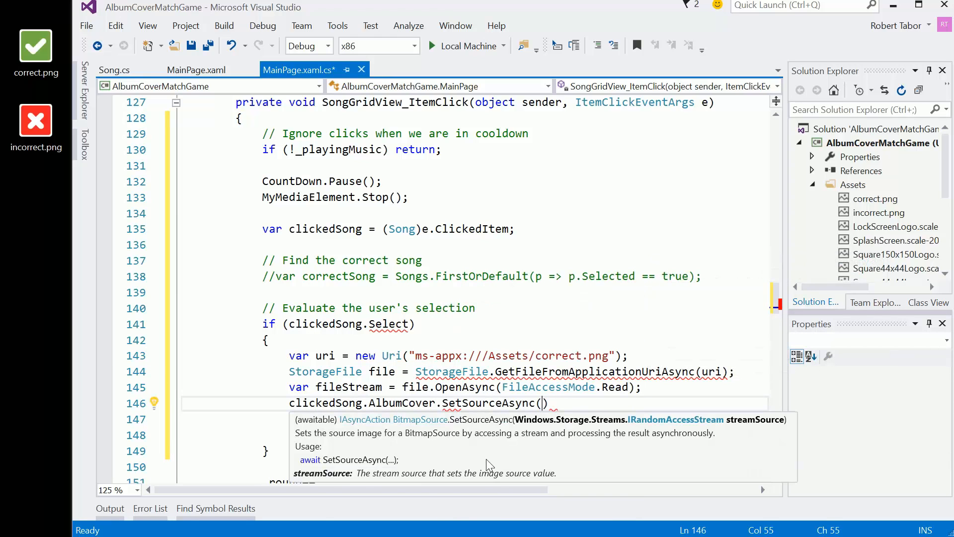
text(file)
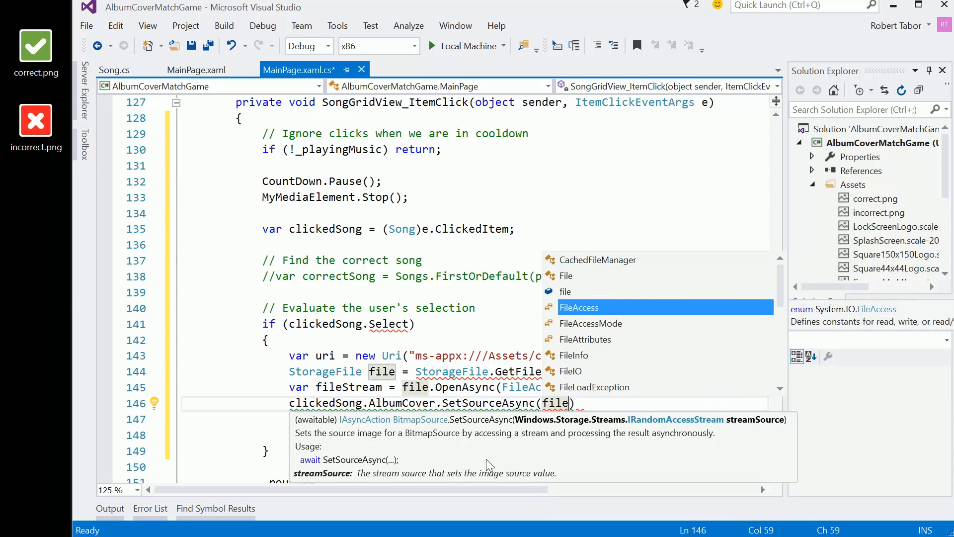
text(fileStream)
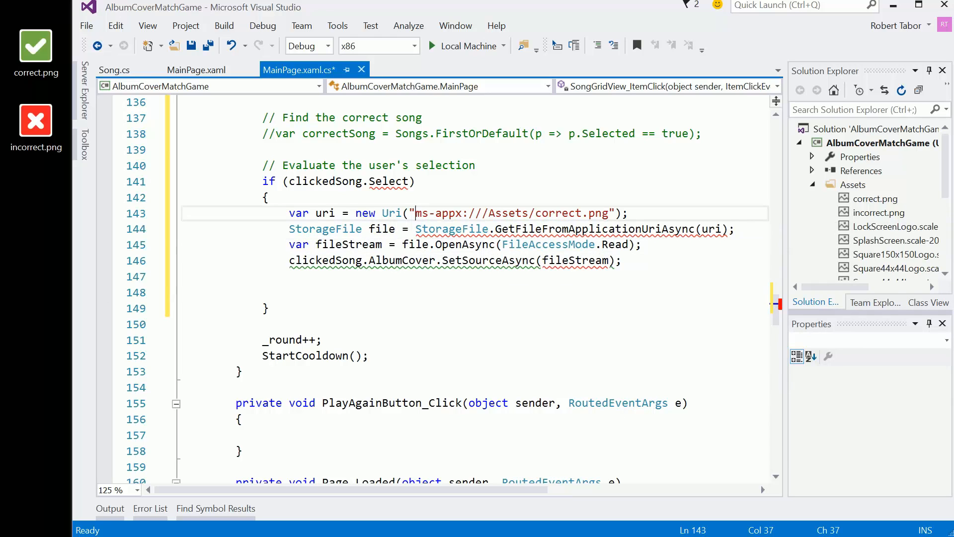
Mark SongGridView_ItemClick async and await GetFileFromApplicationUriAsync, OpenAsync and SetSourceAsync.
text(await)
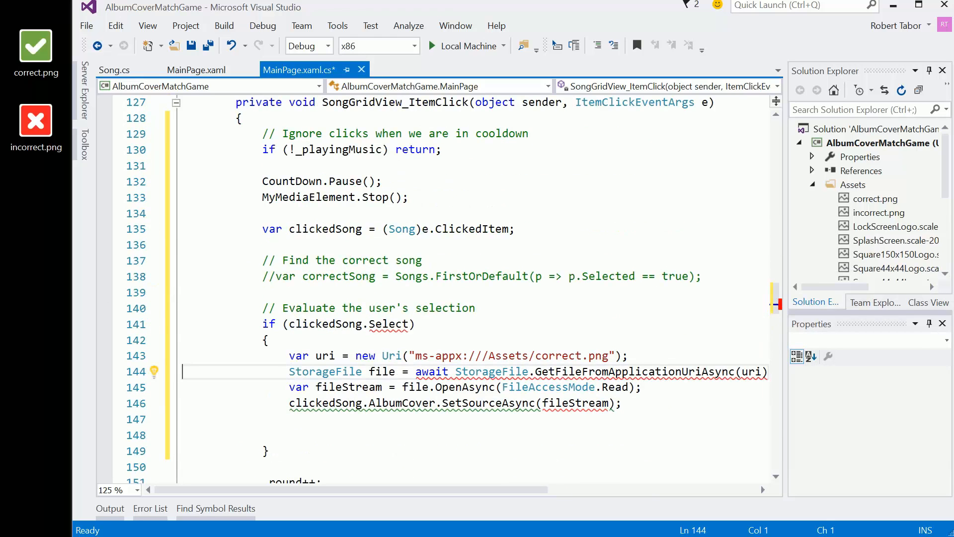
text(async)
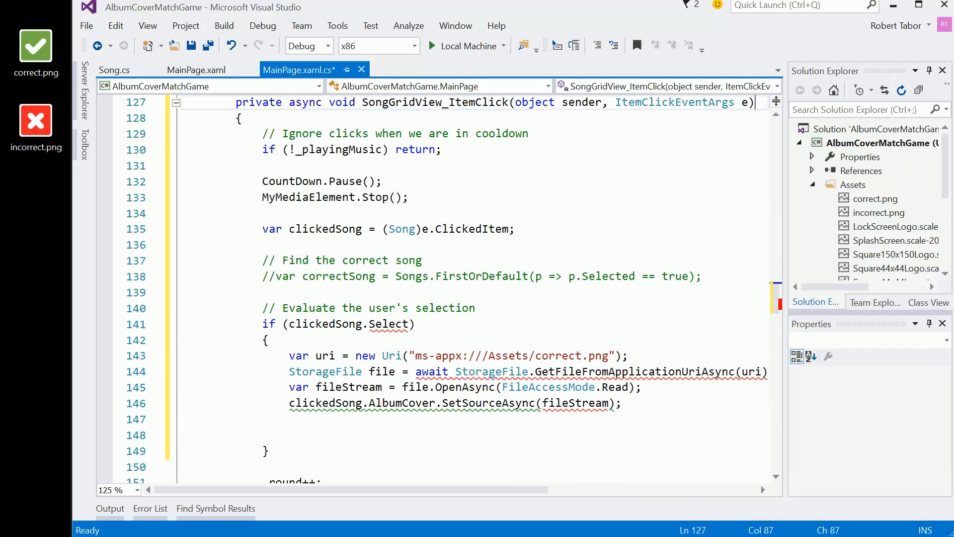
scroll(down, 3)
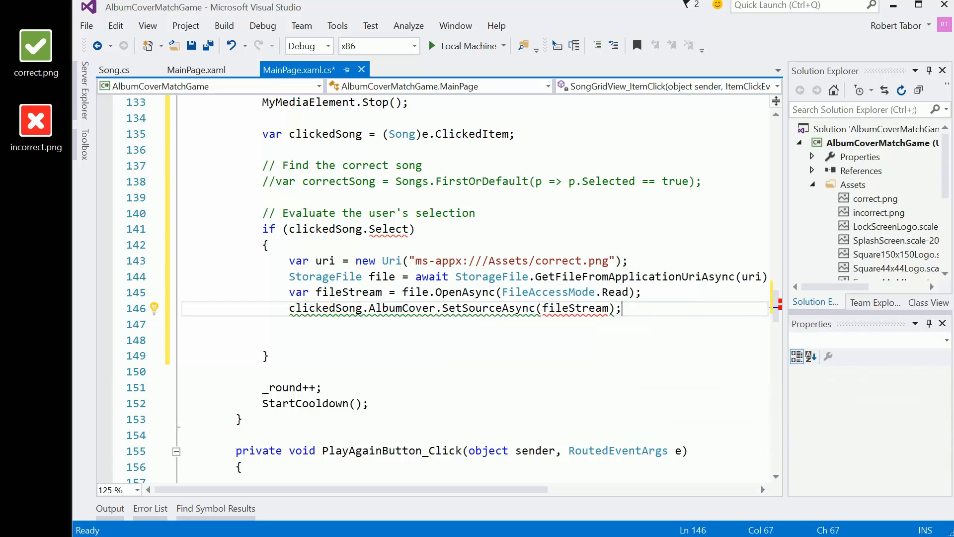
text(await)
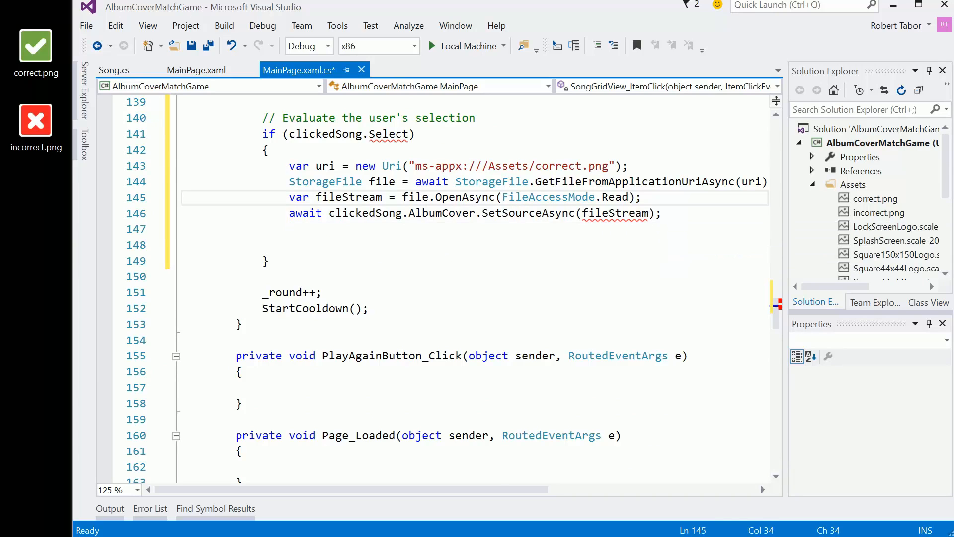
text(await)
click(473, 135)
text(ed)
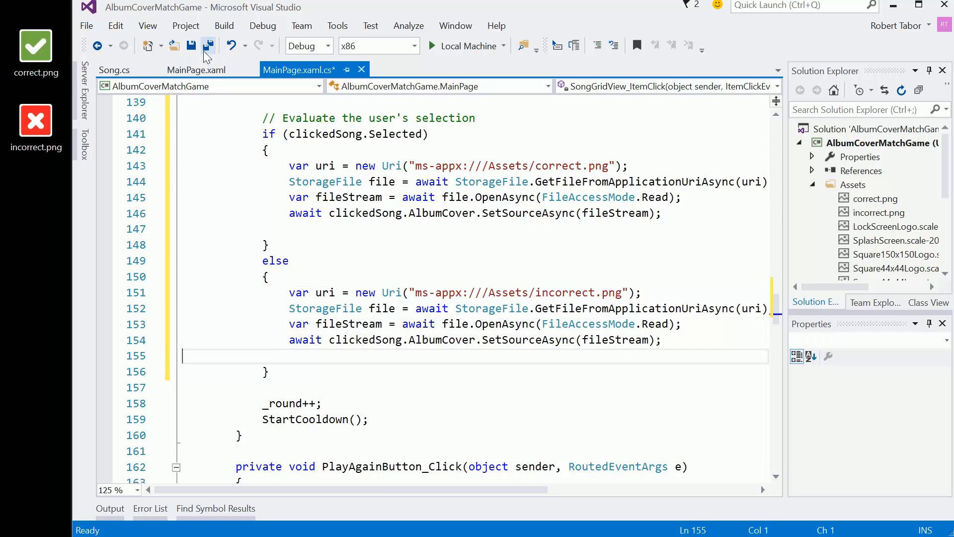
Save all changed project files with Save All.
click(209, 46)
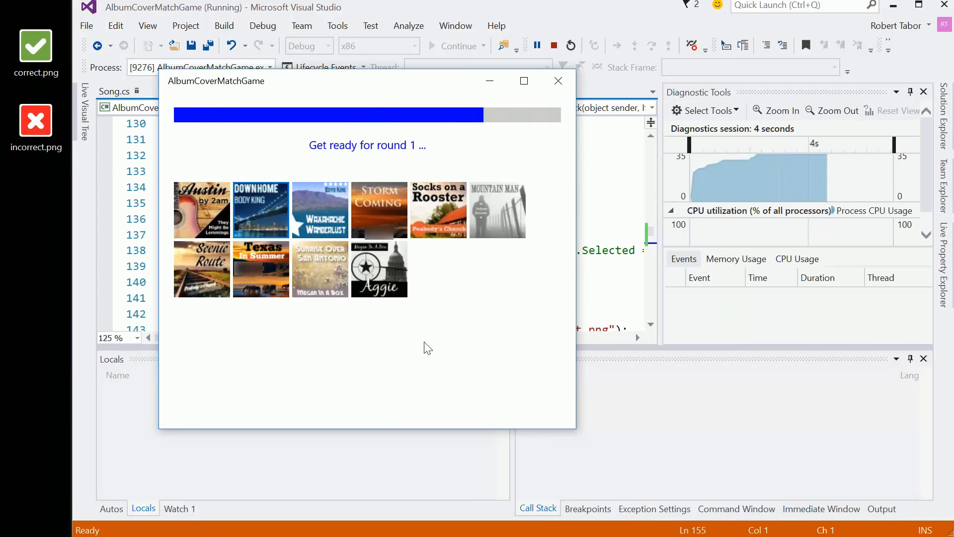
mouse_move(437, 334)
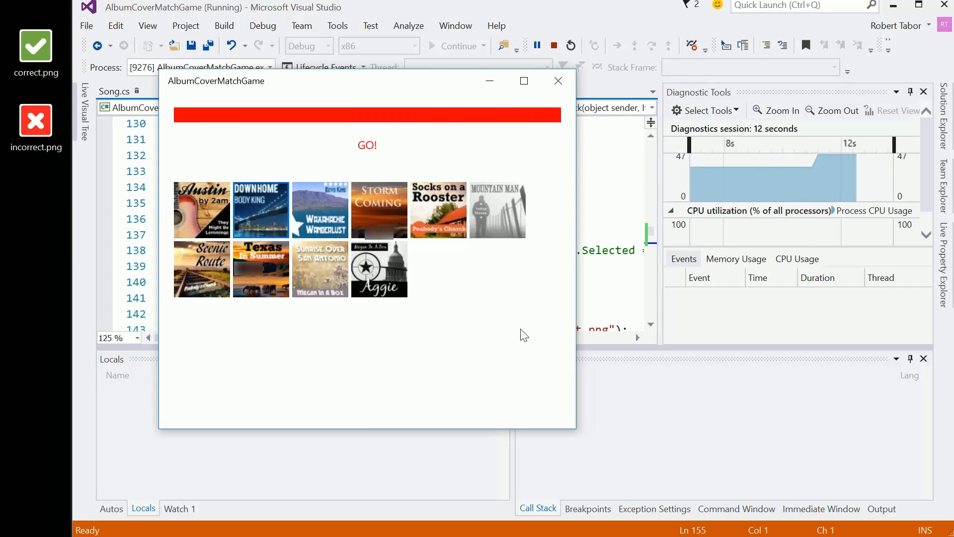
Pick an album cover in the running game, then stop debugging to return to code.
click(320, 268)
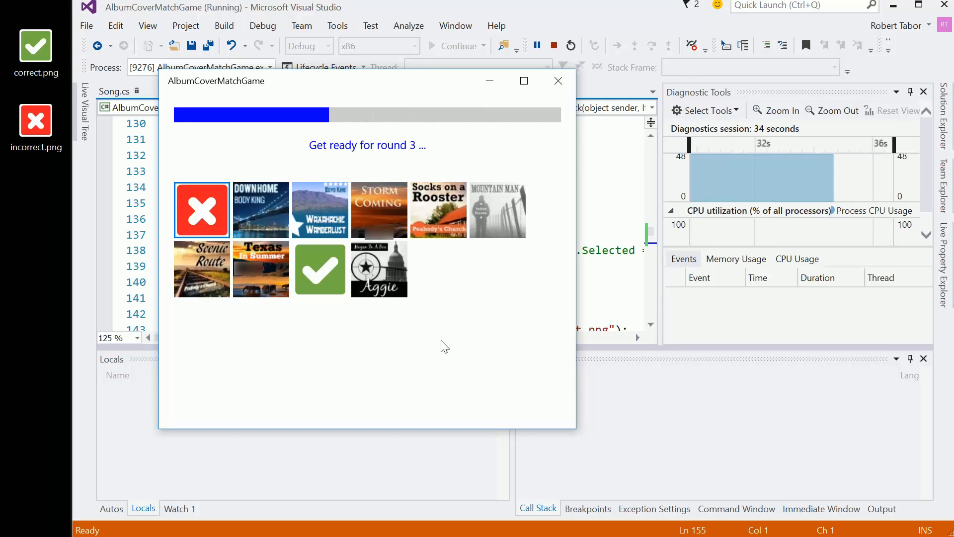
mouse_move(459, 313)
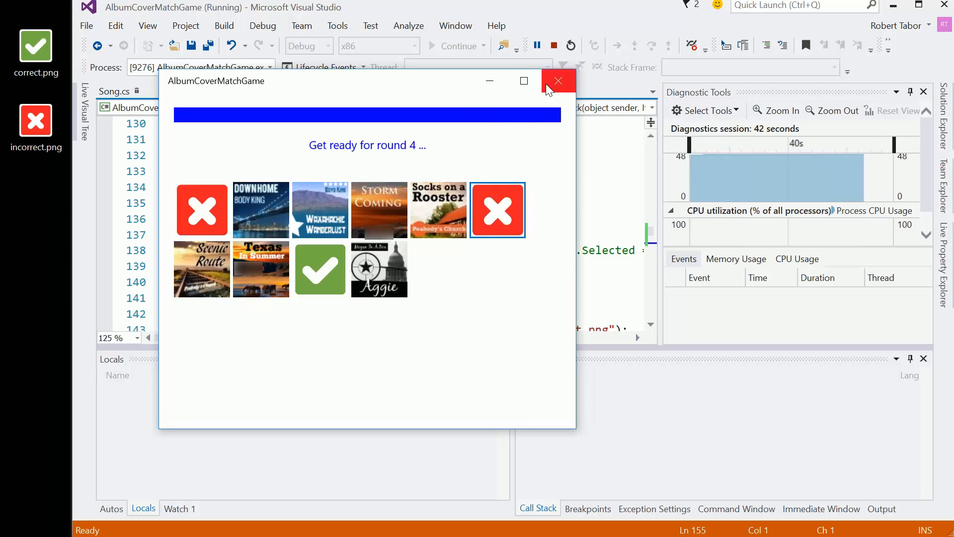
click(559, 80)
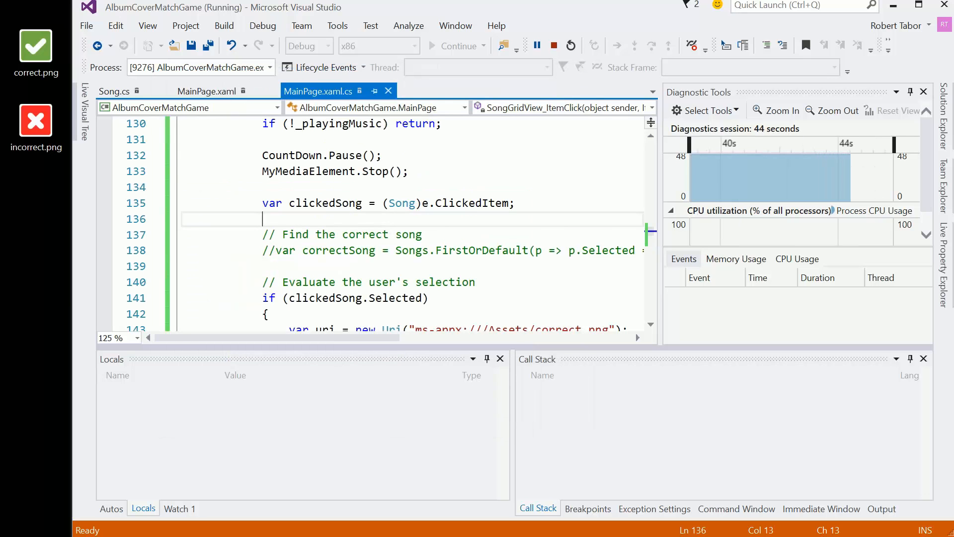
Declare Uri uri; before the if, let branches only assign it, and load the cover image once afterward.
click(554, 45)
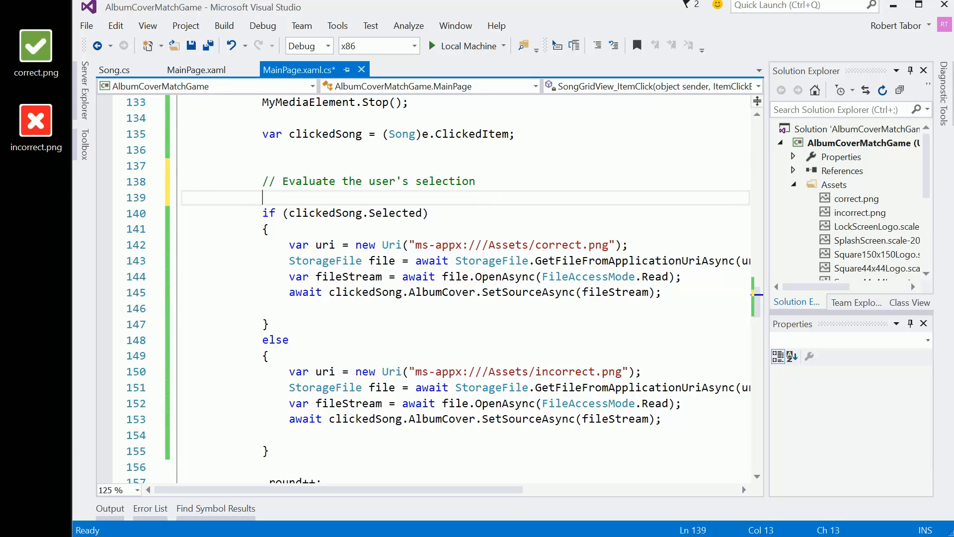
text(Uri r)
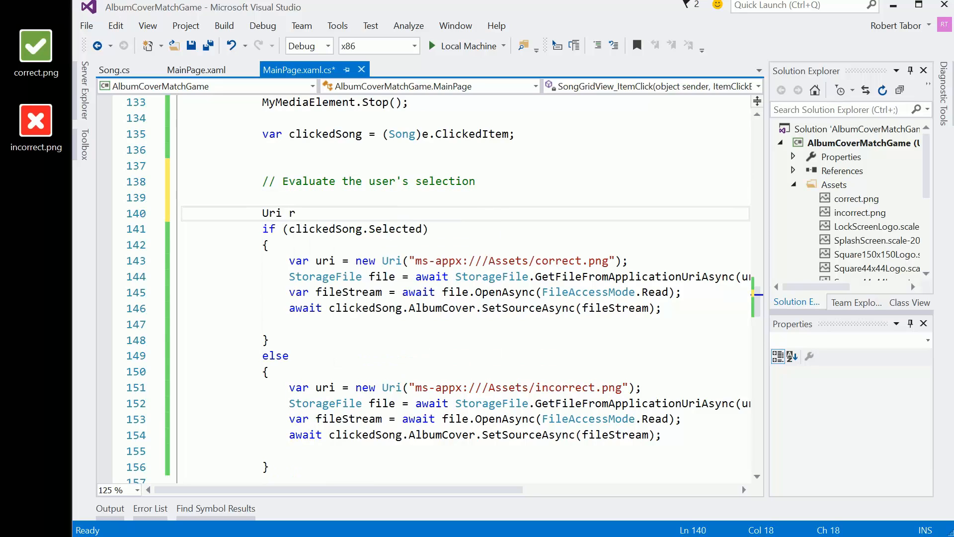
text(uri;)
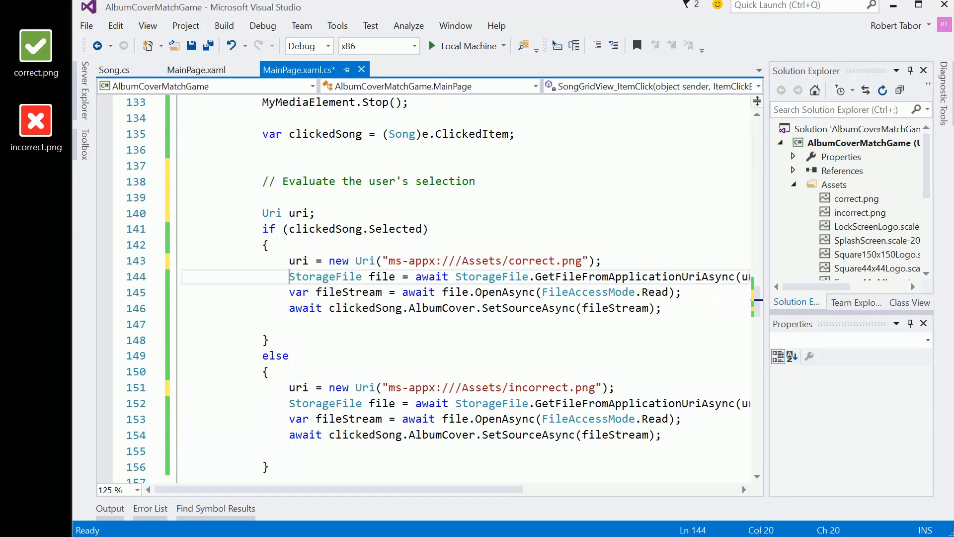
drag(289, 277, 289, 291)
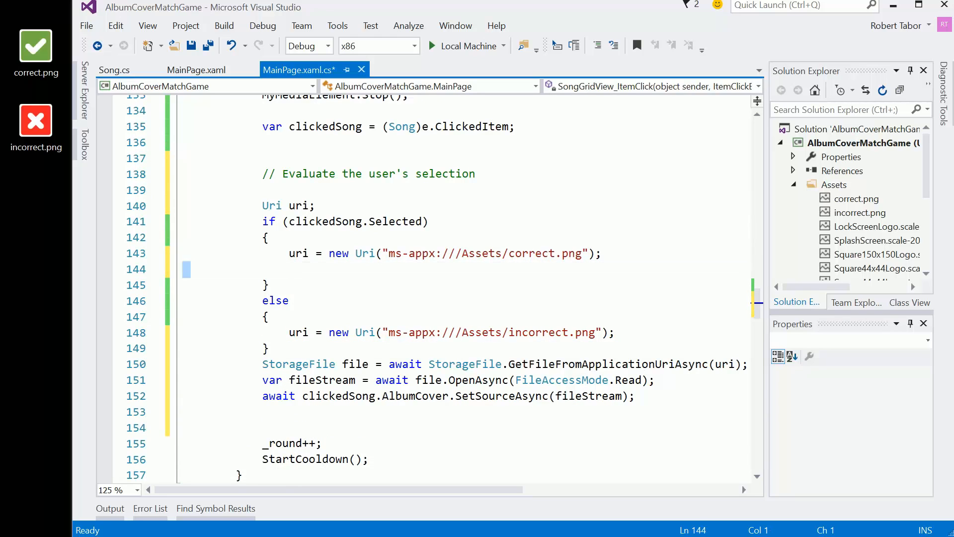
key(Ctrl+S)
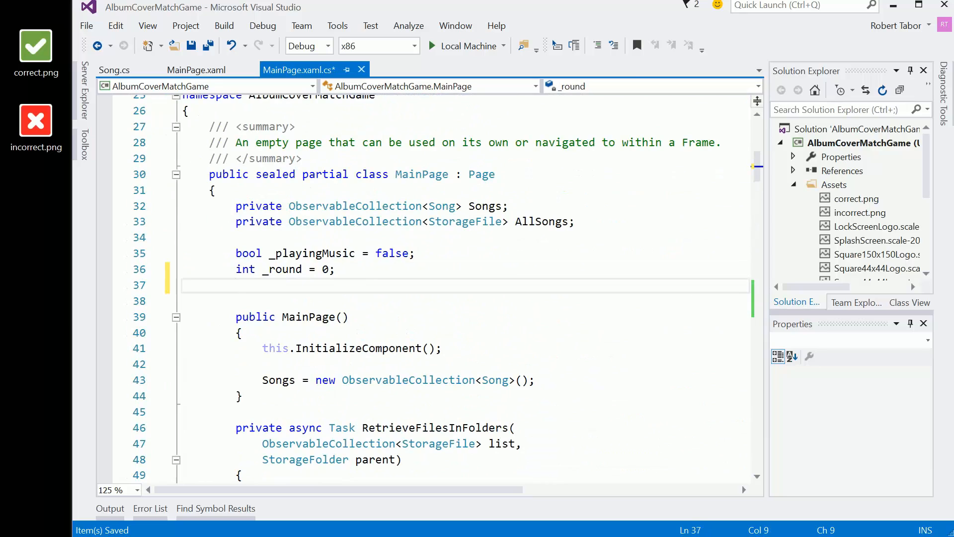
Add an int _totalScore = 0; field under _round, then move down to the click handler.
text(int)
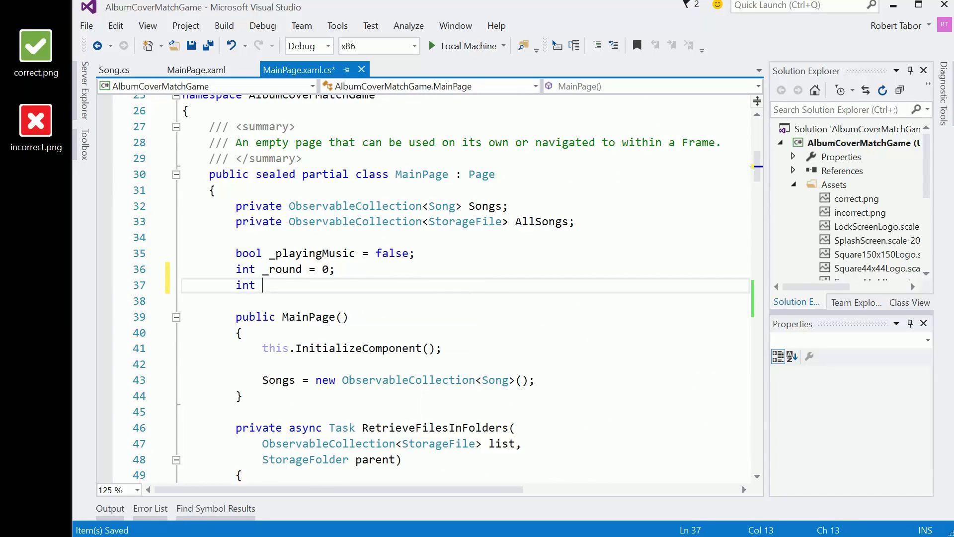
text(_)
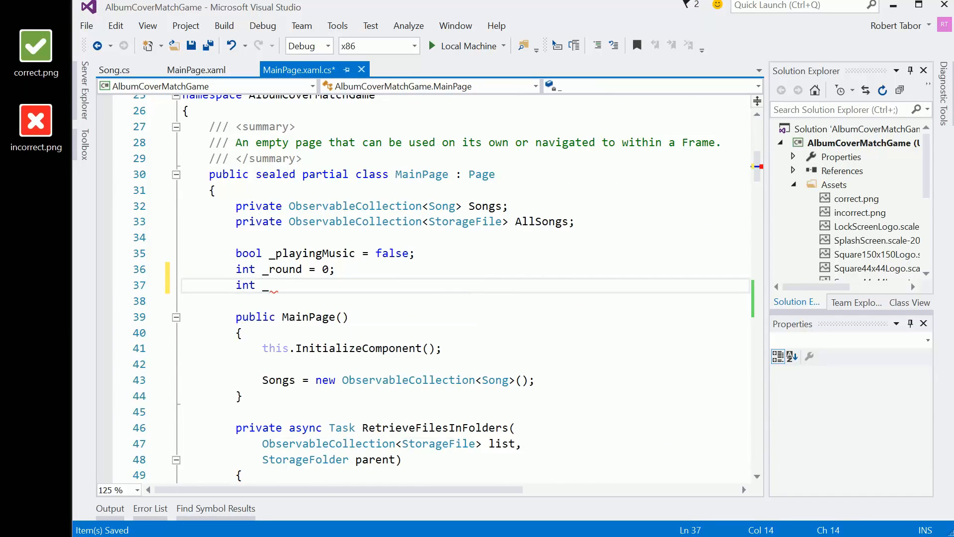
text(r)
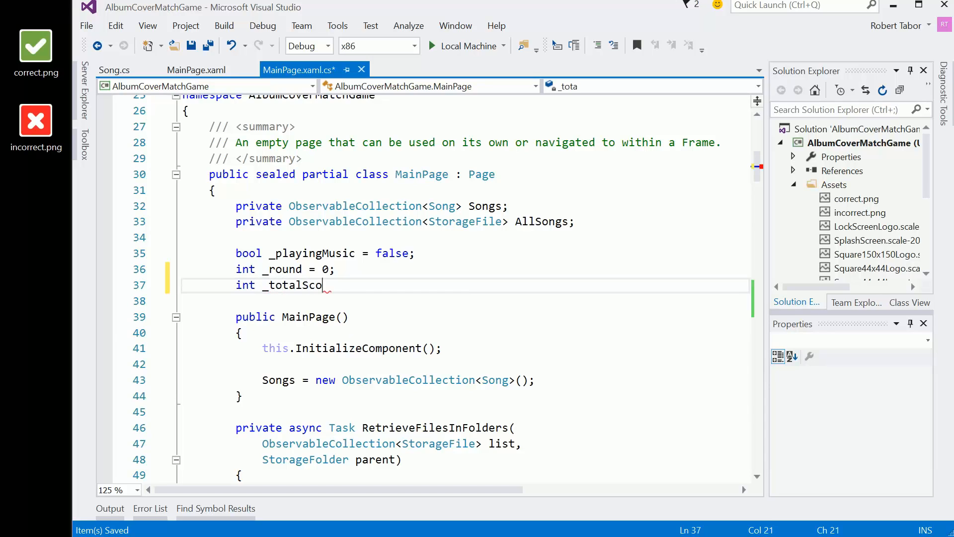
text(re = 0;)
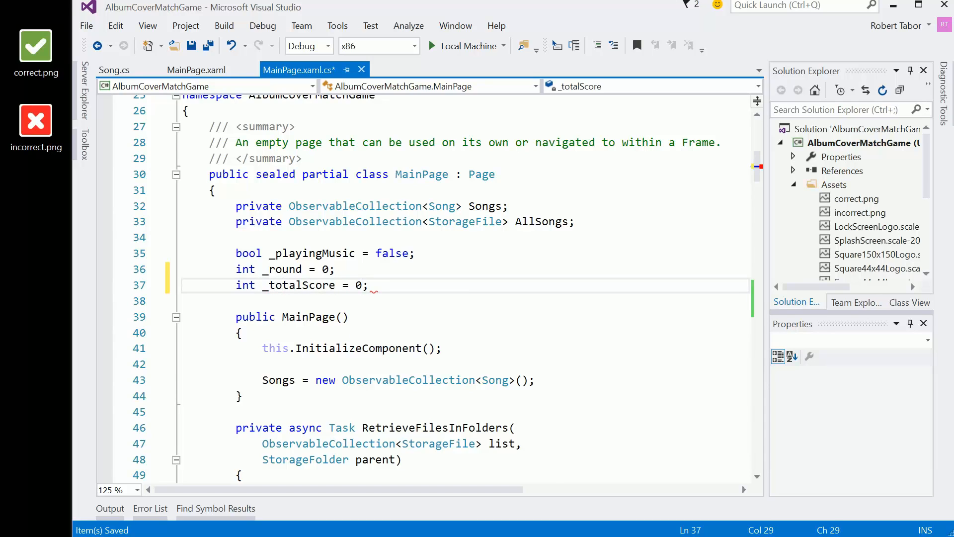
scroll(down, 3)
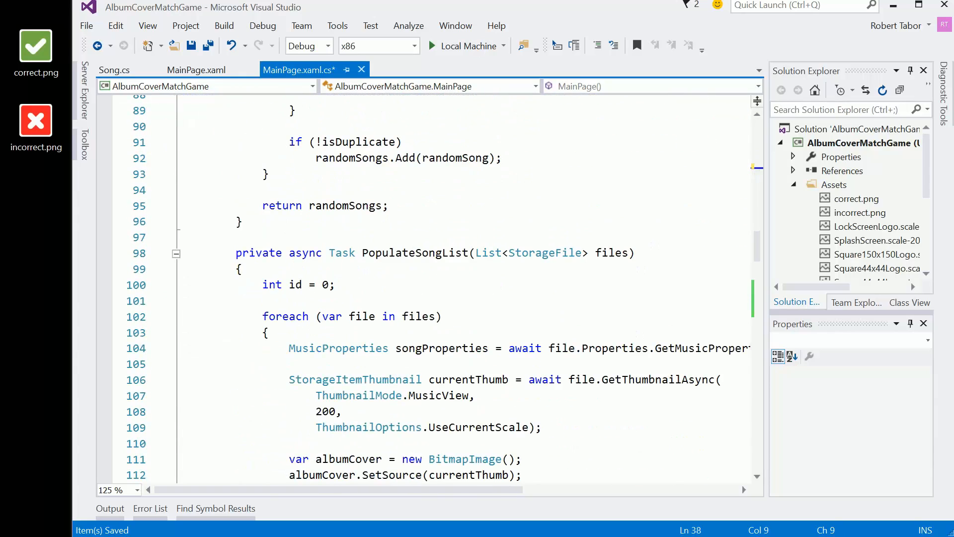
scroll(down, 3)
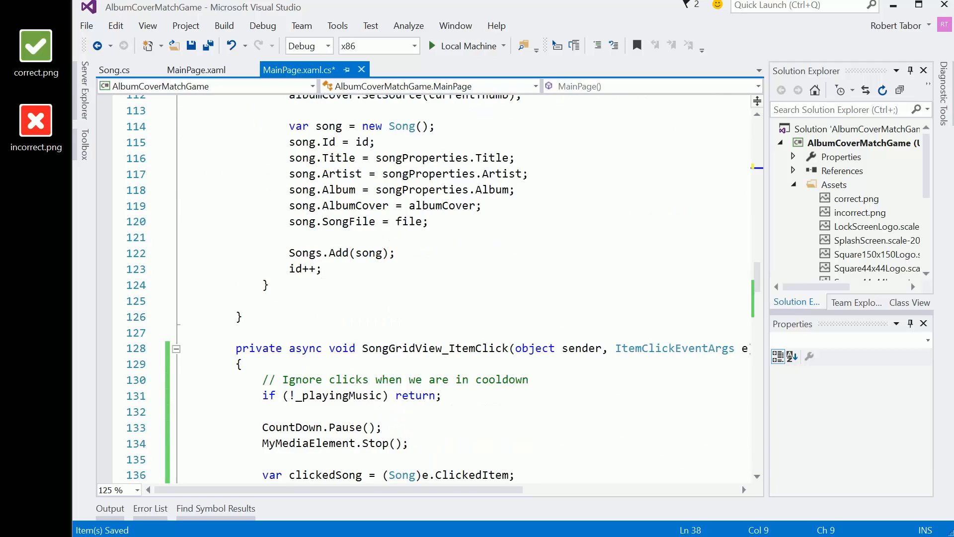
scroll(down, 3)
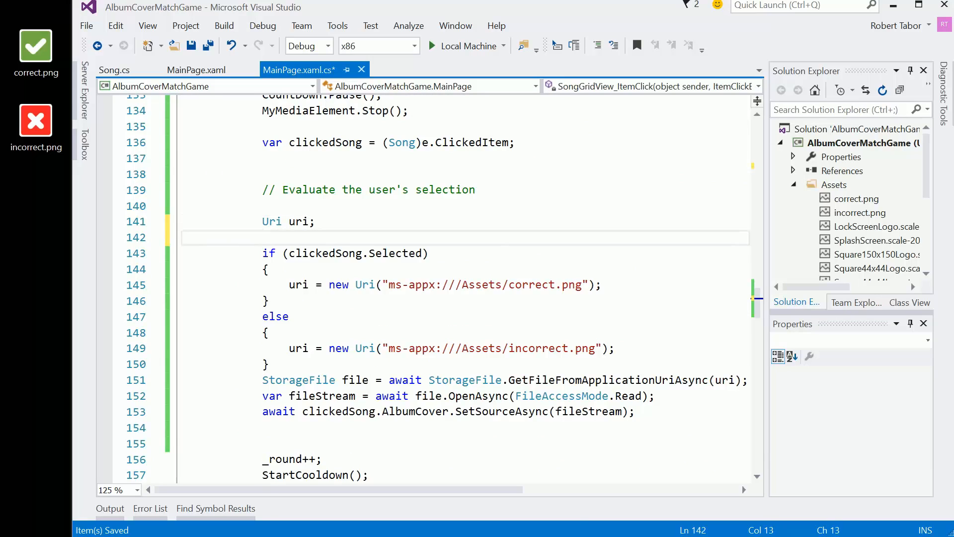
Declare int score; and set score = (int)MyProgressBar.Value for a correct pick.
text(int score;)
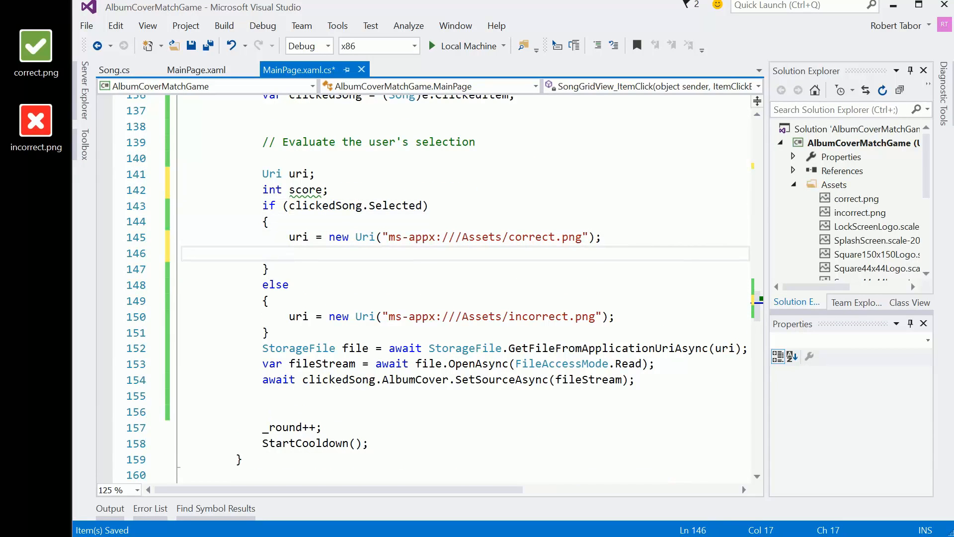
text(score =)
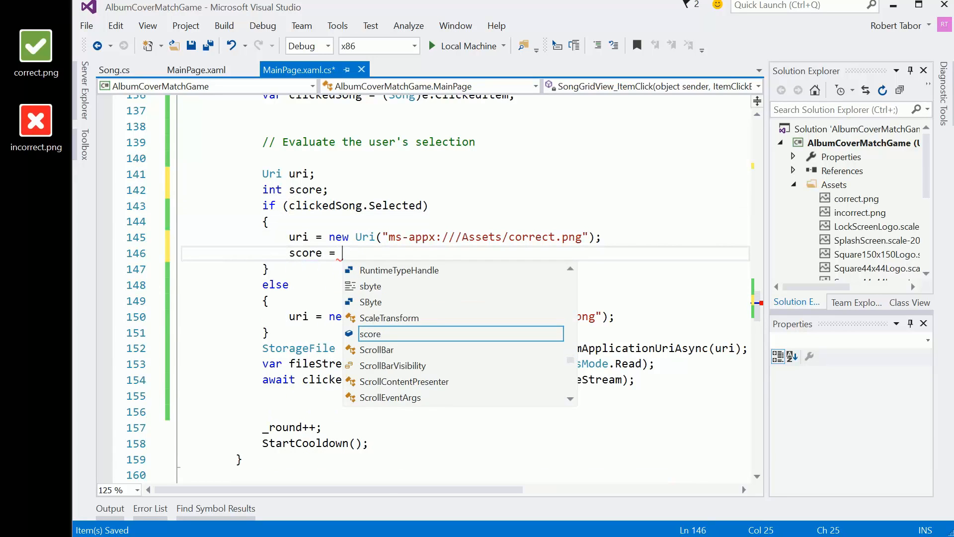
text(MyProgressBar.)
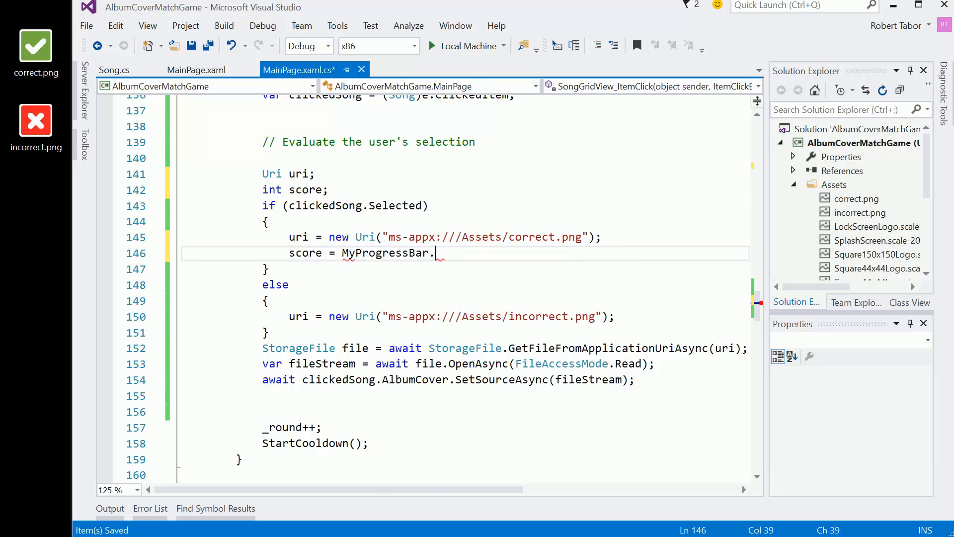
text(Value)
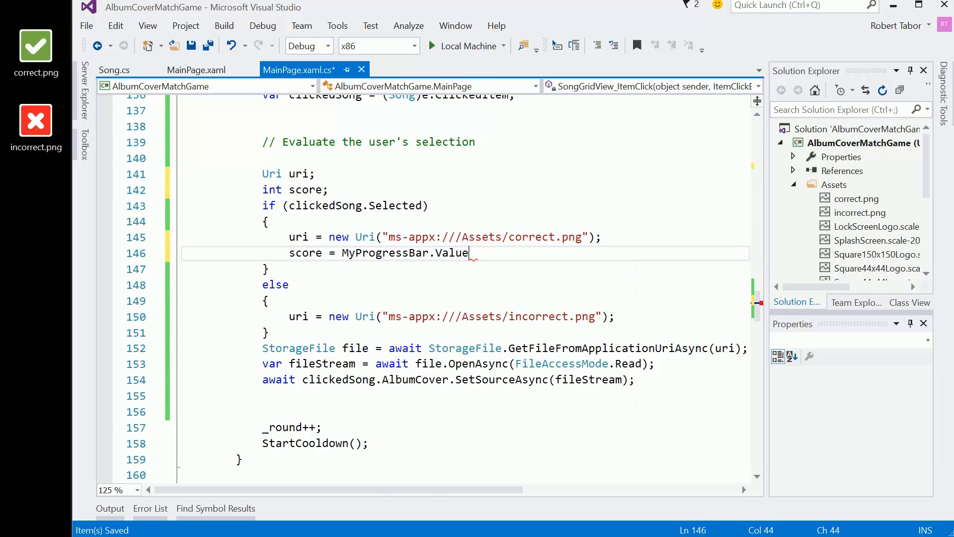
text(;)
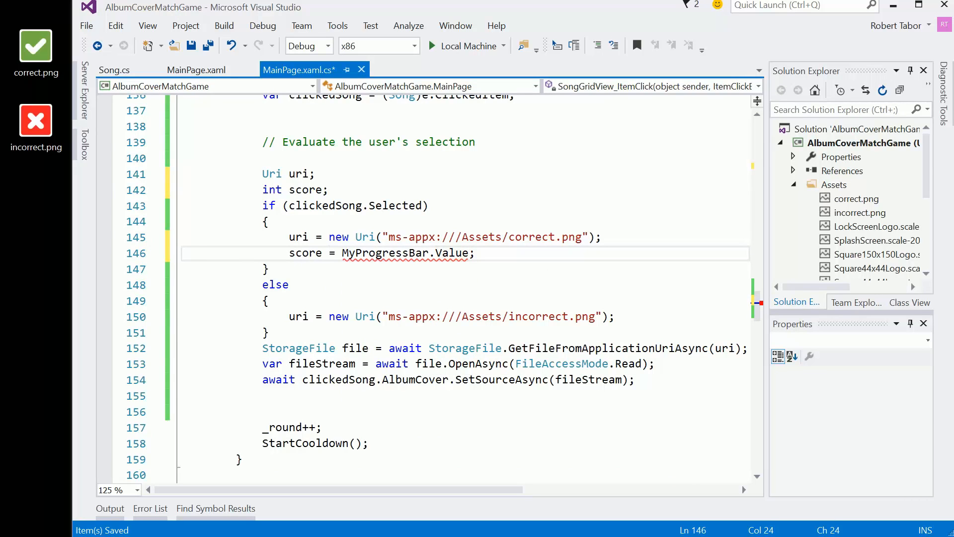
text(())
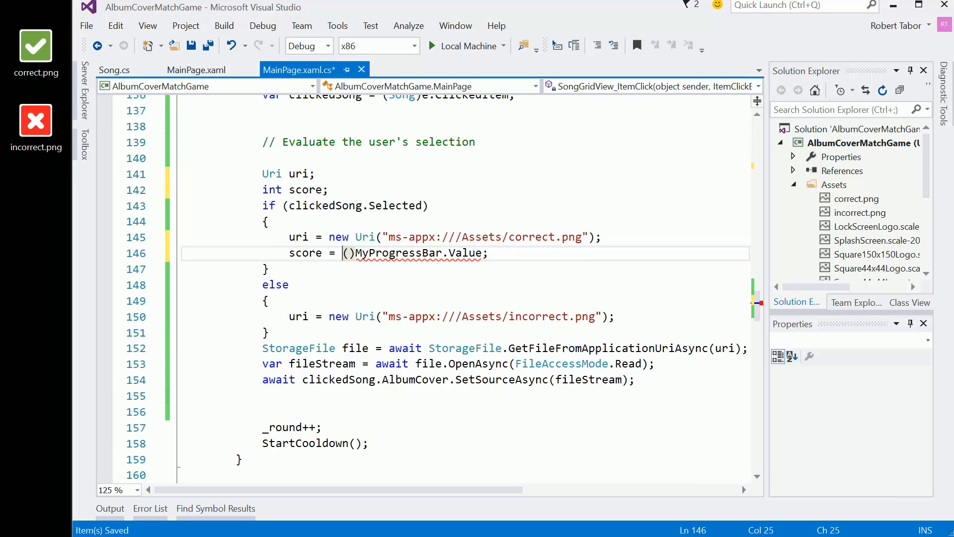
text(int)
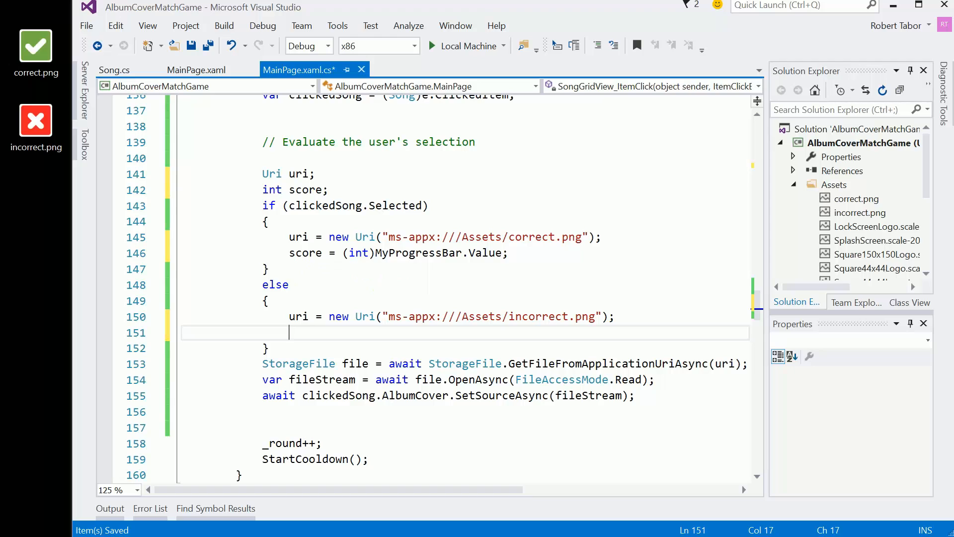
In the else branch start score = ((int)MyProgressBar.Value) multiplied for a reduced wrong-pick score.
text(score =)
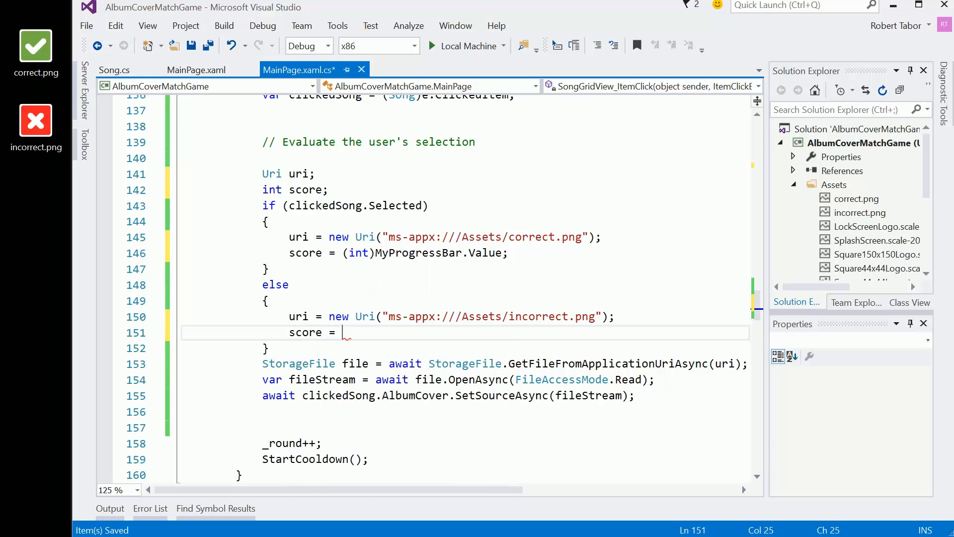
text(p)
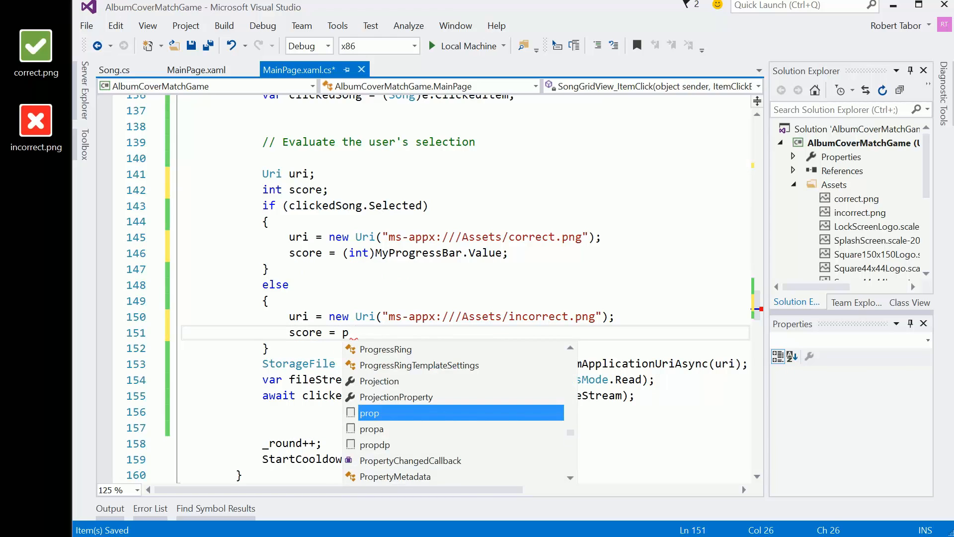
text(MyProgressBar)
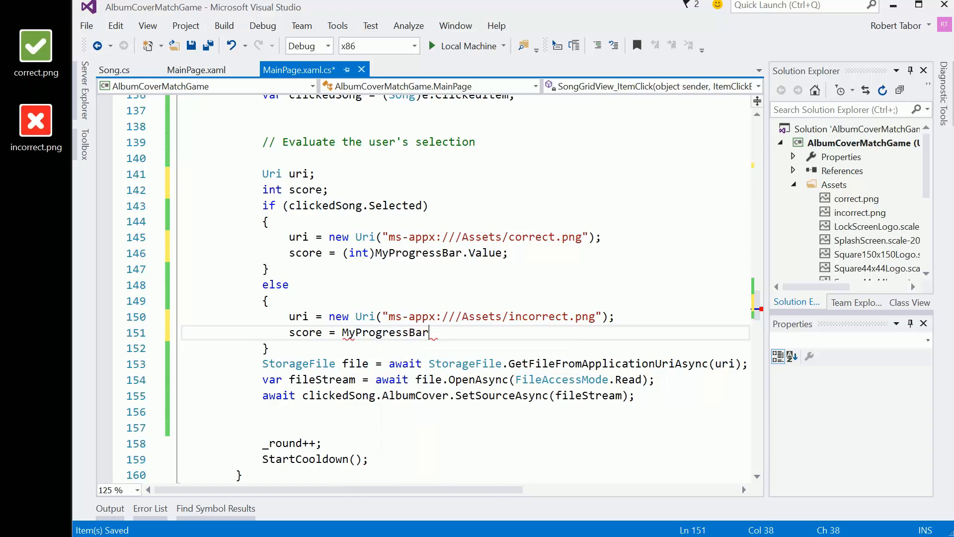
text(.Value)
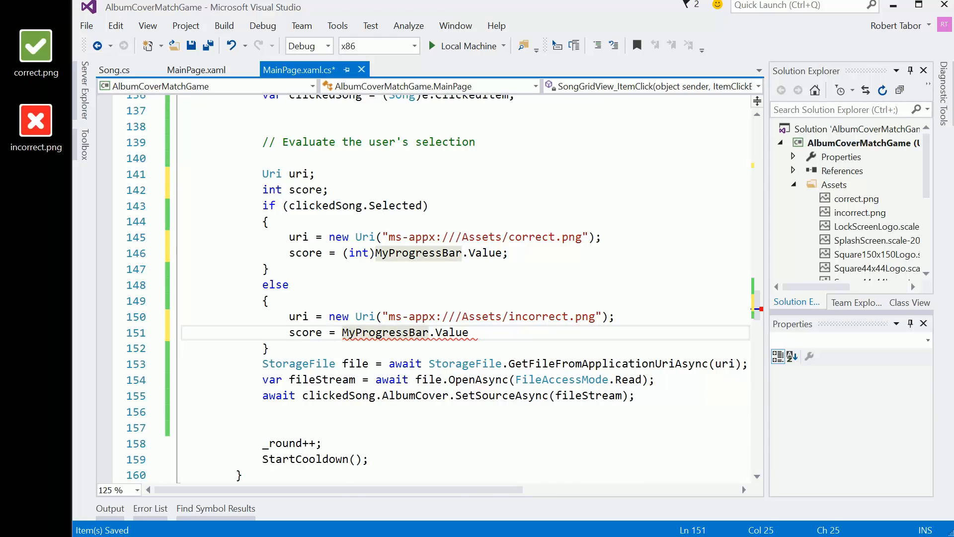
text((int))
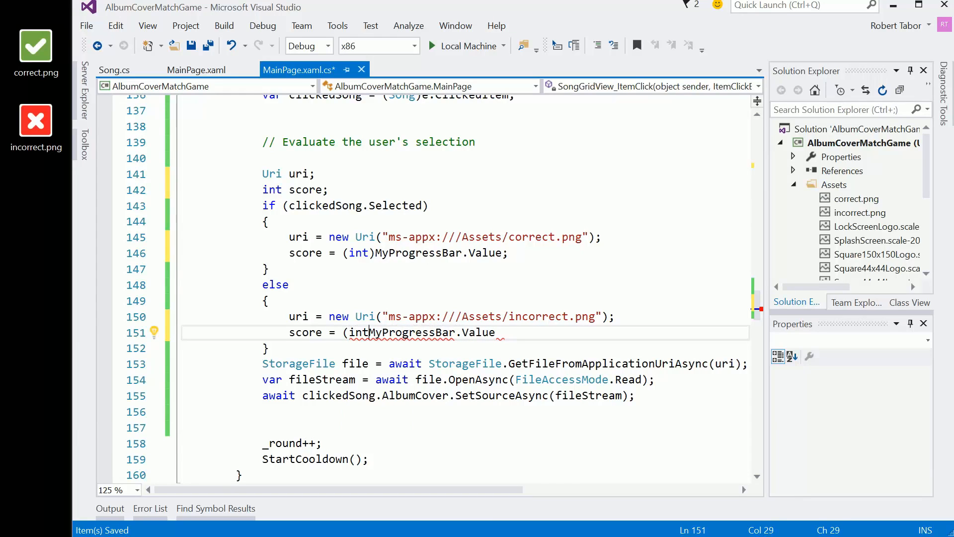
text())
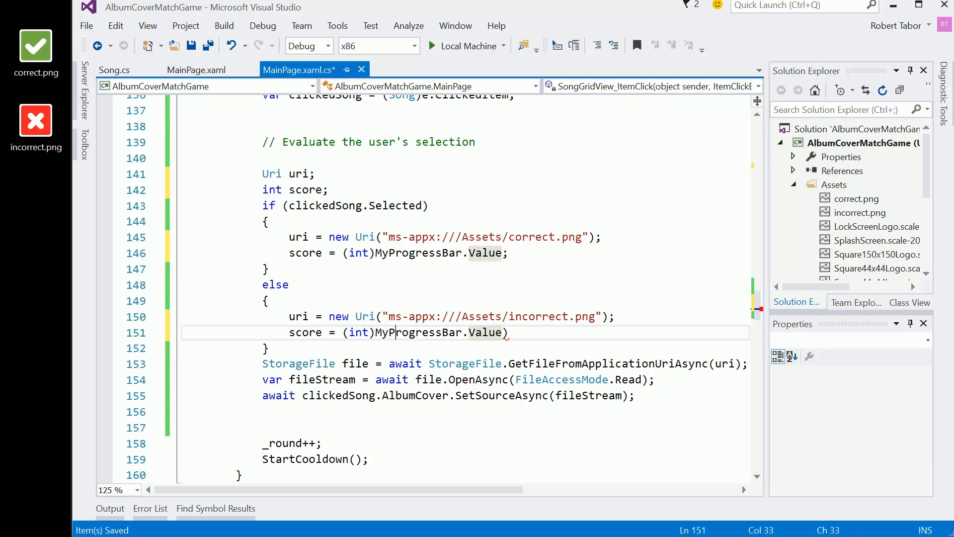
text(()
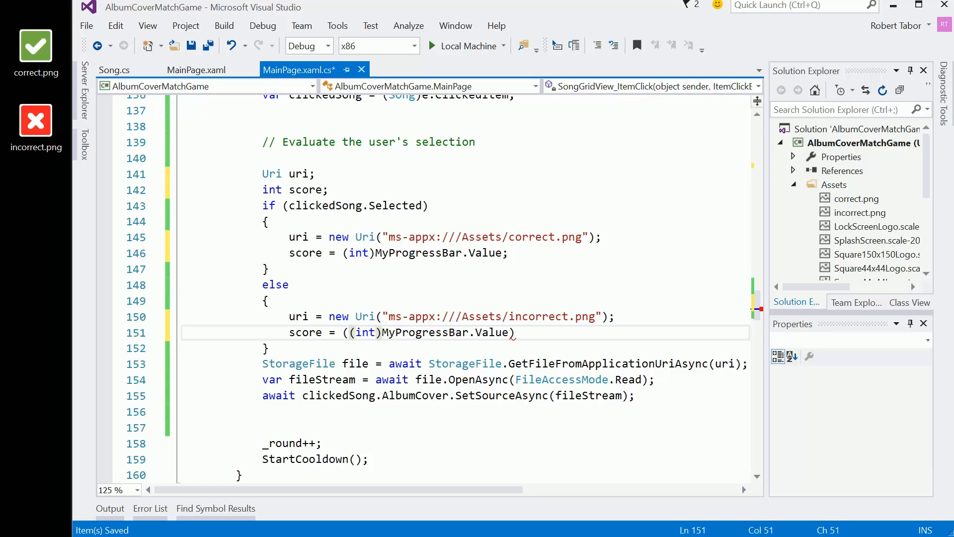
text(-)
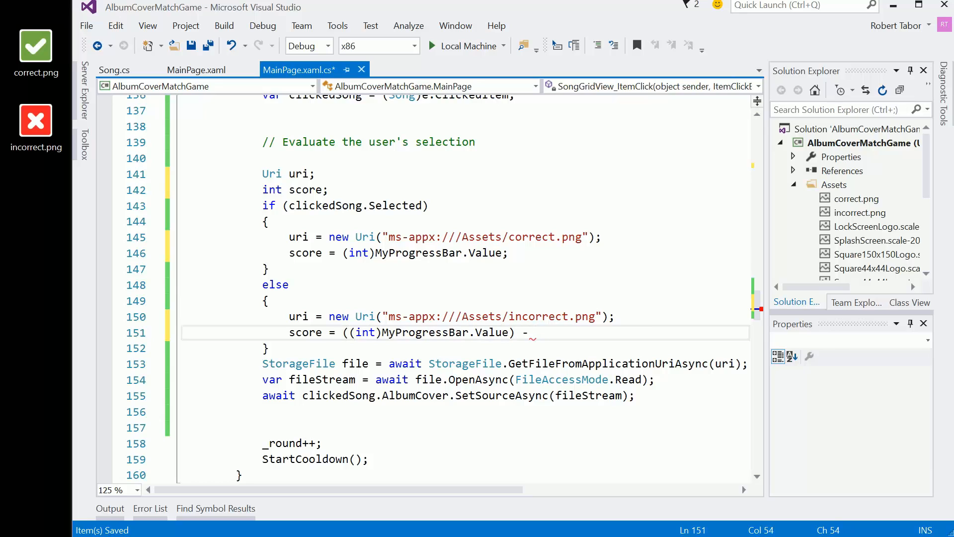
text(*)
click(464, 427)
text(_totalScore)
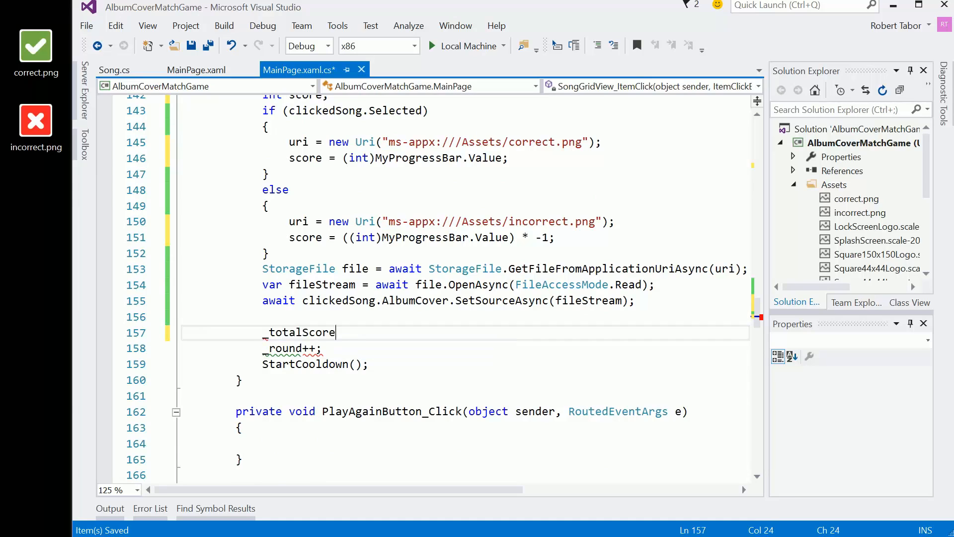
Add _totalScore += score; and begin ResultTextBlock.Text = string.Format(...).
text(+= sore)
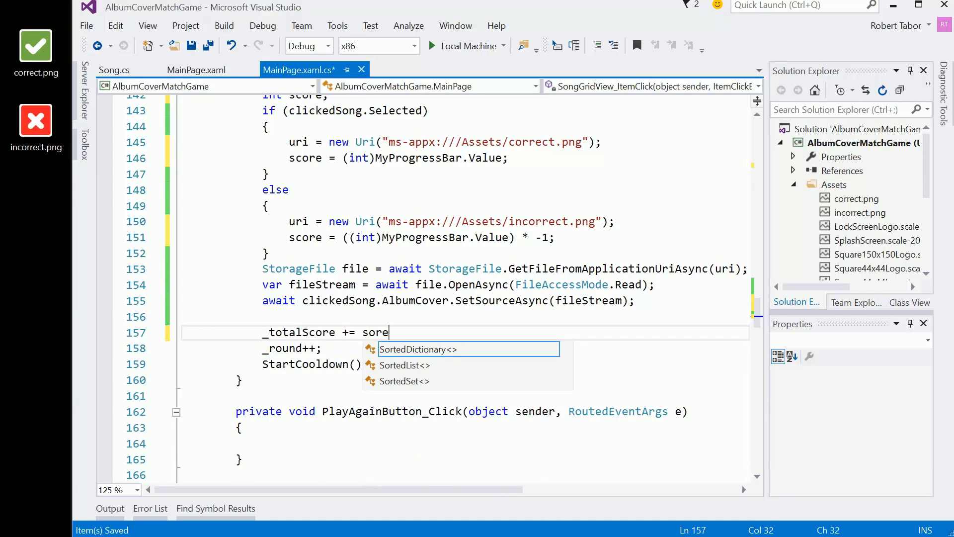
text(e)
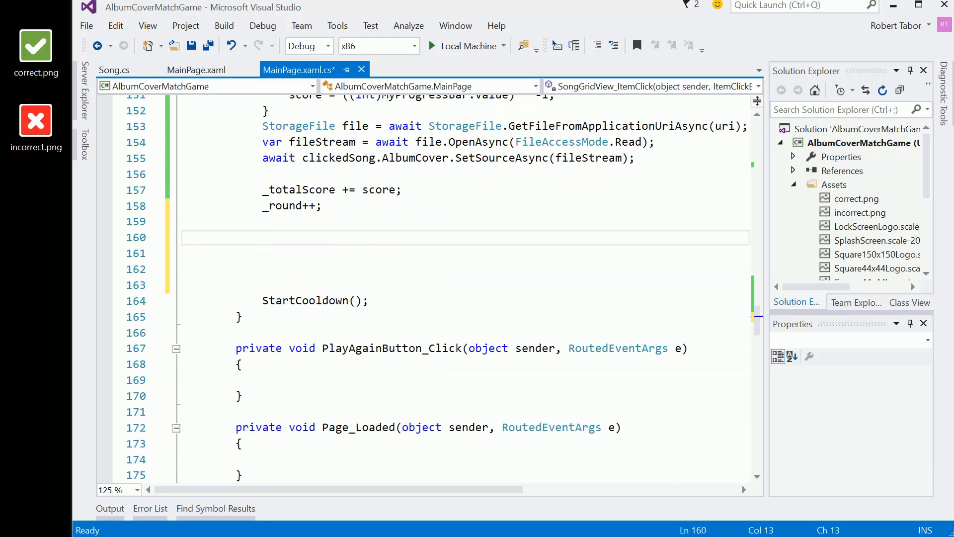
text(ResultTextBlock.)
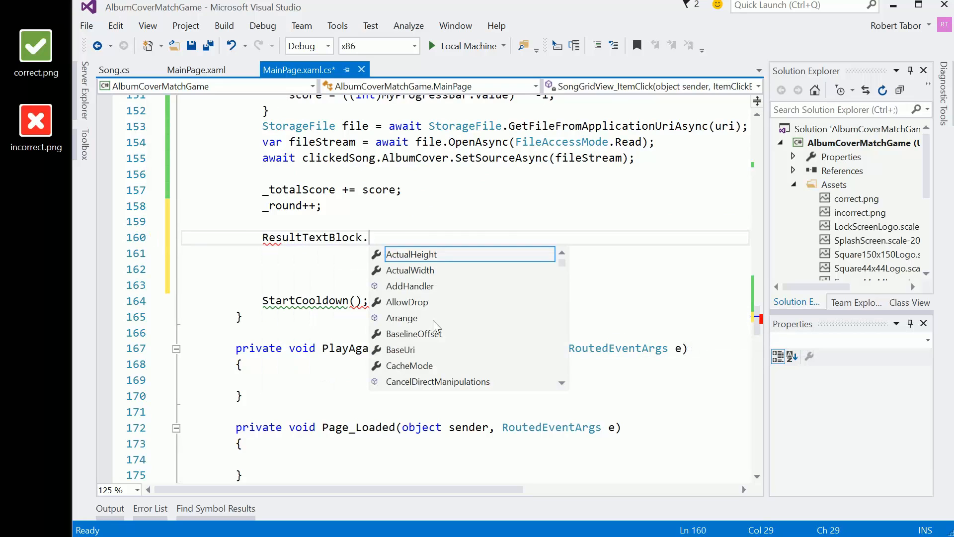
text(Text =)
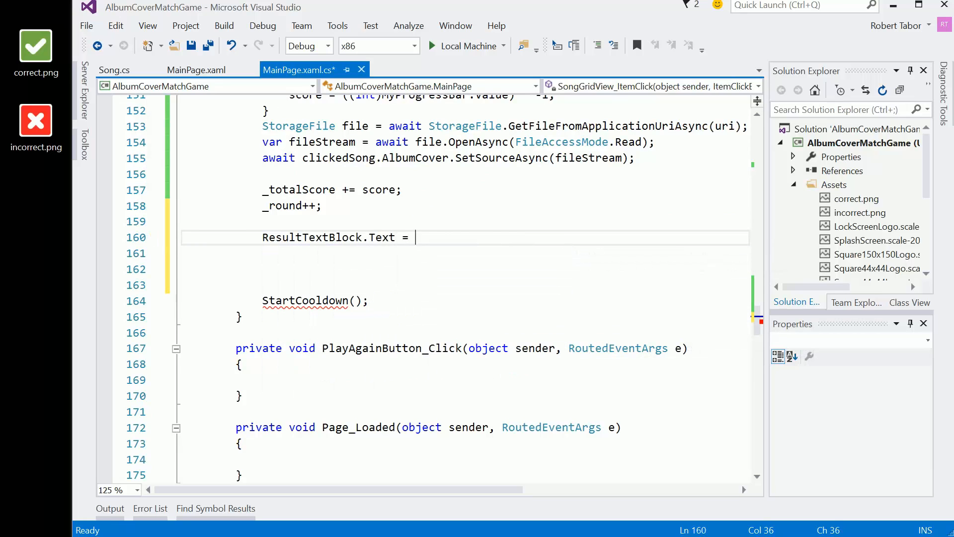
text(string.Format)
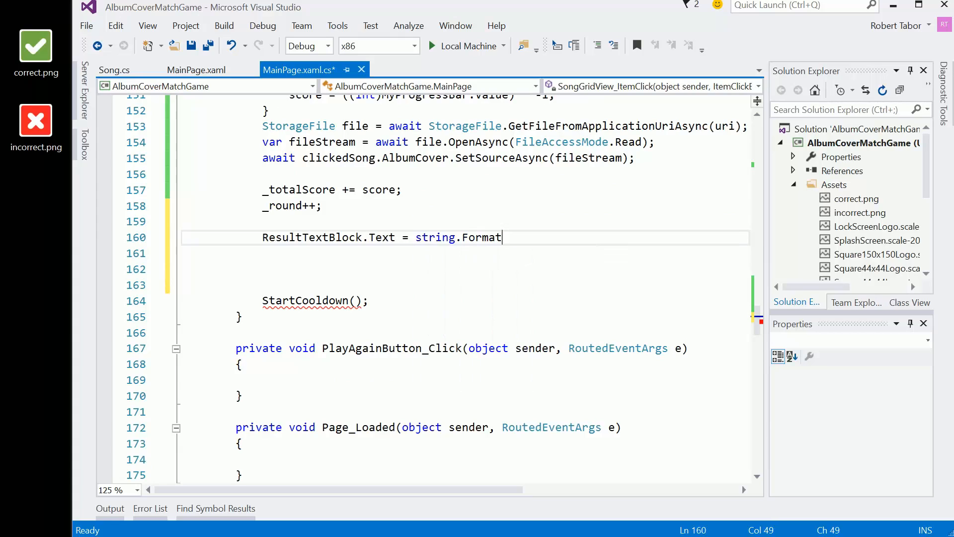
text((S)
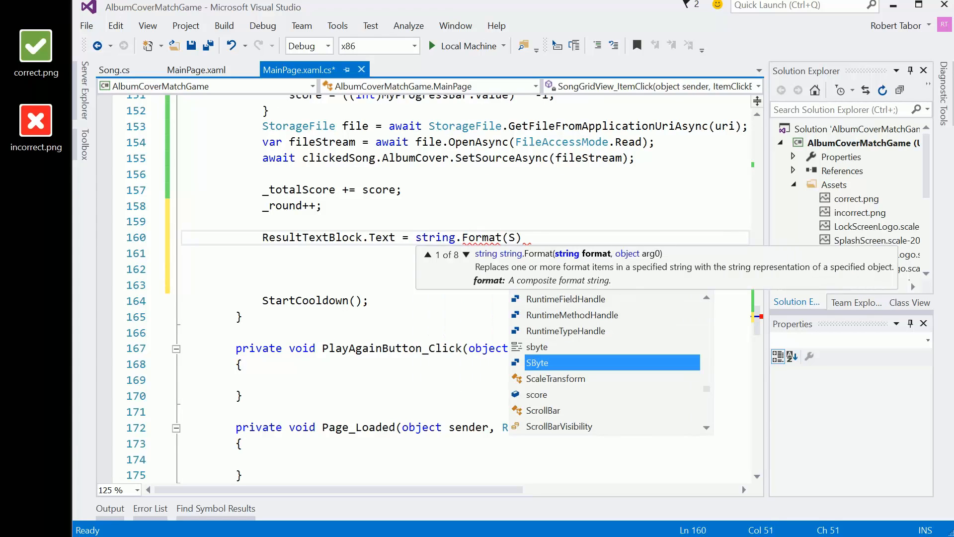
key(Backspace)
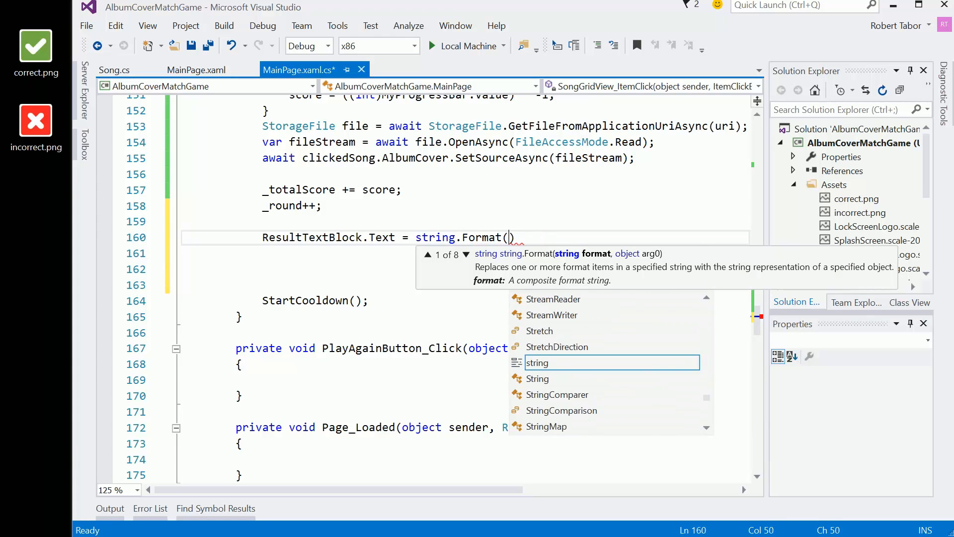
Write the format "Score: {0} Total Score after {1} Rounds: {2}" with score, _round and _totalScore.
text("S)
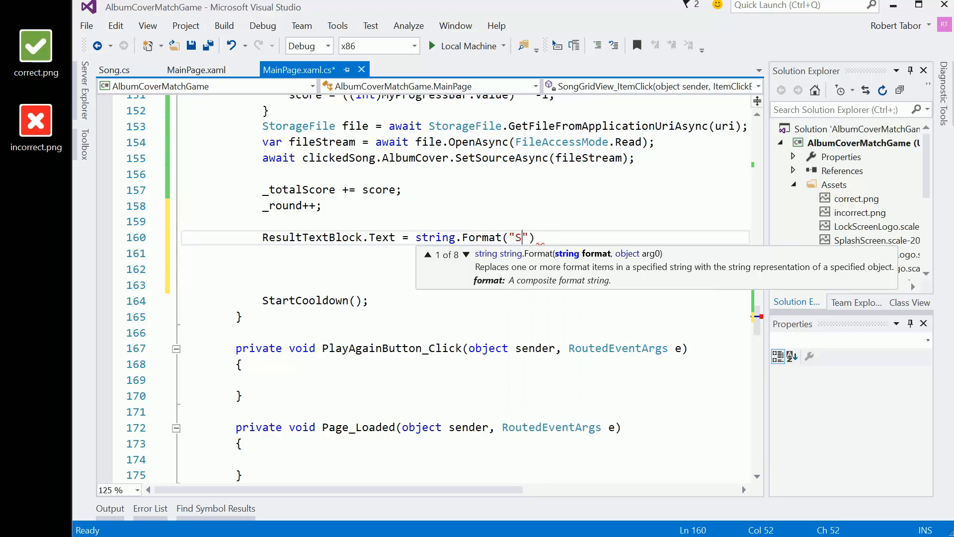
text(core: {)
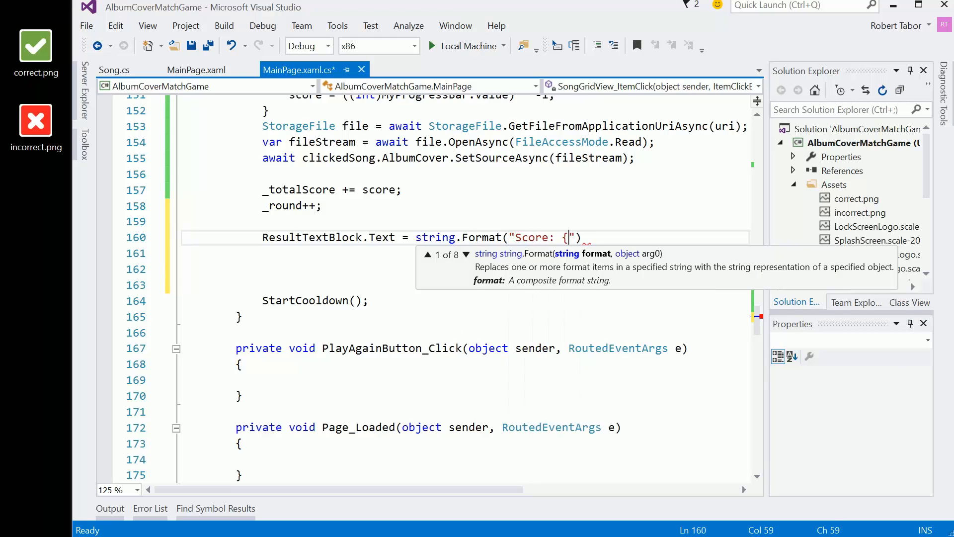
text(0} Total Score after)
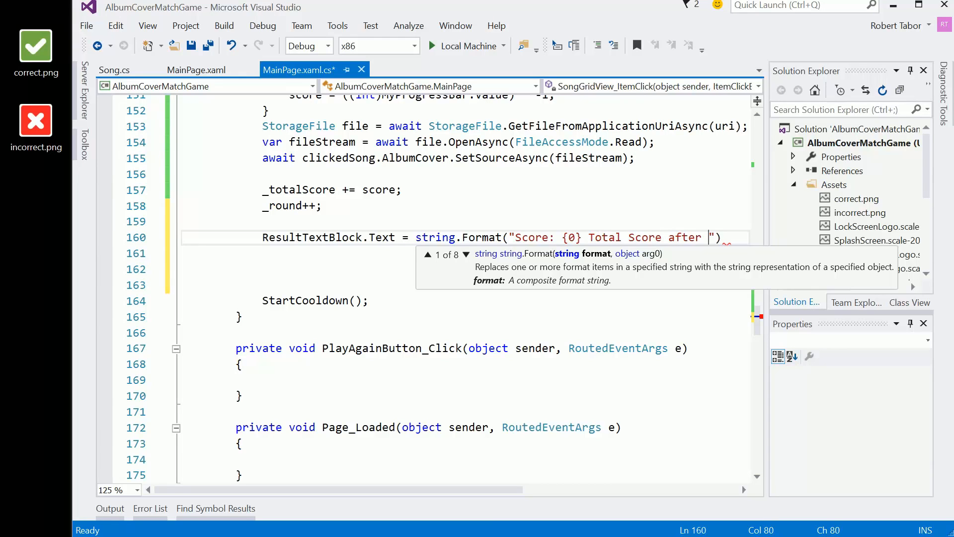
text({)
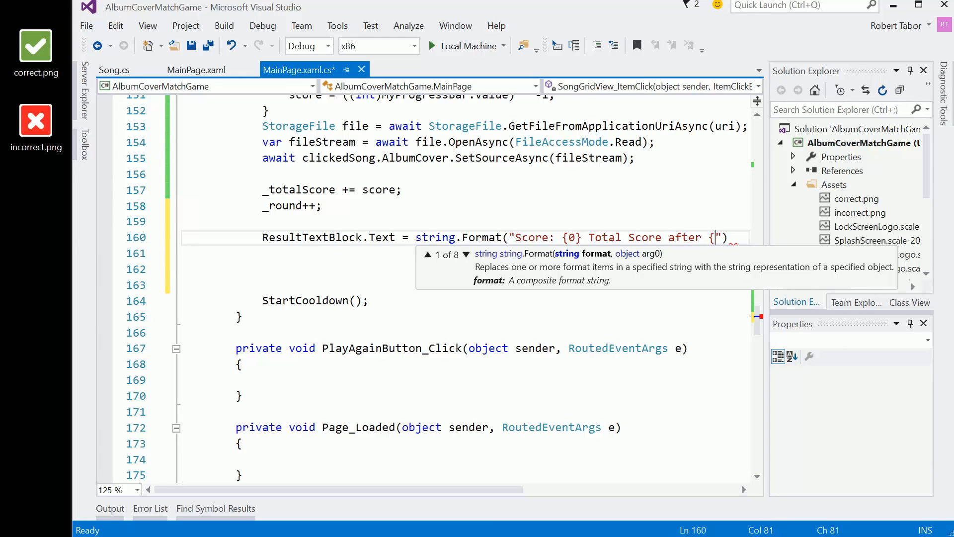
text(1} Rounds)
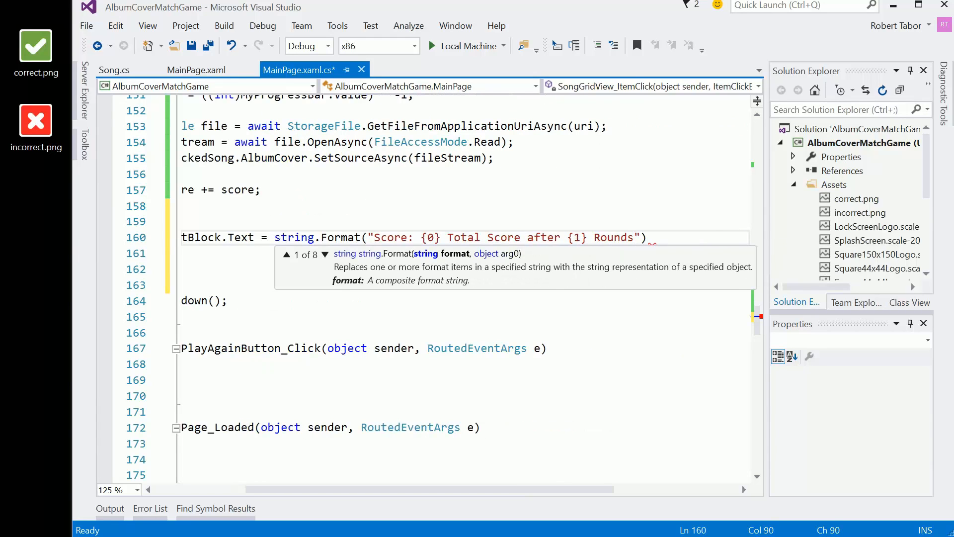
text(:)
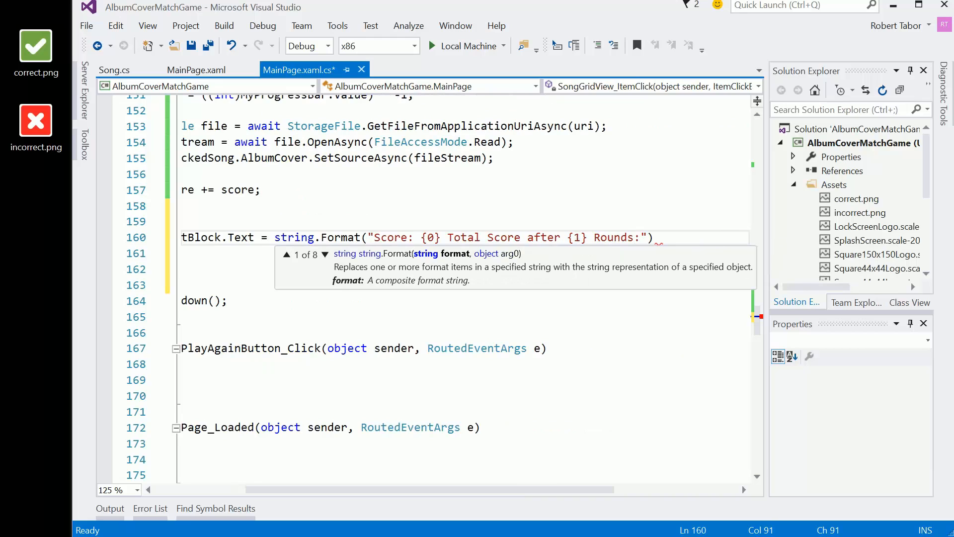
text({)
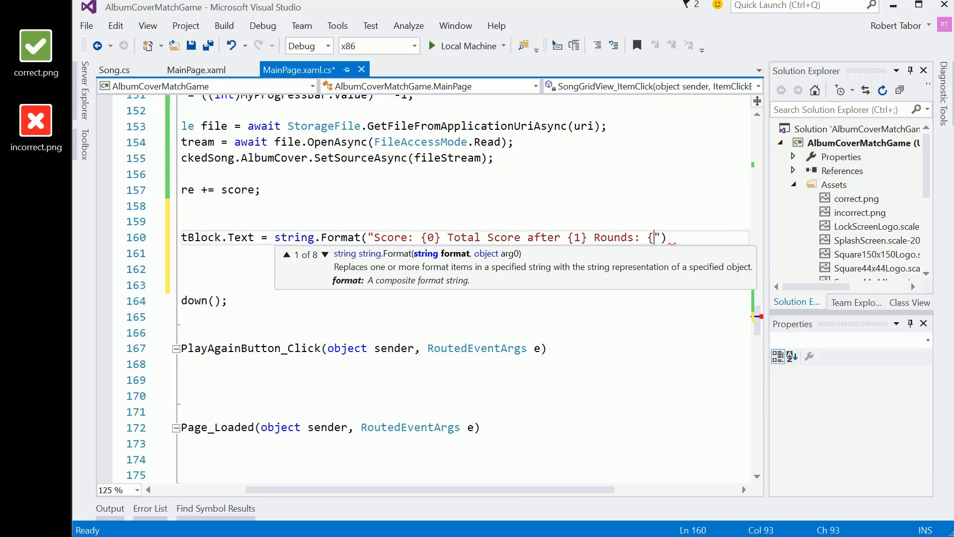
text(2}",)
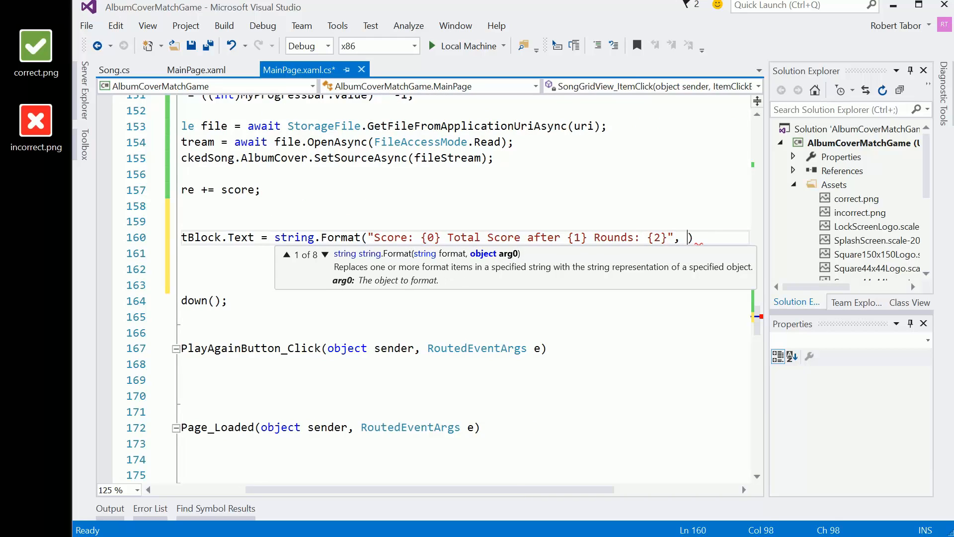
text(score, _round,)
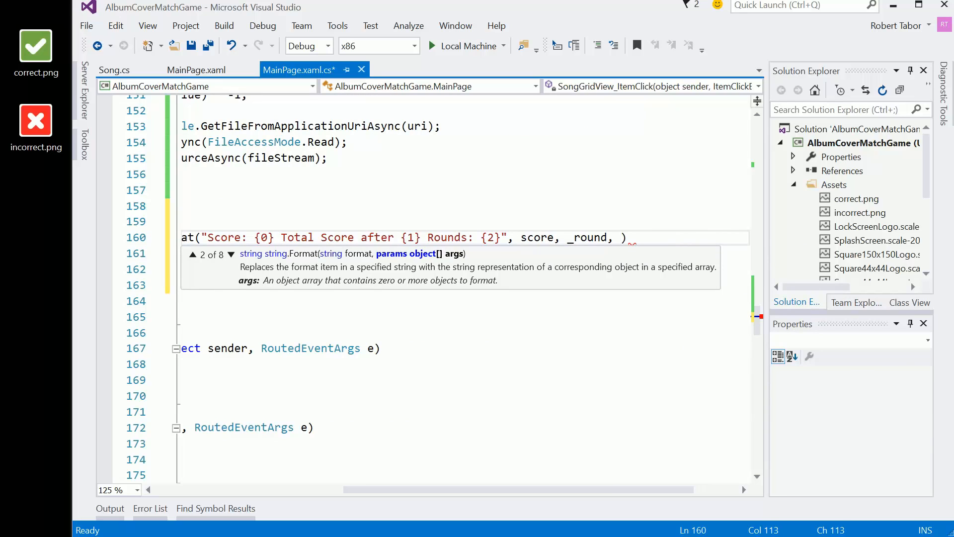
text(_totl)
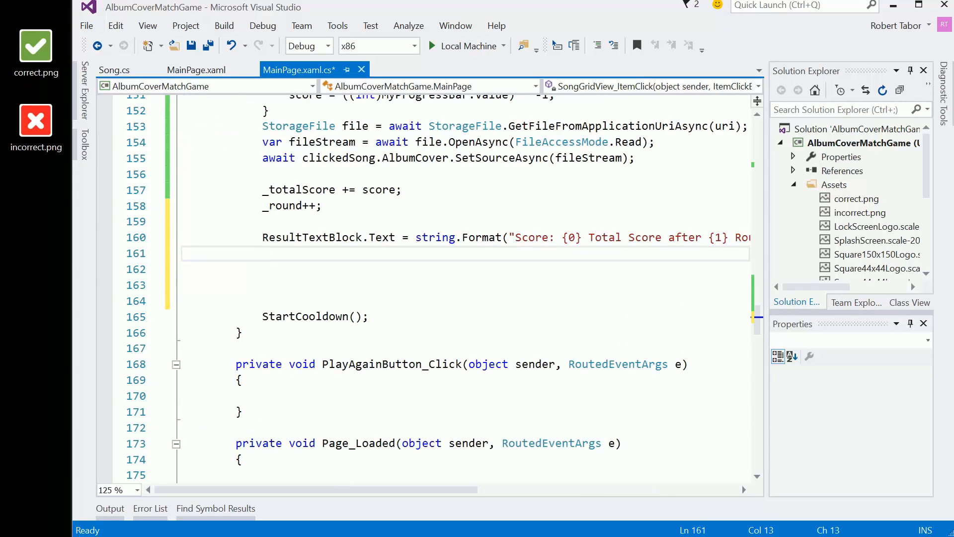
Start TitleTextBlock.Text = String.Format("Correct Song: {0}" for the round result.
text(TitleTextBlock.)
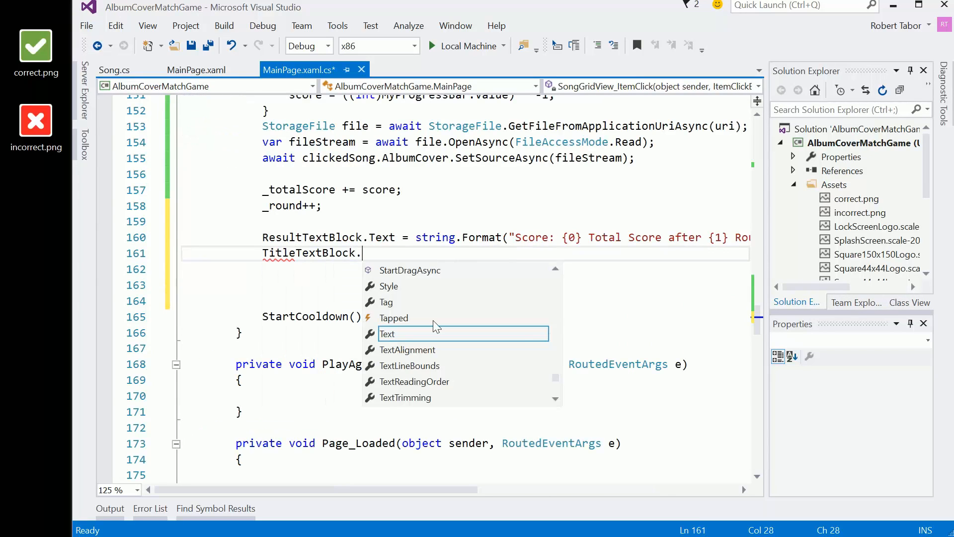
text(Text = String.)
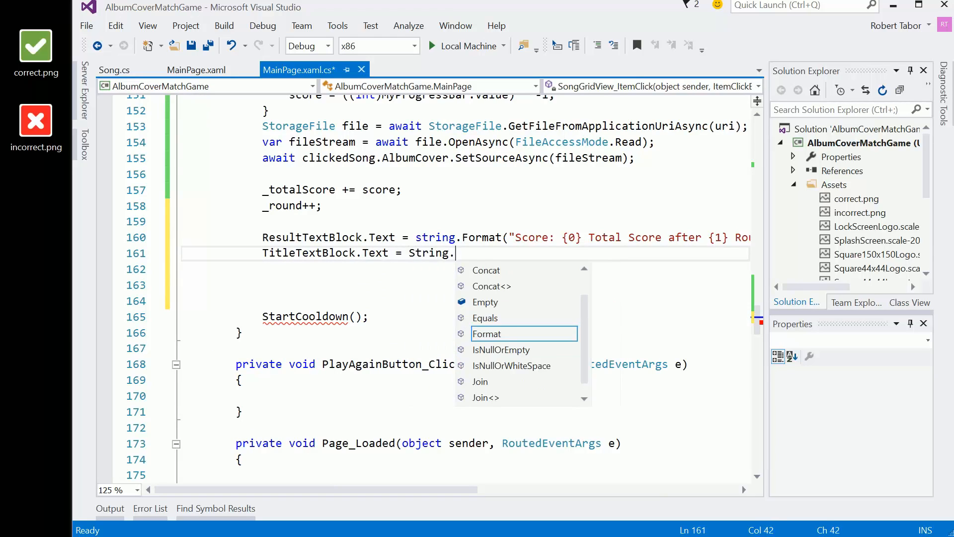
text(Format()
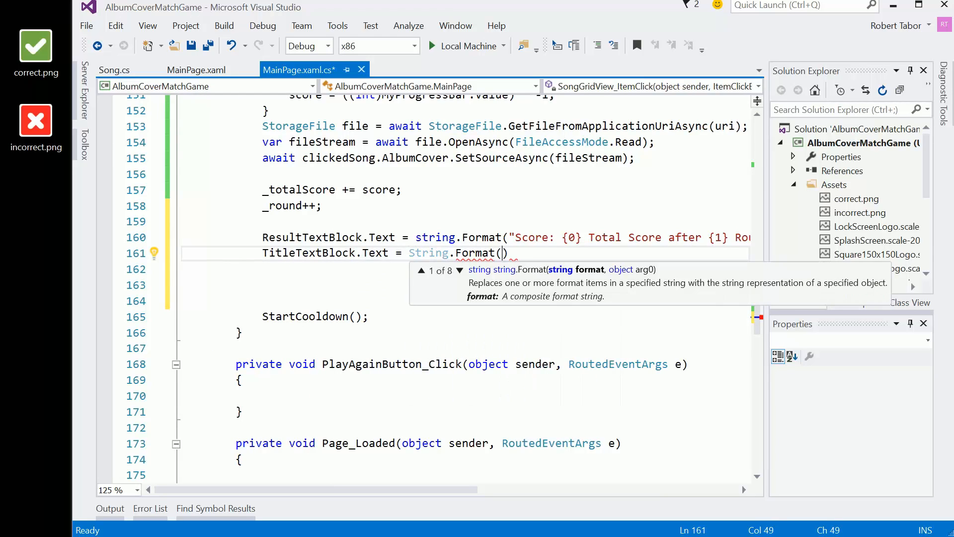
text("Cor")
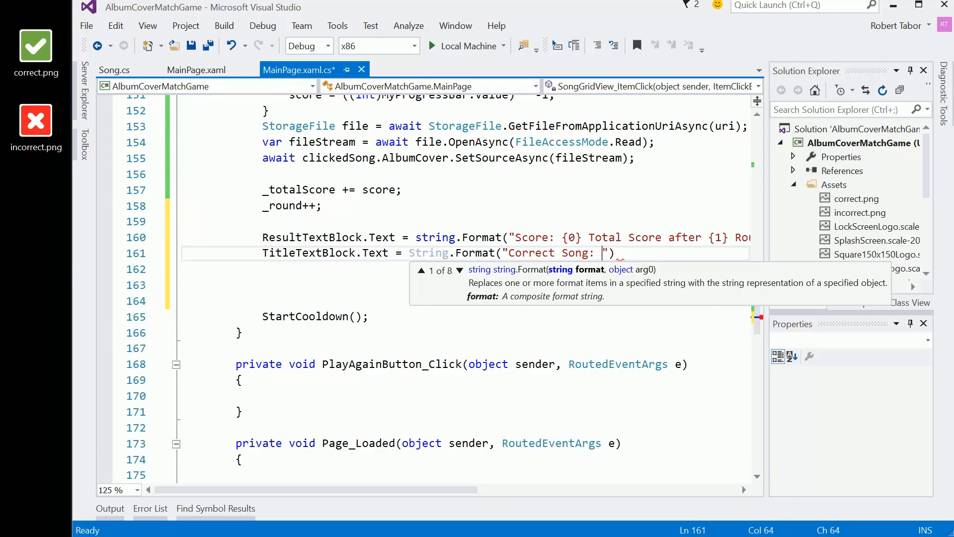
text({0})
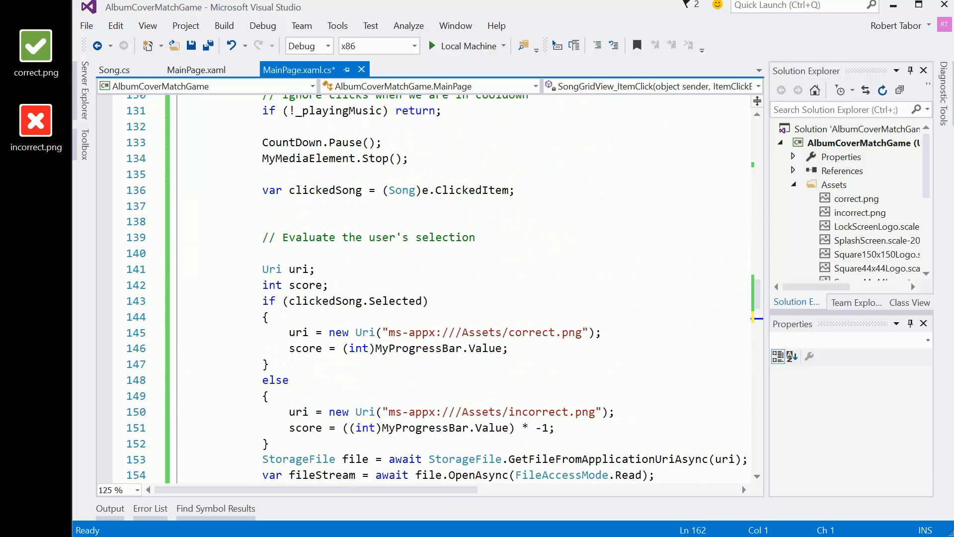
Declare var correctSong = Songs.FirstOrDefault(p => p.Selected == true) below clickedSong.
click(288, 380)
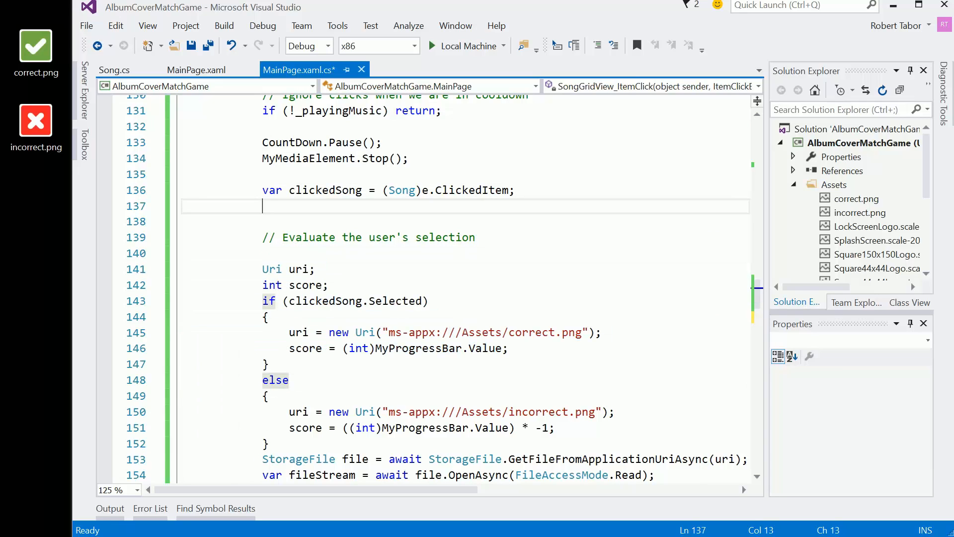
text(var)
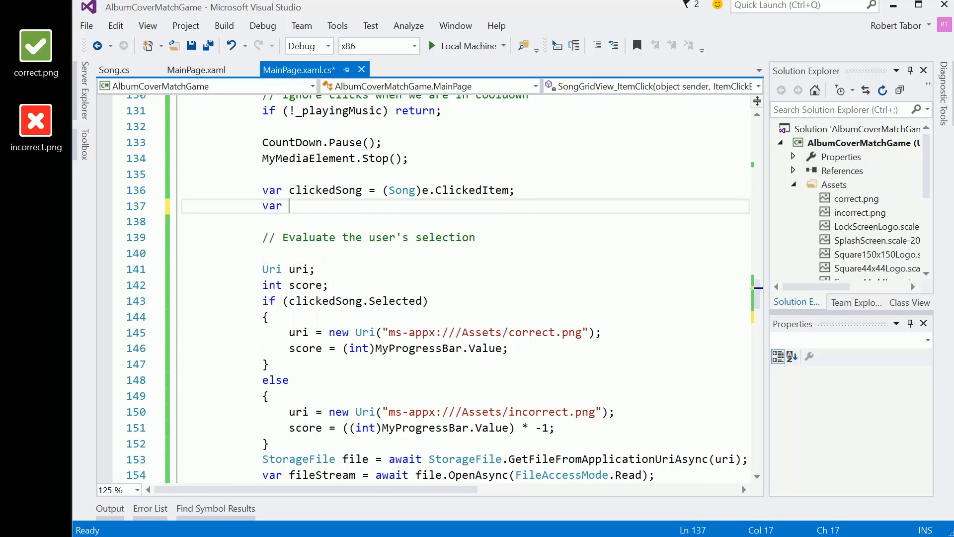
text(correct)
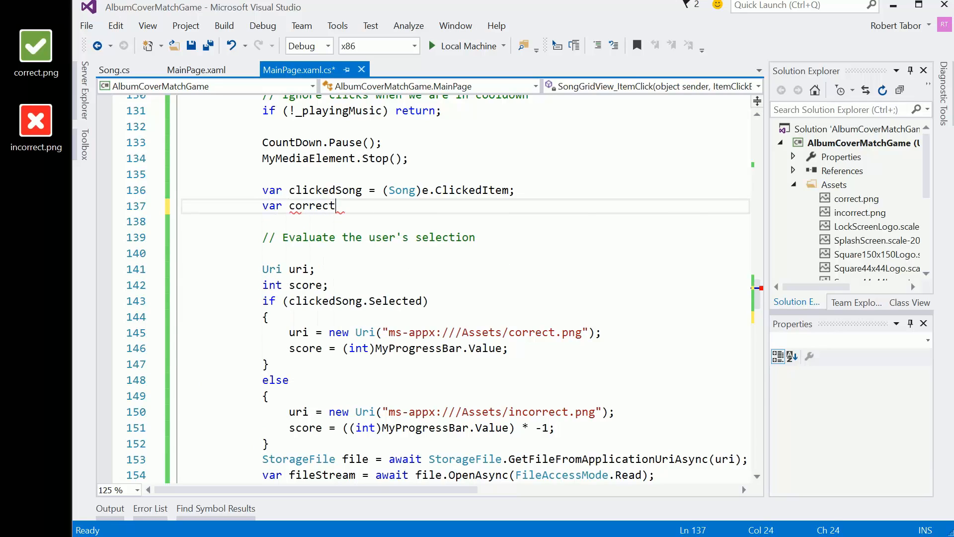
text(Song =)
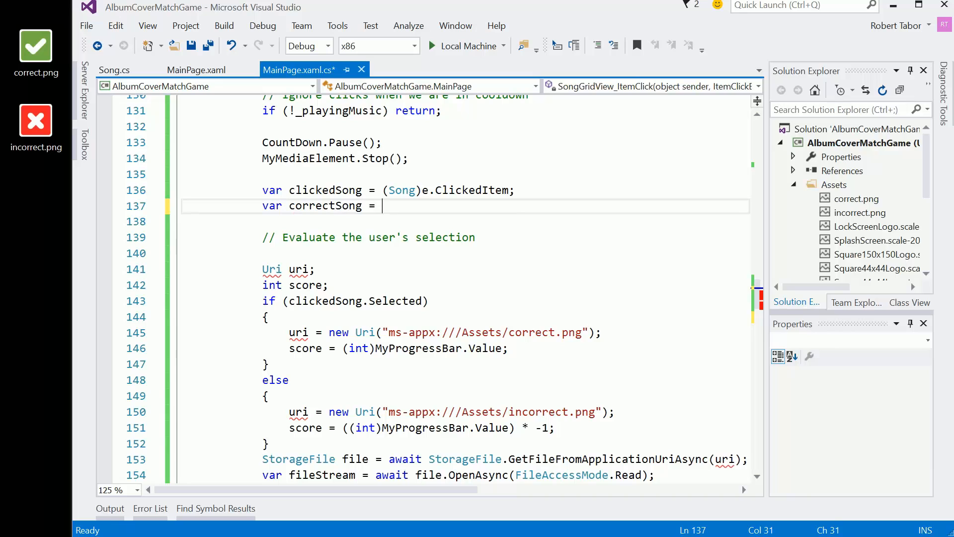
text(Songs)
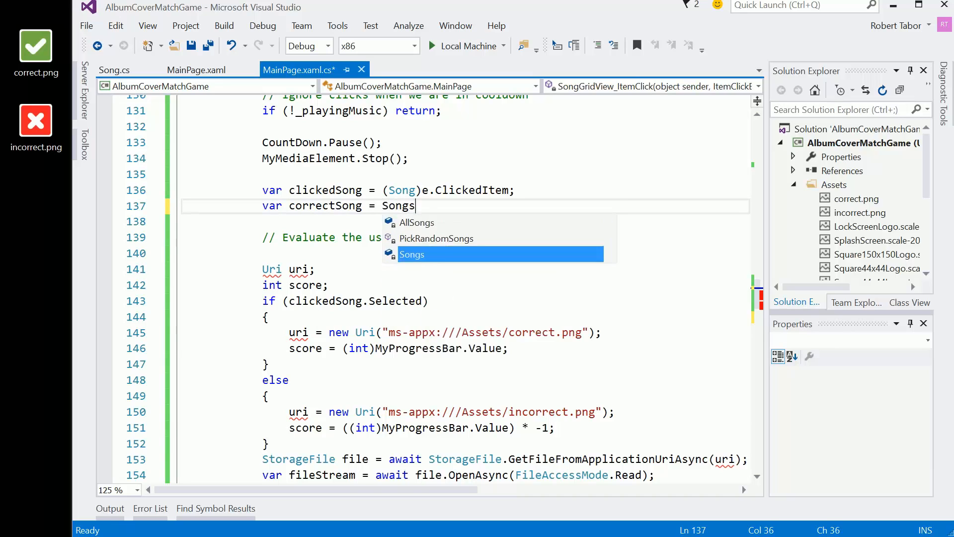
text(.Firs)
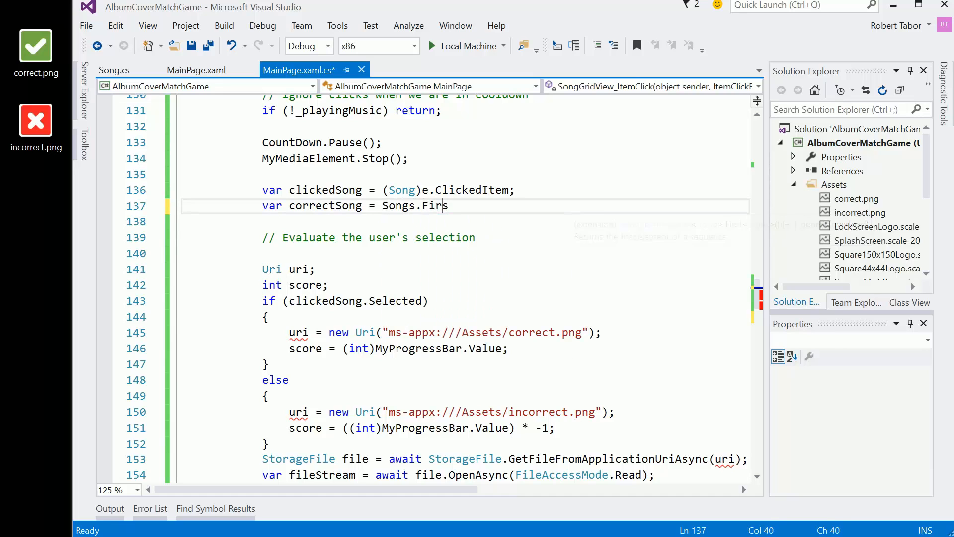
text(tOrDefault())
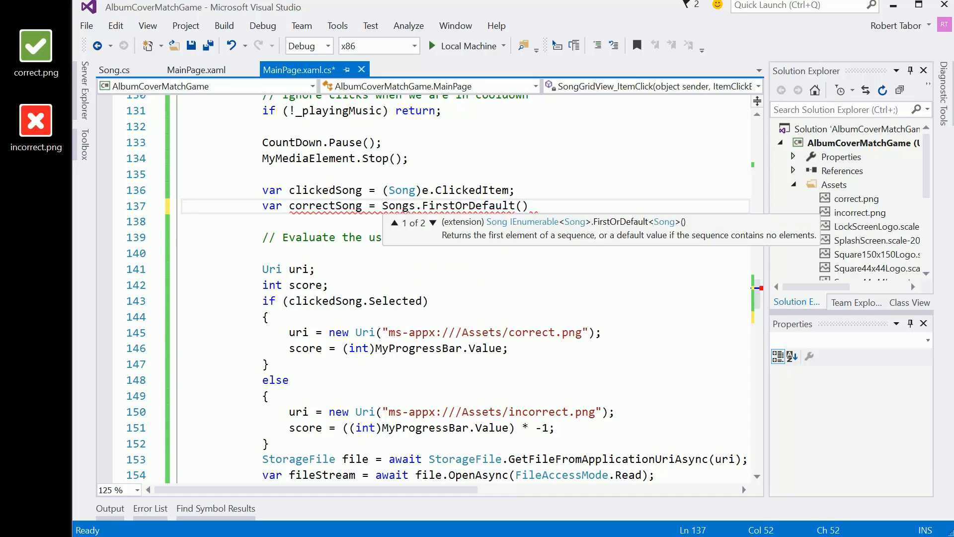
text(p => p.Selected)
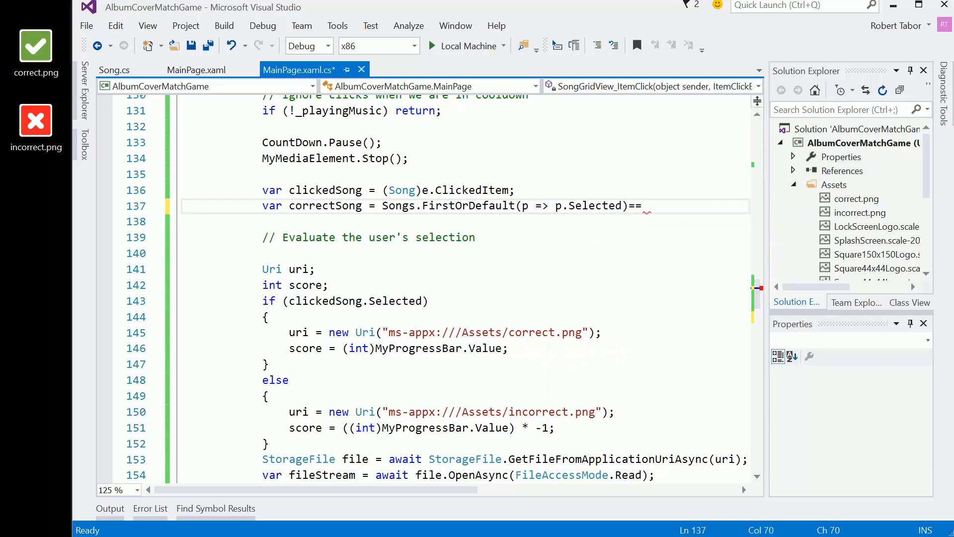
key(Backspace)
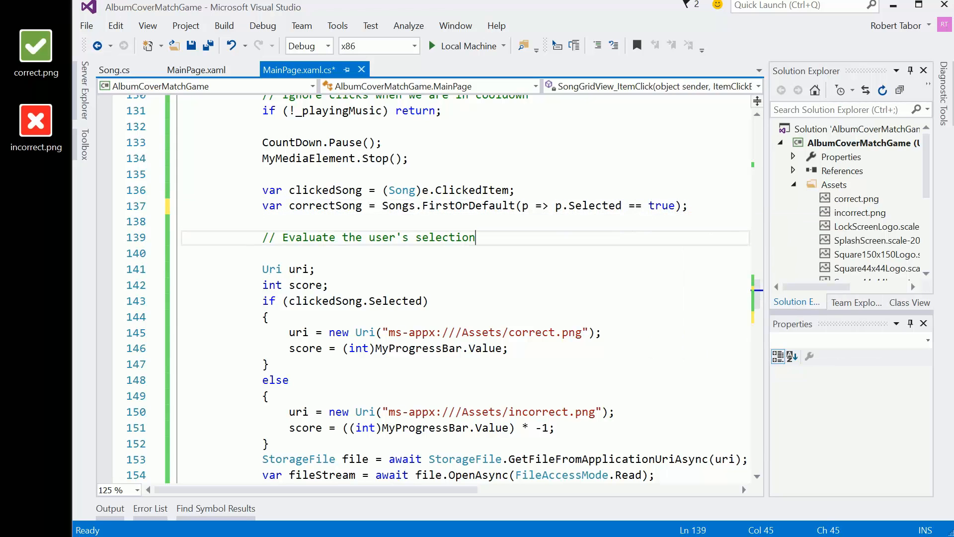
Pass correctSong.Title to the title format and set ArtistTextBlock to "Performed by: {0}" with correctSong.Artist.
scroll(down, 3)
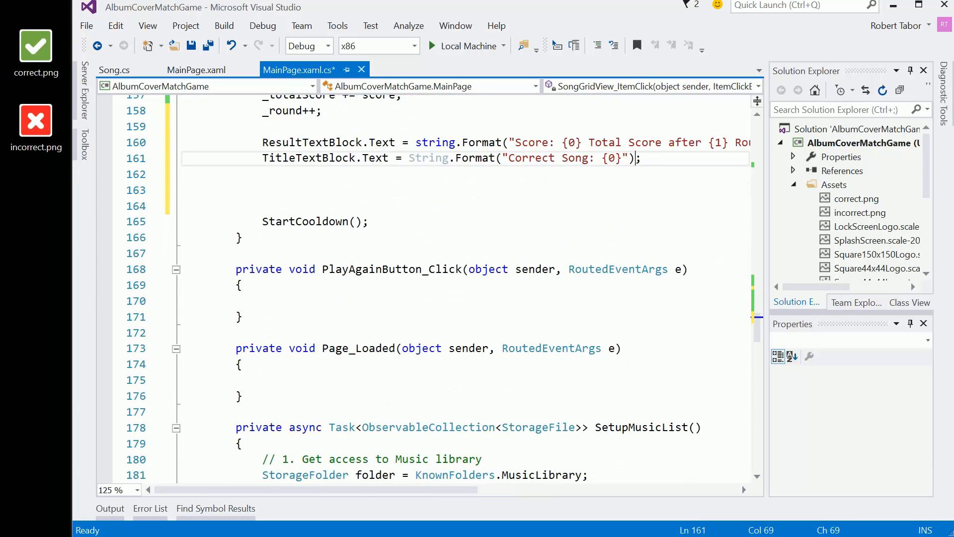
text(, correctSong.Titl)
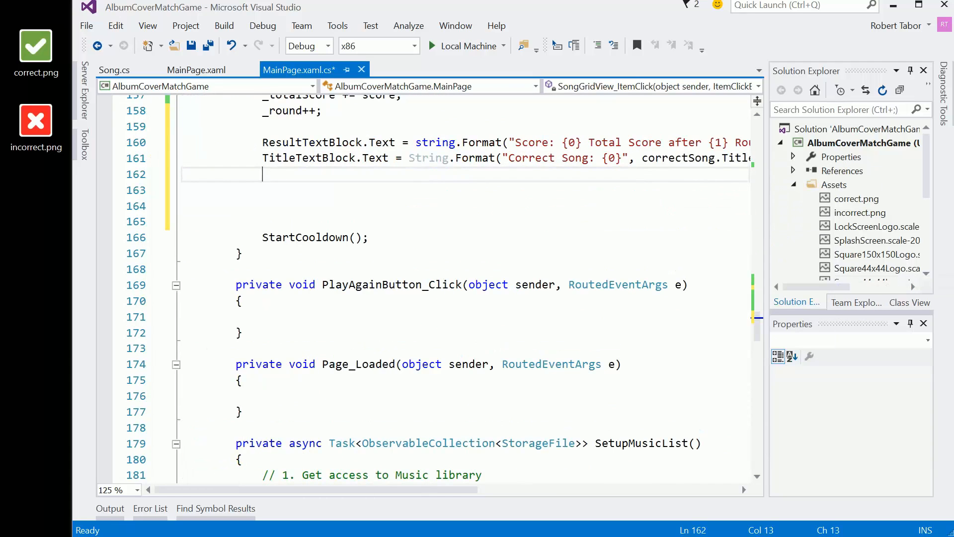
text(Art)
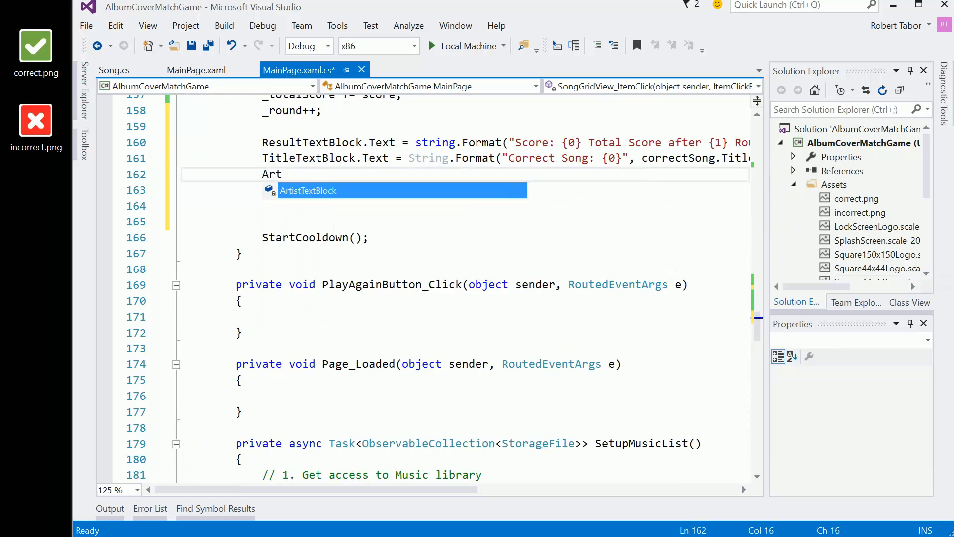
text(ArtistTextBlock.Text =)
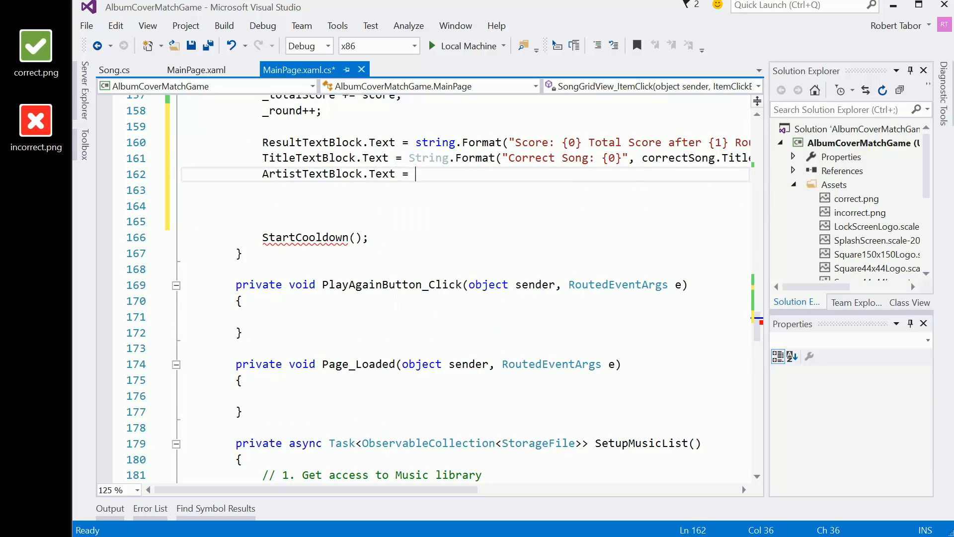
text(string.Format)
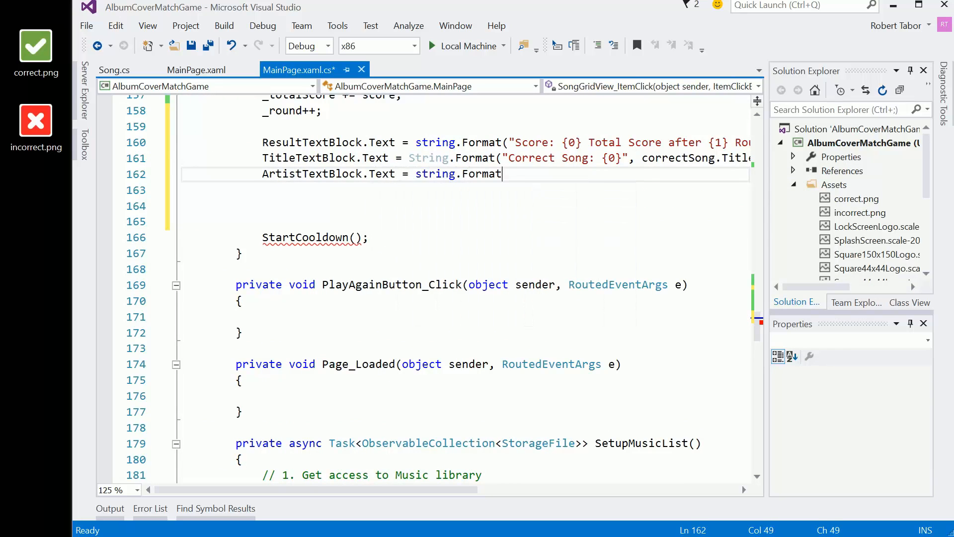
text(("Perf")
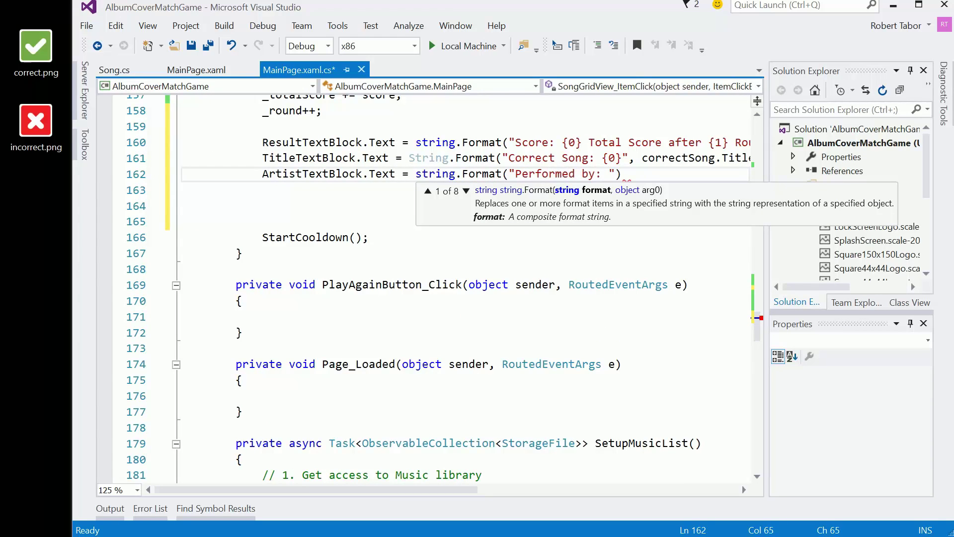
text({0})
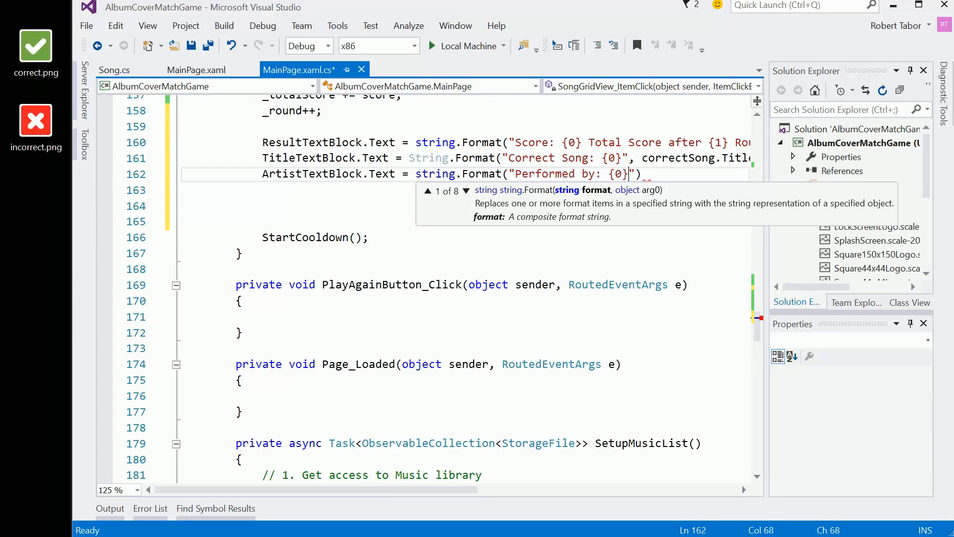
text(, correctSong.Art)
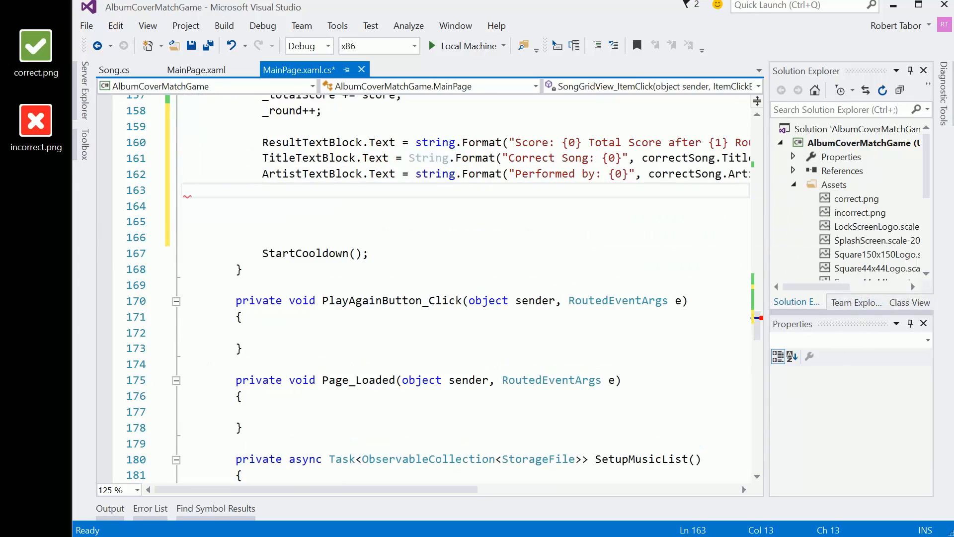
Set AlbumTextBlock.Text to string.Format("On Album: {0}", correctSong.Album) in the round result.
text(Al)
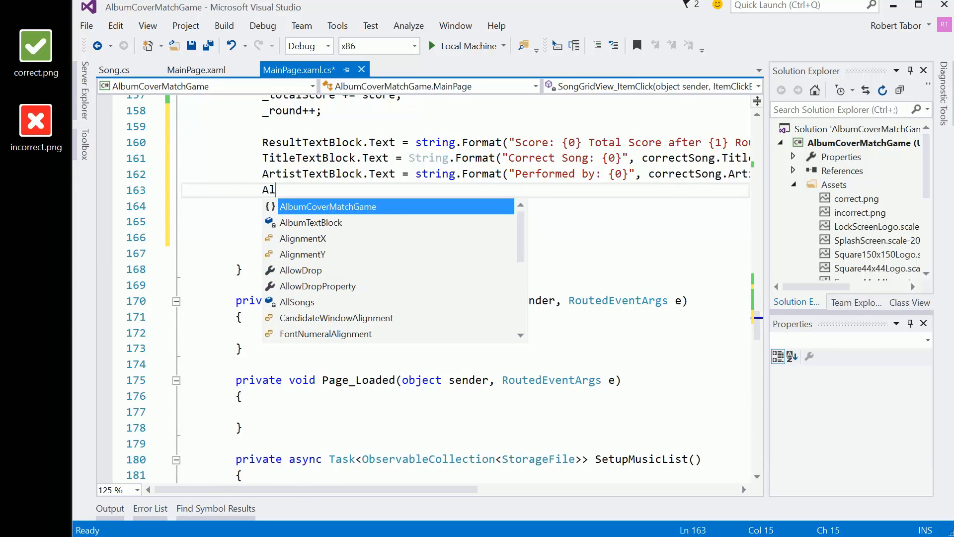
text(m)
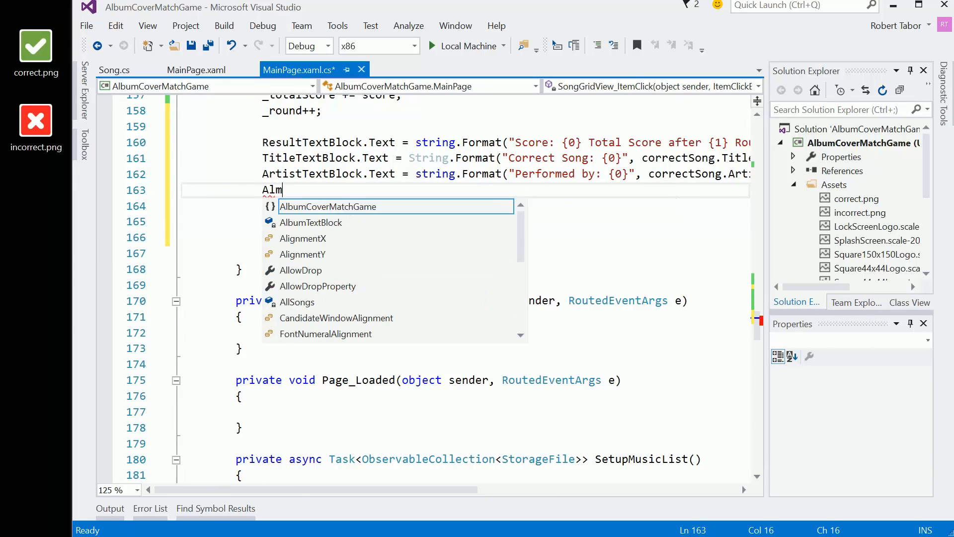
text(umTextBlock.Text =)
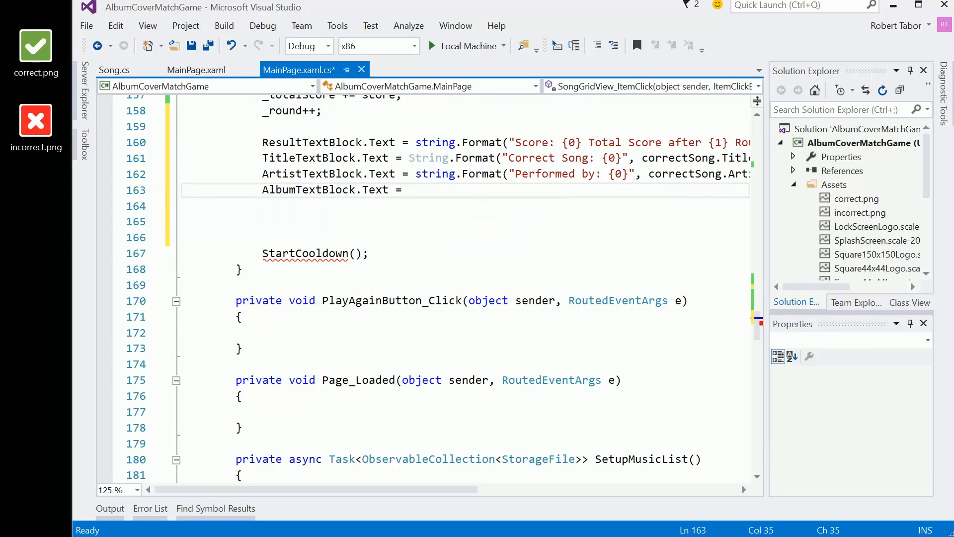
text(string.Format("On A)
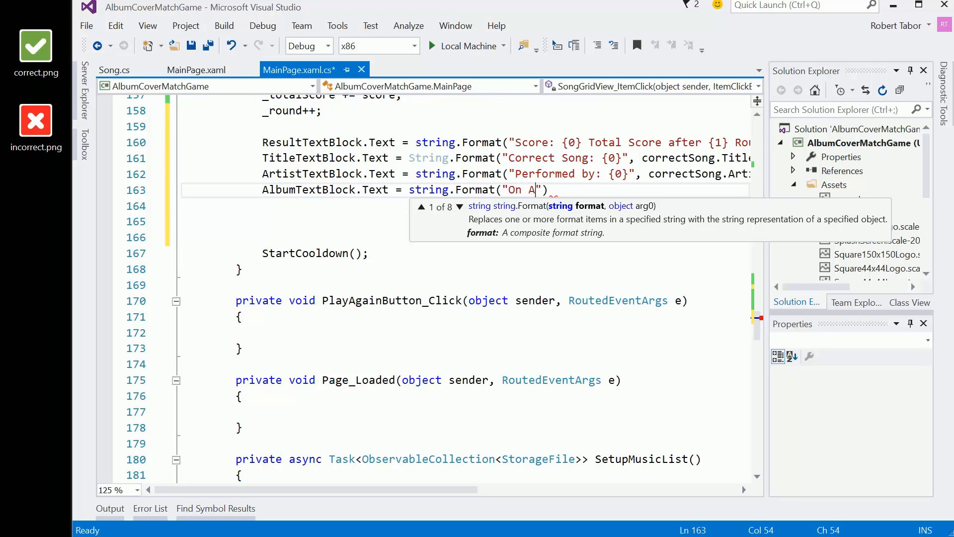
text(lbum: {0)
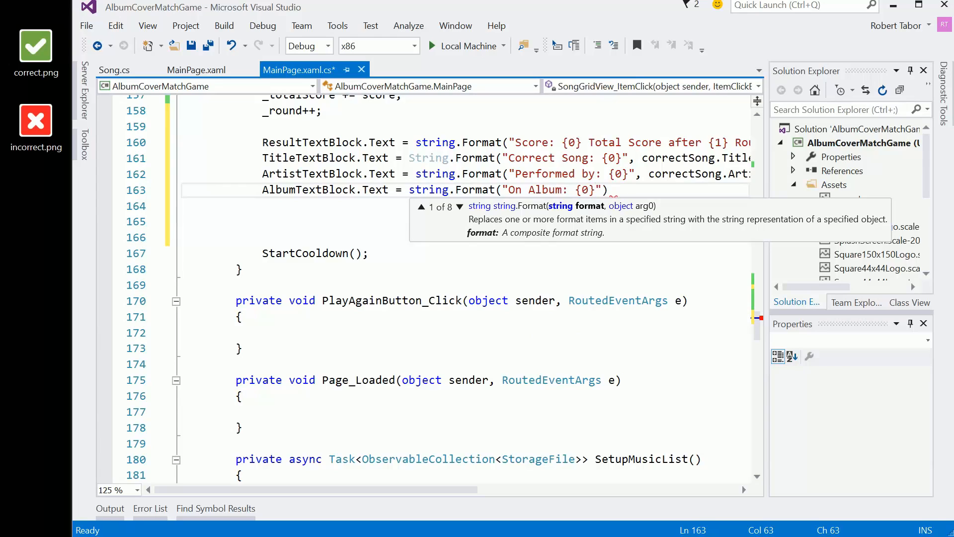
text(,)
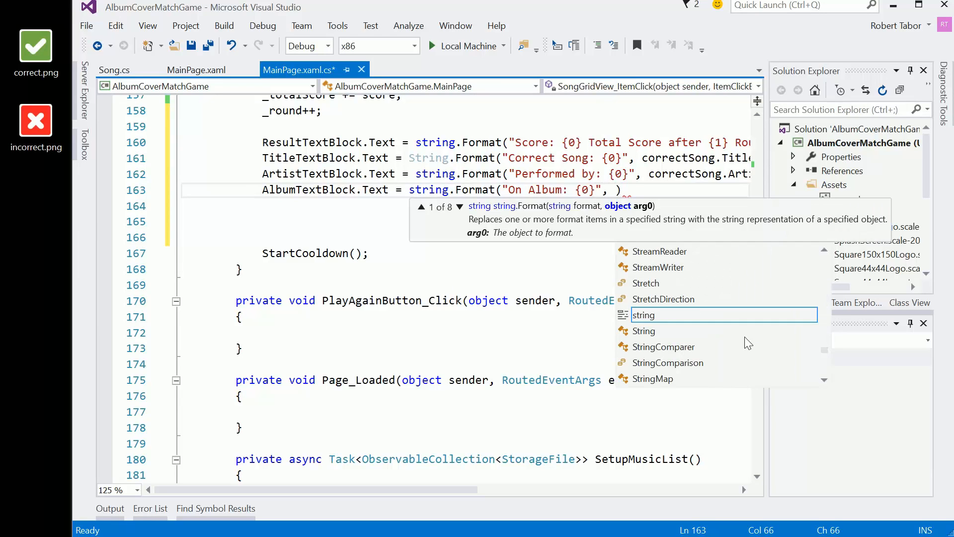
text(correctSong.)
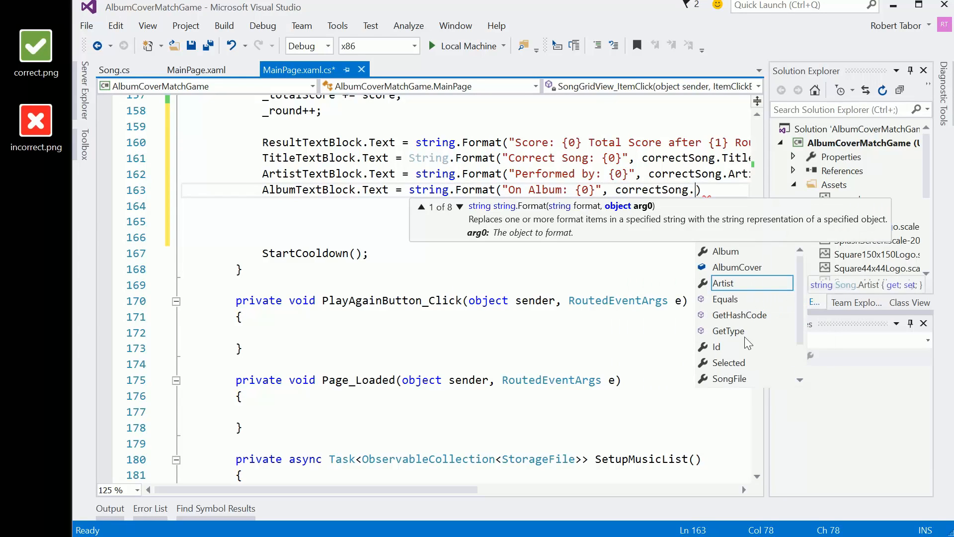
text(Album))
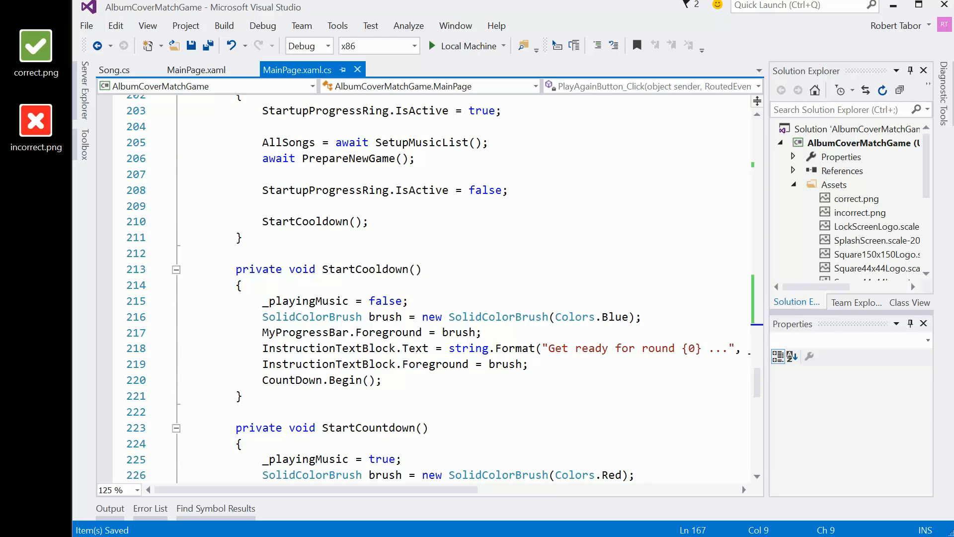
Save MainPage.xaml.cs and review the methods down to PickSong.
scroll(down, 3)
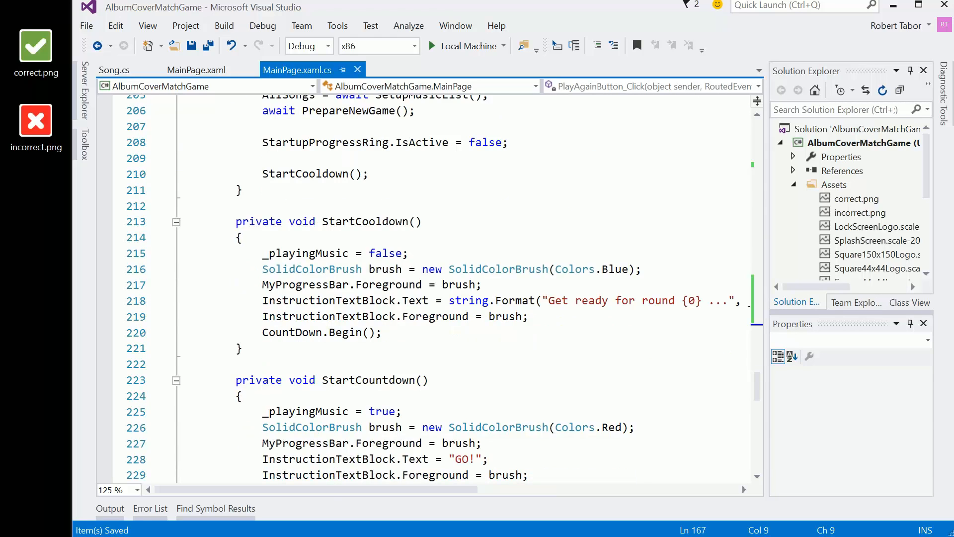
scroll(down, 3)
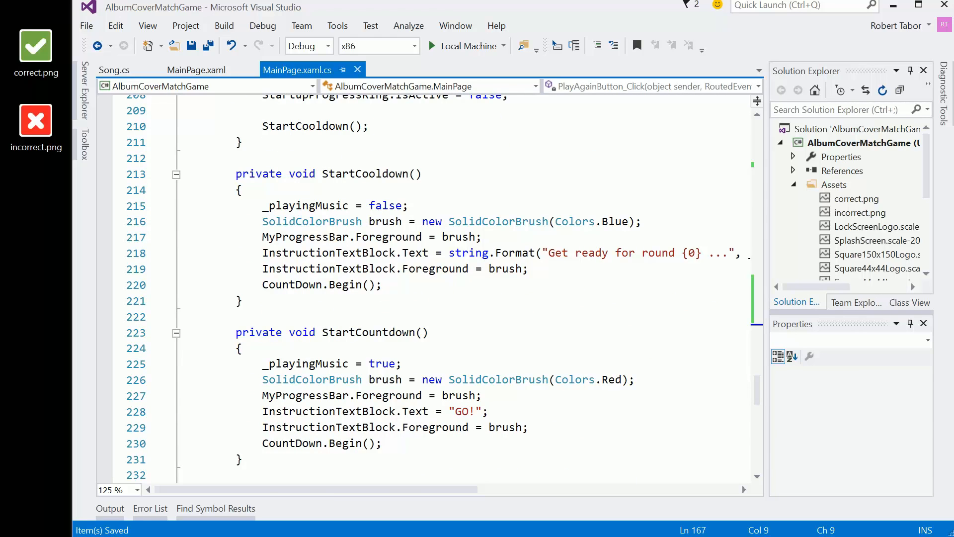
click(334, 284)
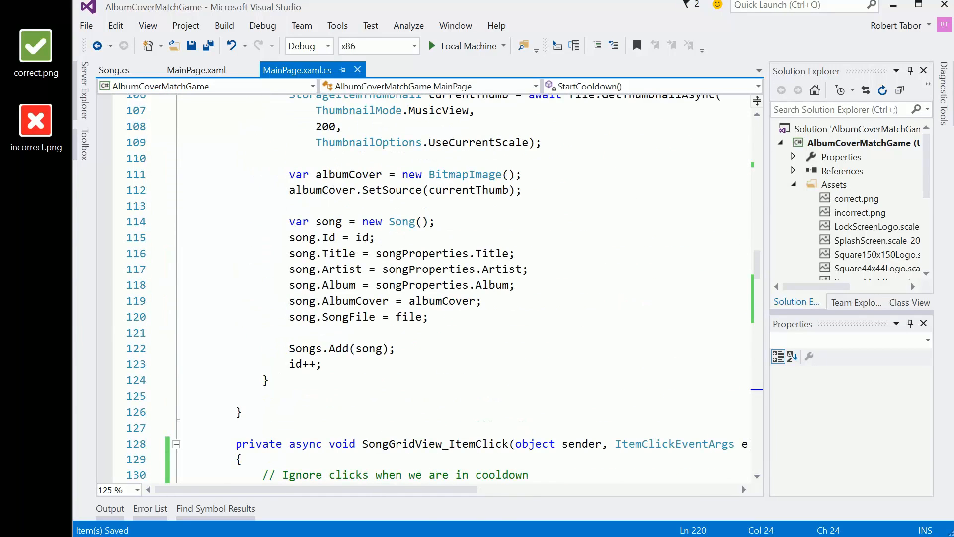
scroll(up, 3)
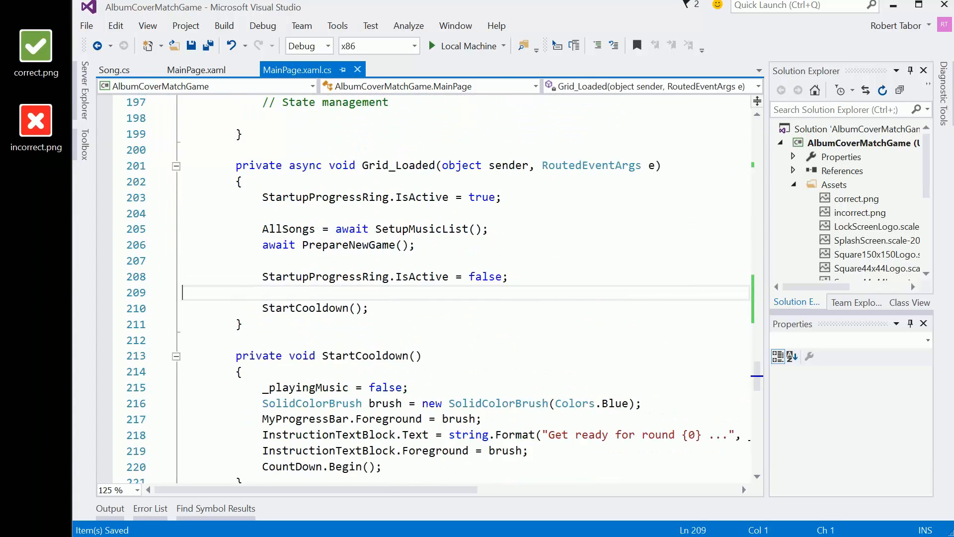
scroll(down, 3)
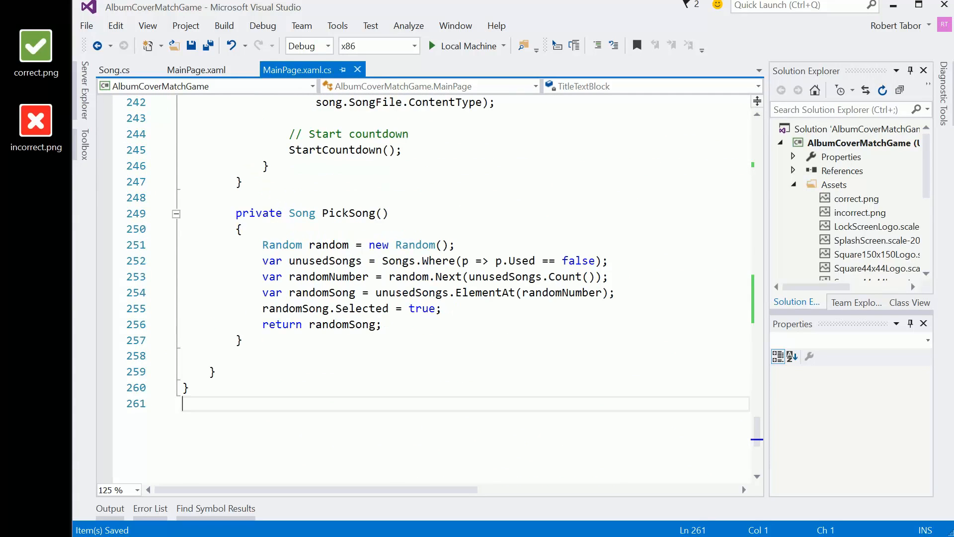
mouse_move(343, 324)
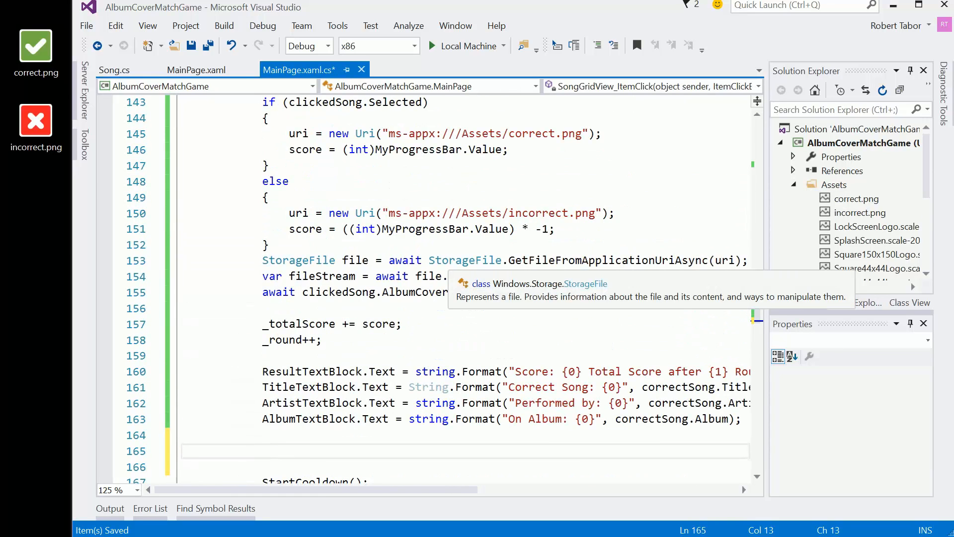
Mark clickedSong.Used = true and set correctSong.Selected = false in the handler.
scroll(down, 3)
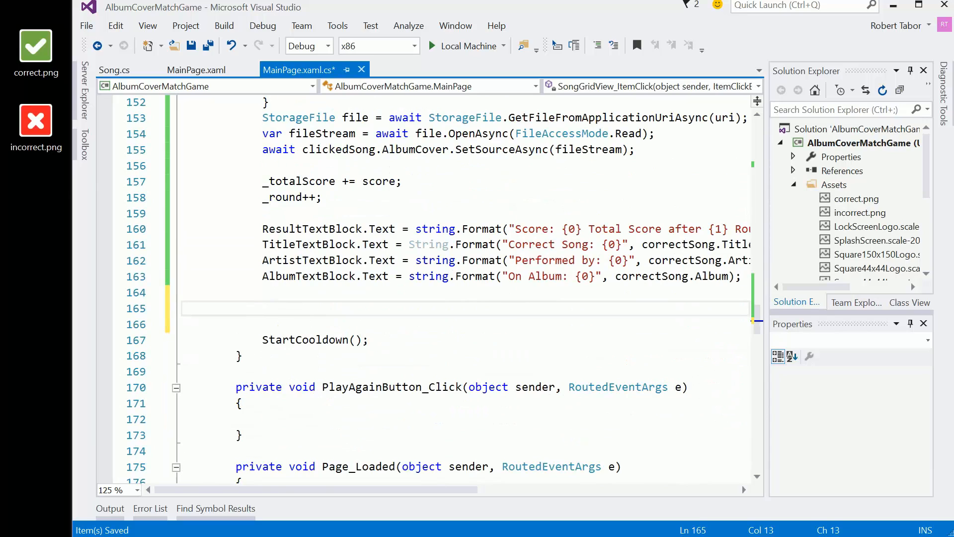
text(clickedSong)
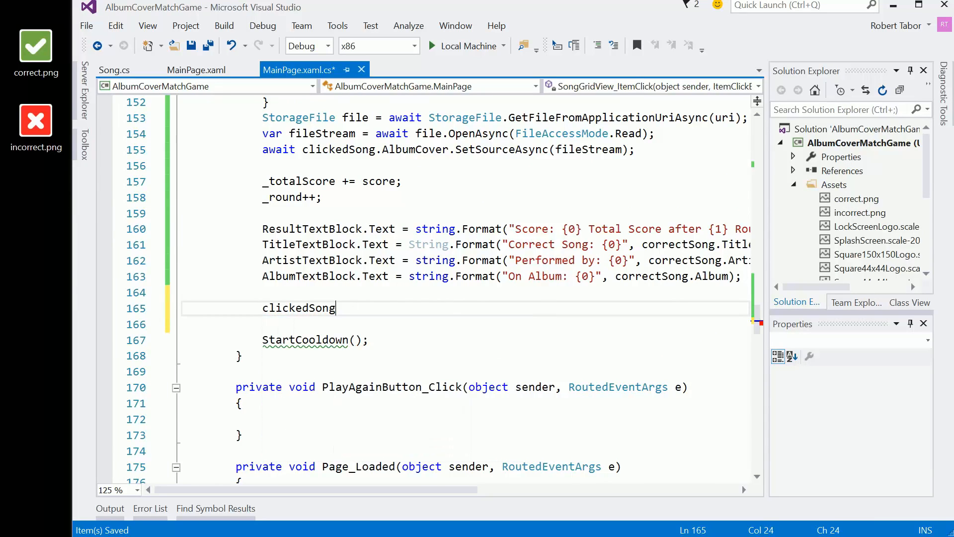
text(.Used = true;)
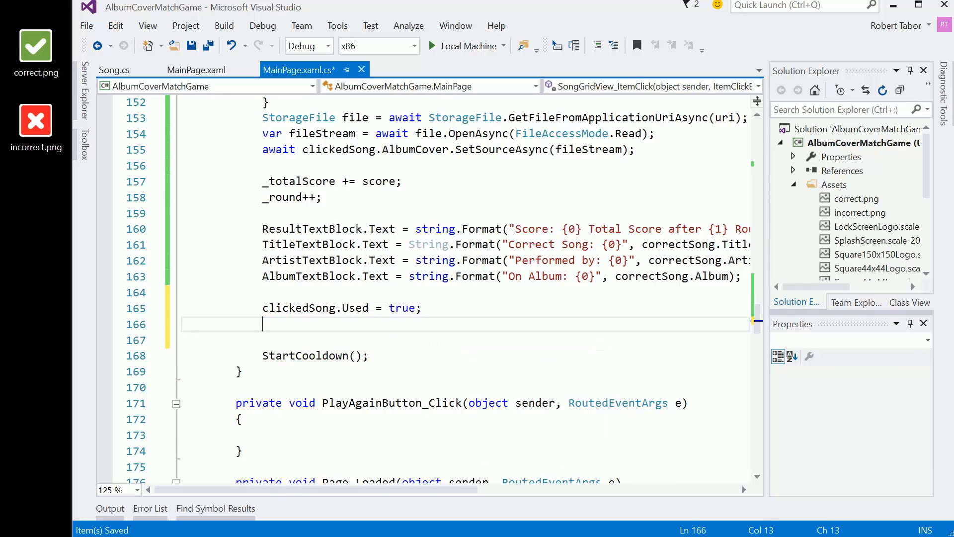
text(correctSong.)
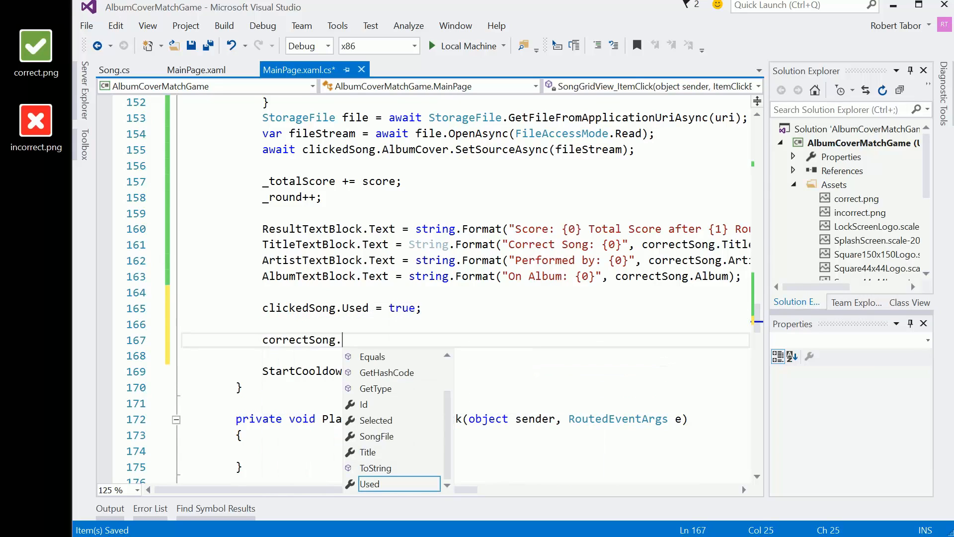
text(Selected = f)
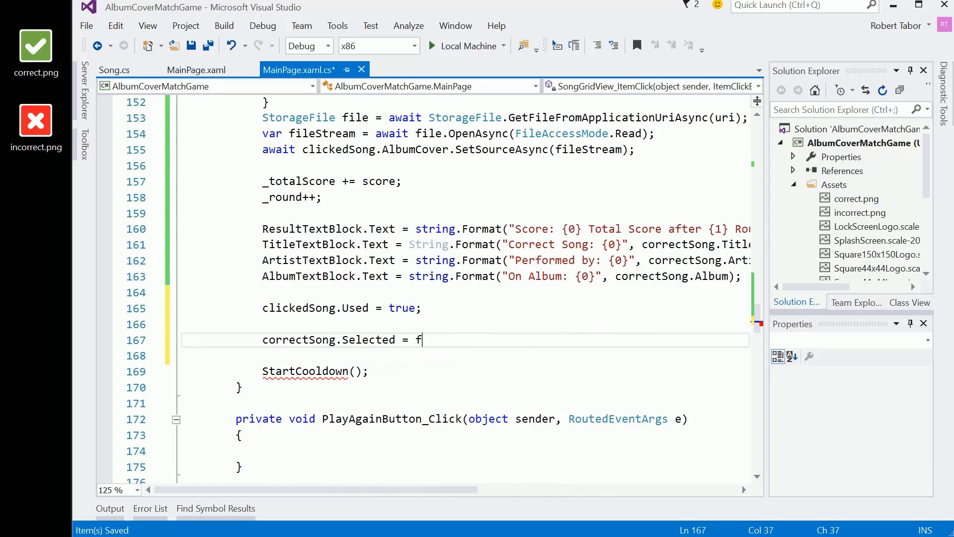
text(alse;)
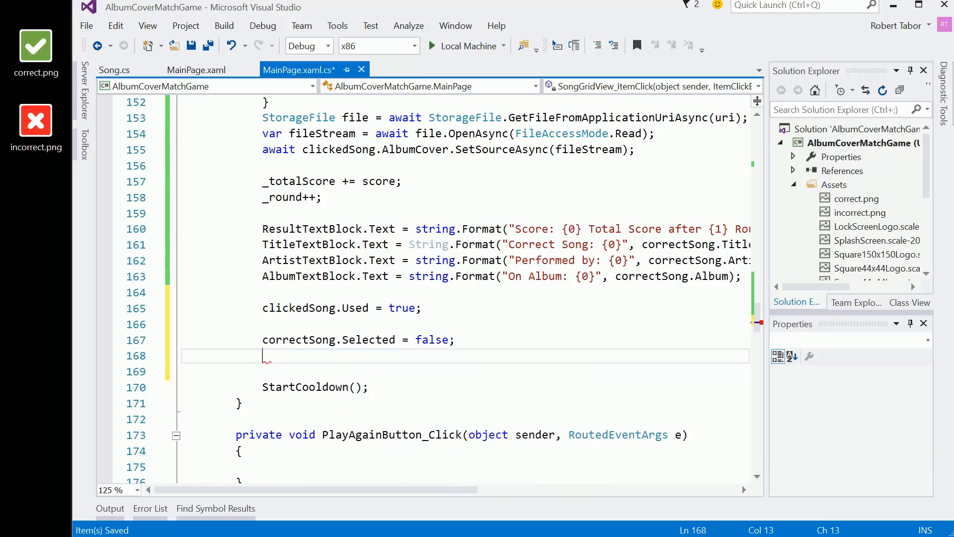
Add correctSong.Used = true; before StartCooldown.
text(correctSong.)
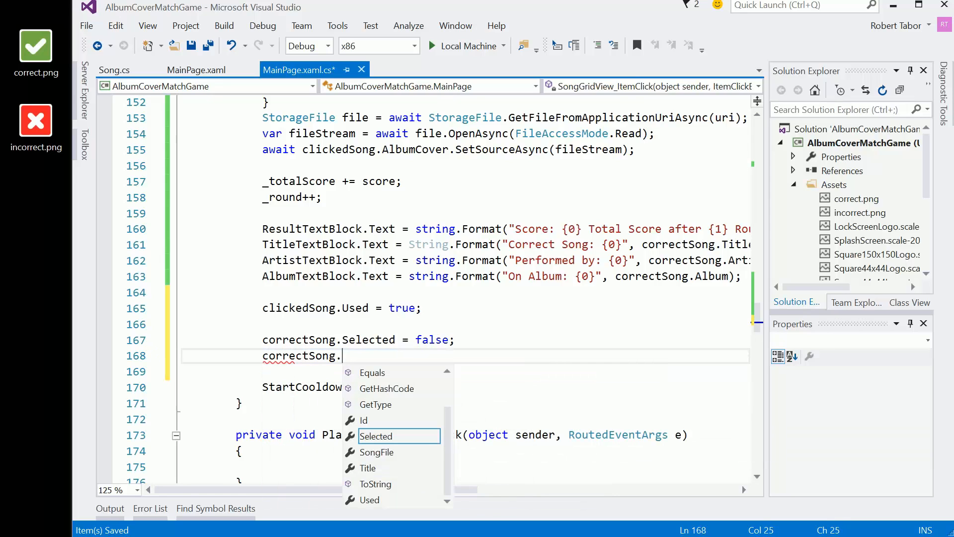
text(Used)
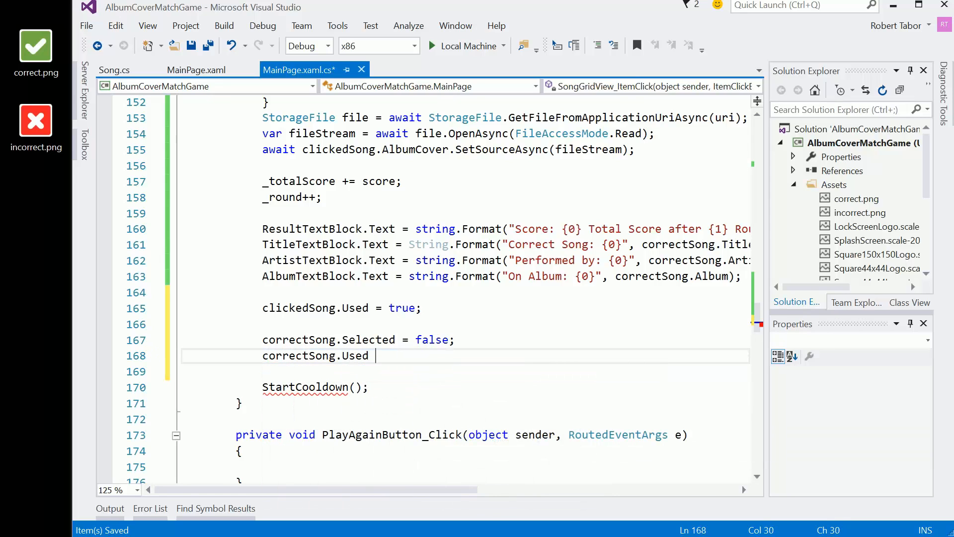
text(= true)
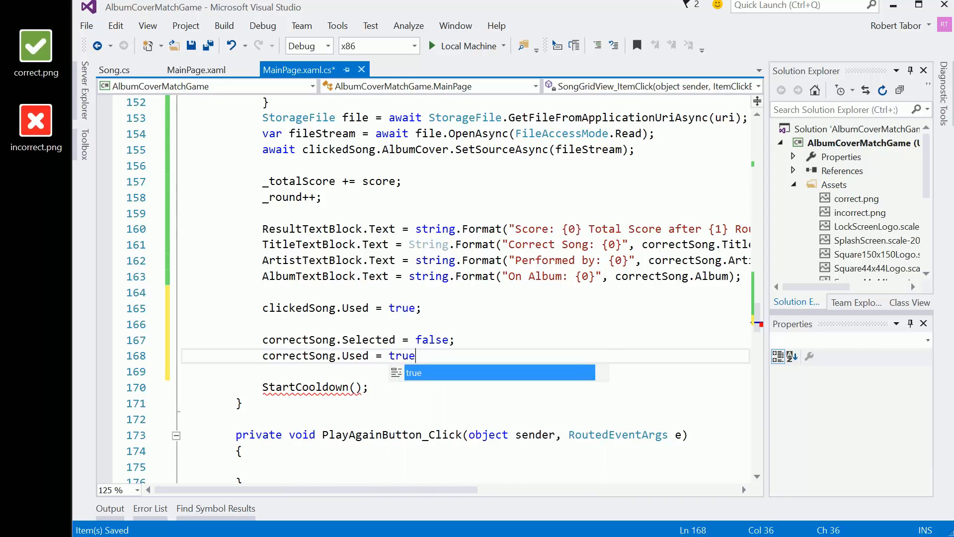
text(;)
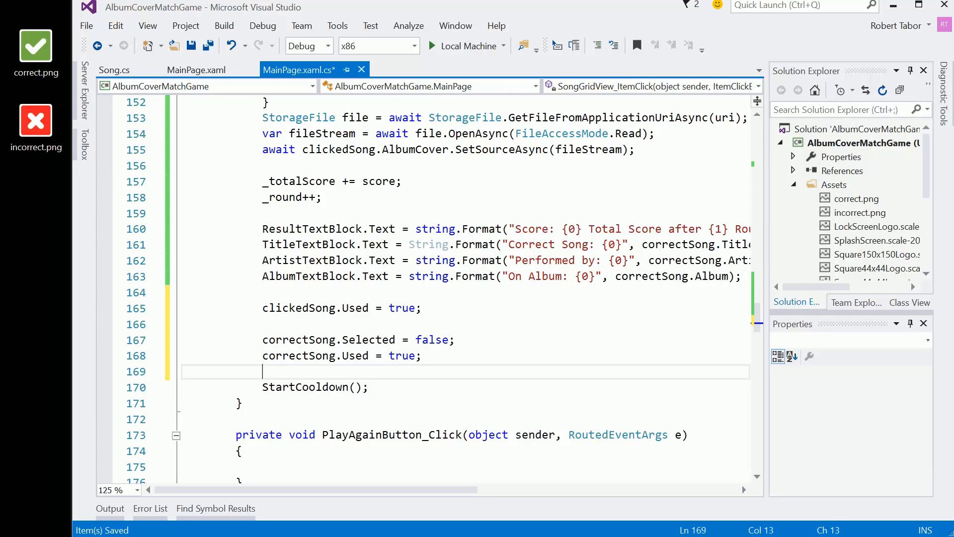
mouse_move(427, 245)
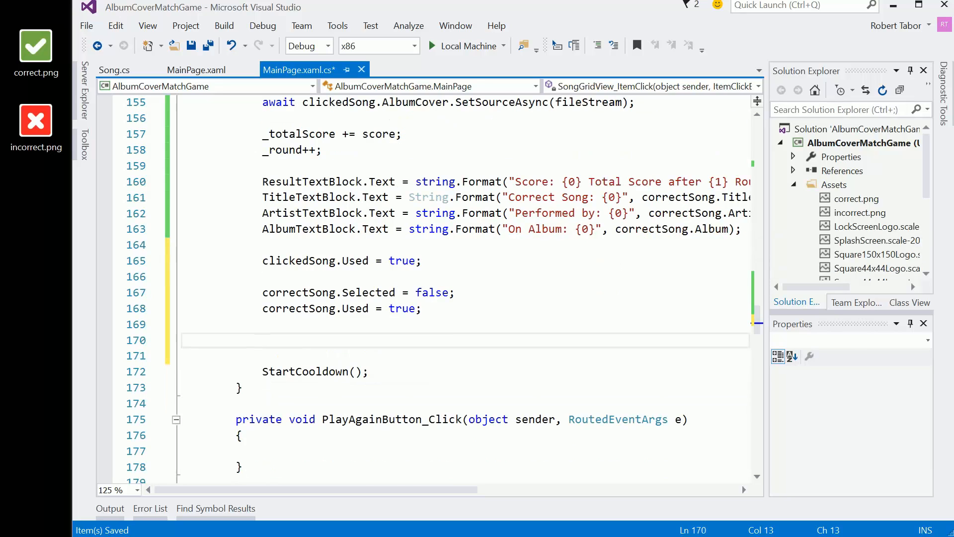
Wrap StartCooldown() in an if (_round >= 5) ... else branch.
text(if ()
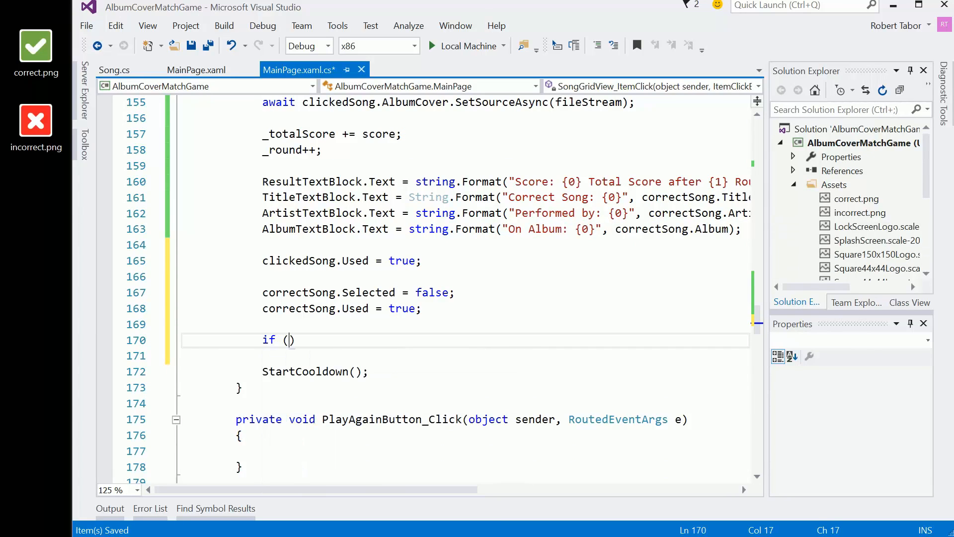
text(_round >)
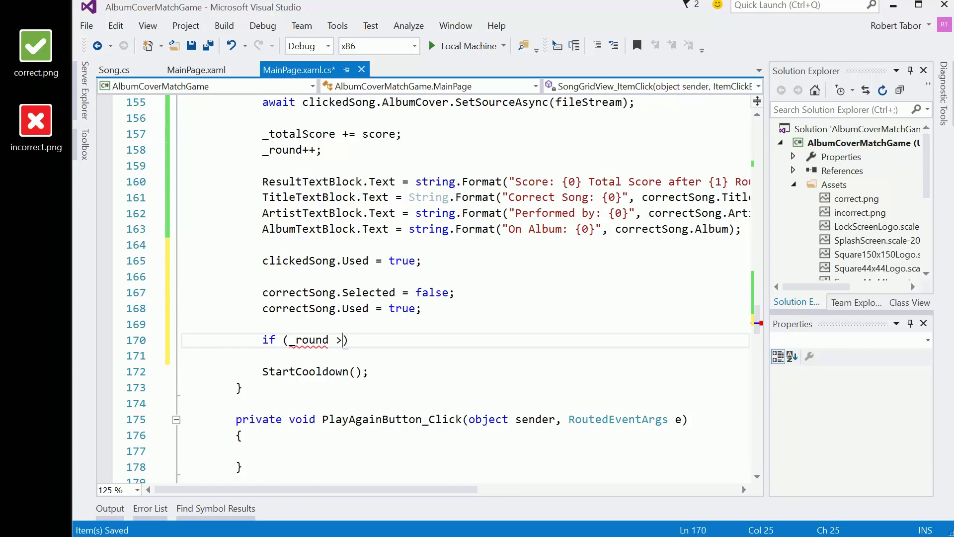
text(= 5)
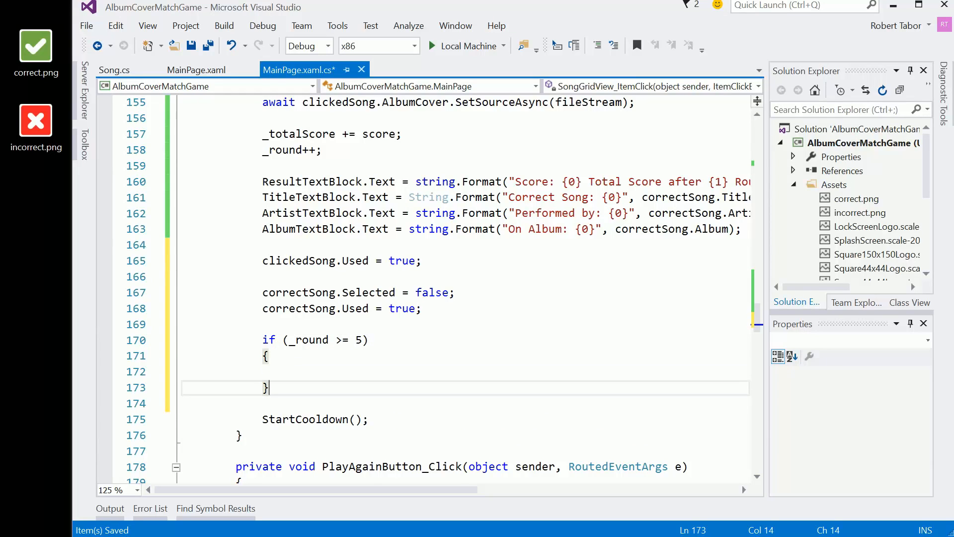
text(else)
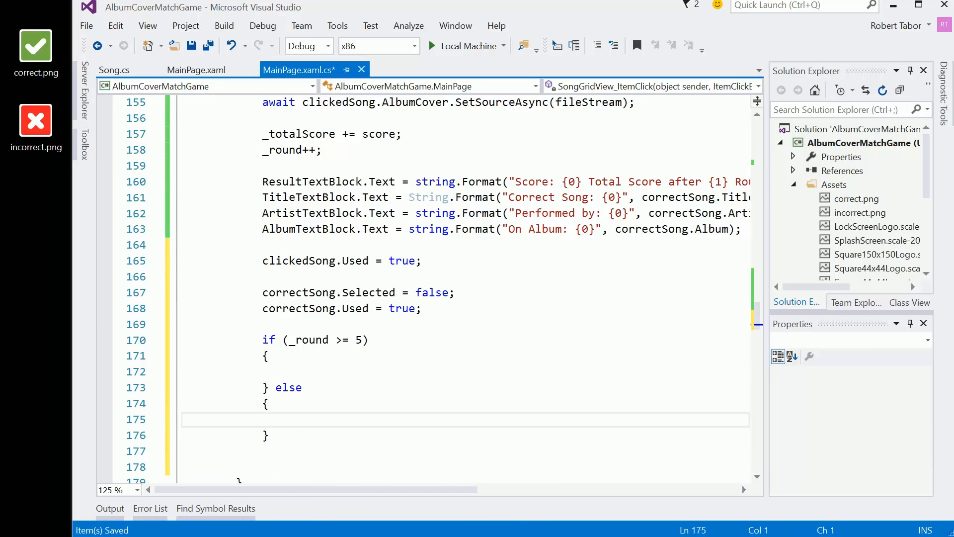
text(StartCooldown();)
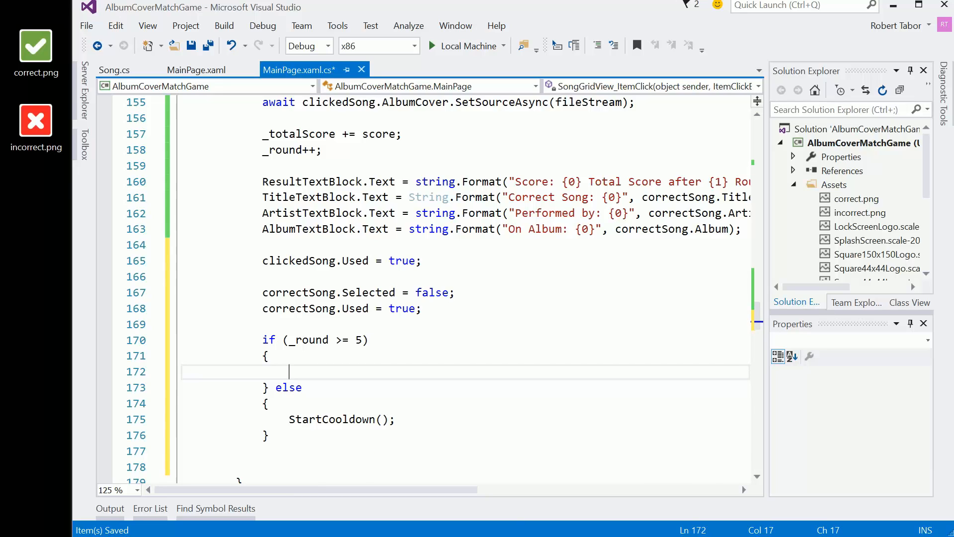
Set InstructionTextBlock.Text to string.Format("Game over ... You scored: {0}", _totalScore) in the round-five branch.
text(InstructionTextBlock.Text =)
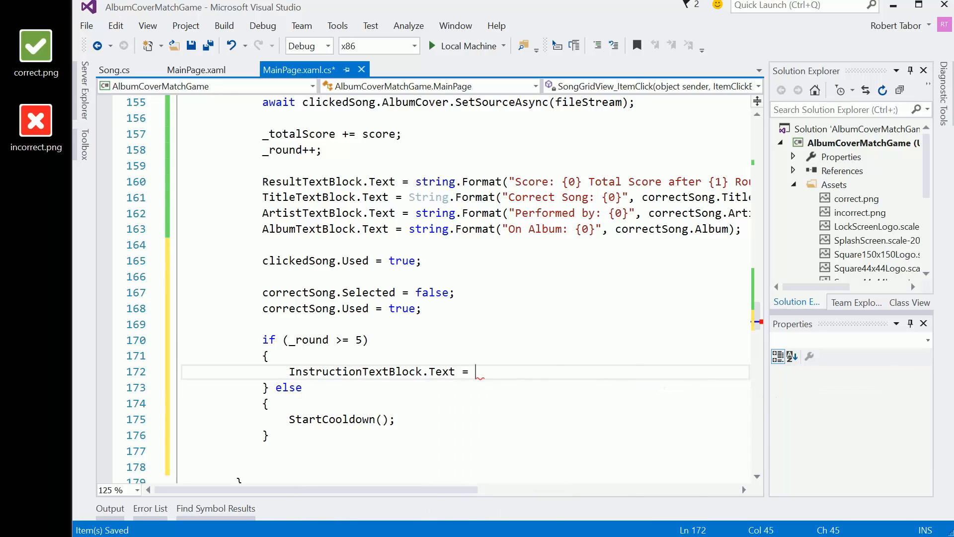
text(string.Format()
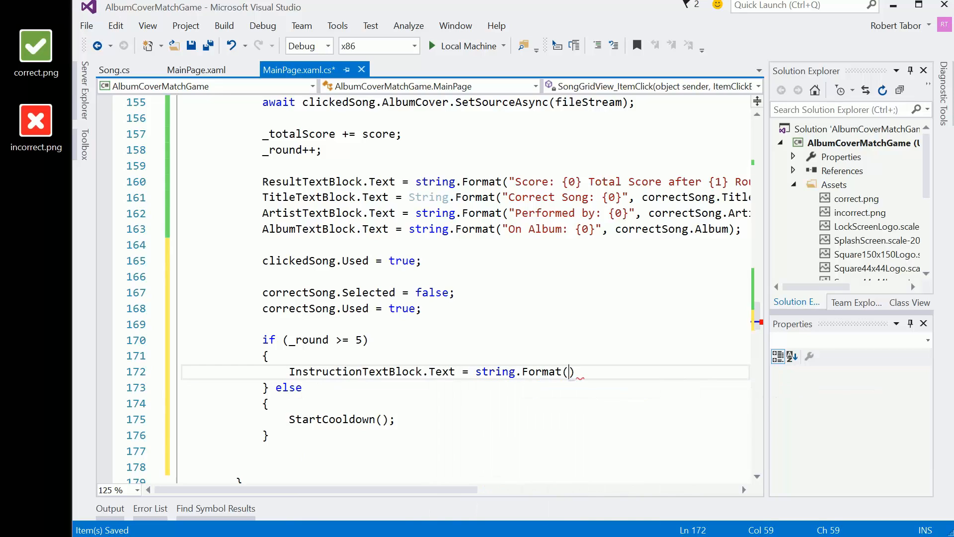
text("Game ")
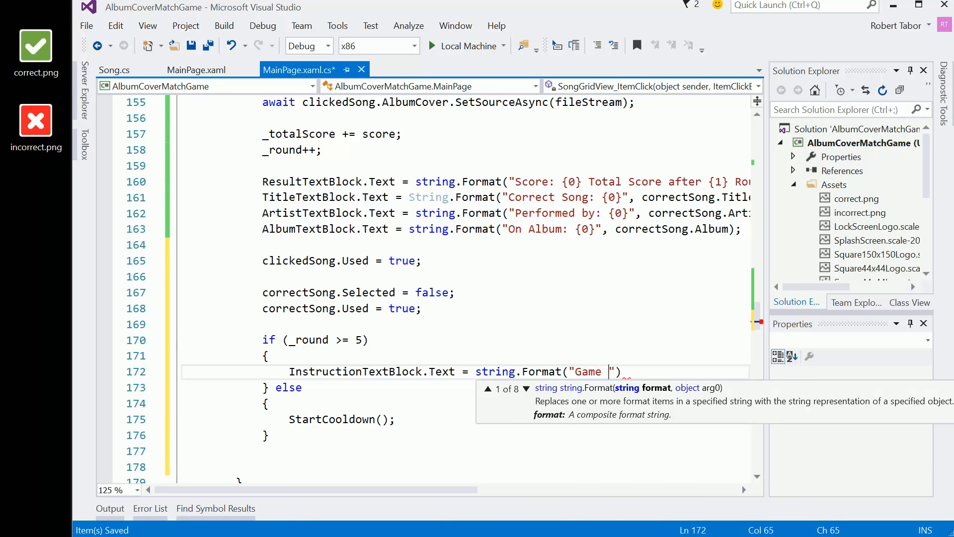
text(over ... You scored: {)
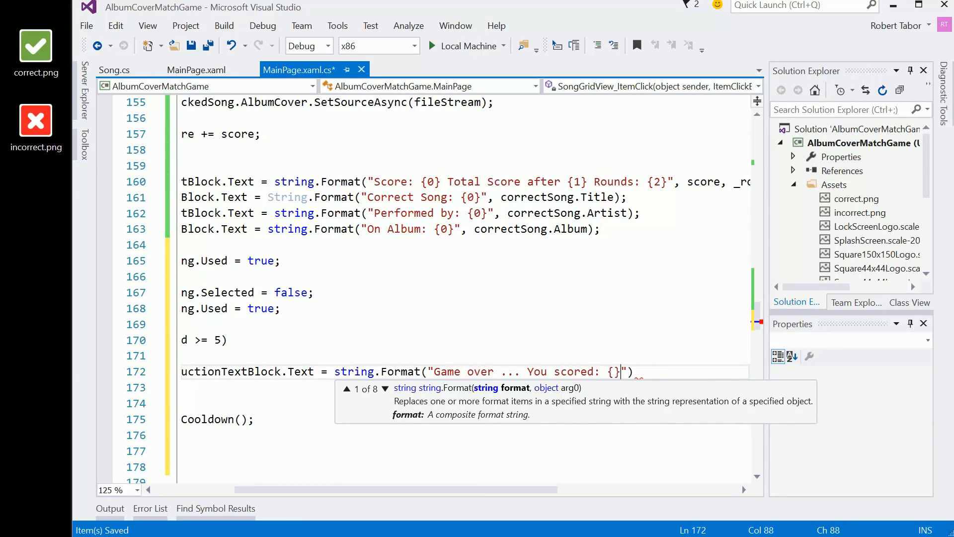
text(0)
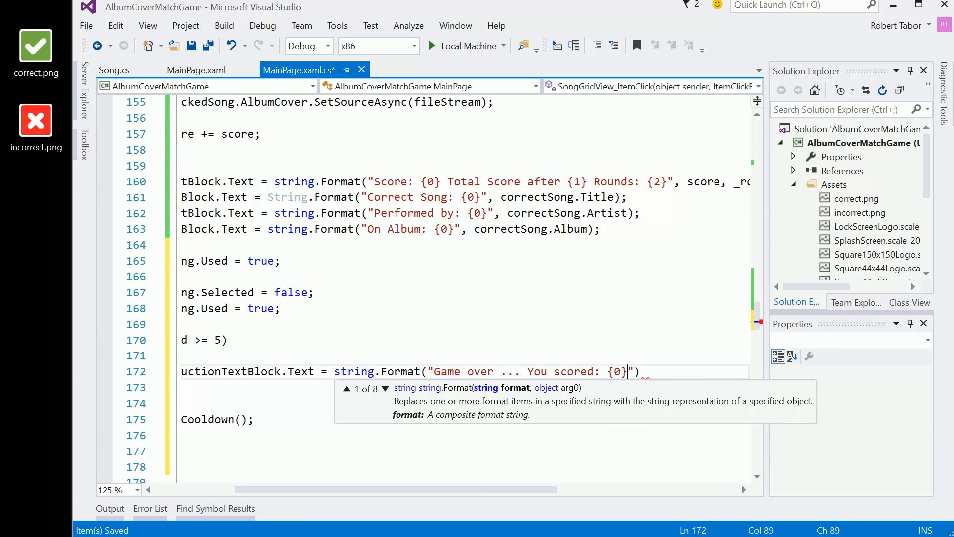
text(,)
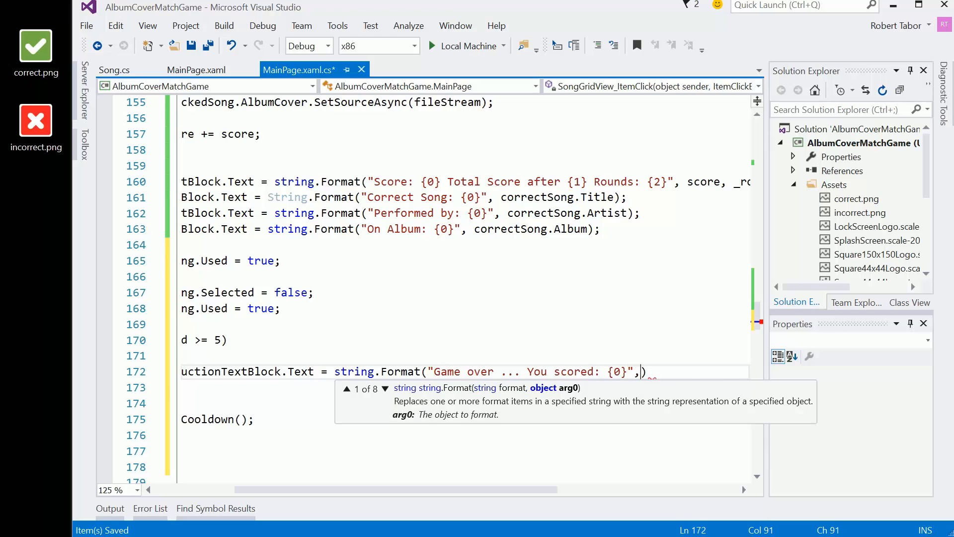
text(_totalScore)
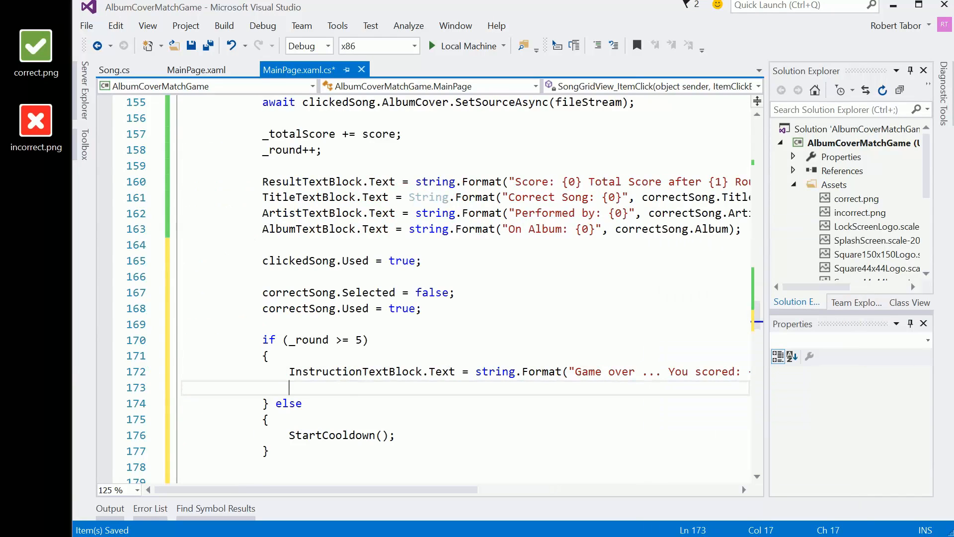
text(Pla)
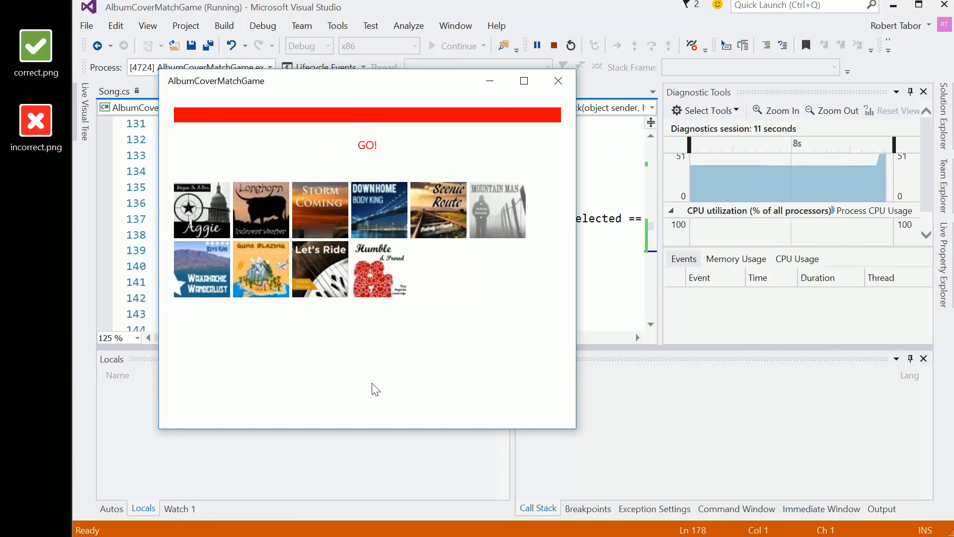
mouse_move(312, 392)
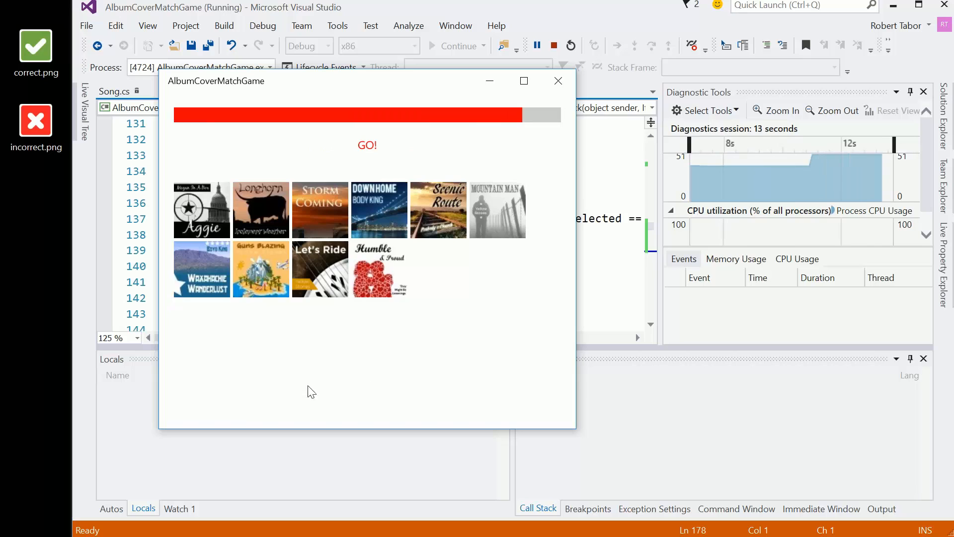
mouse_move(213, 145)
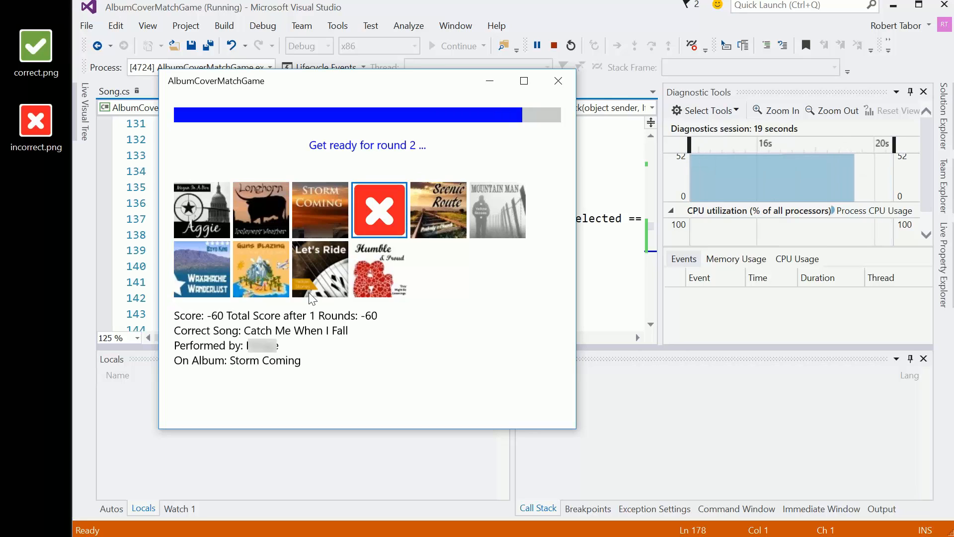
mouse_move(284, 343)
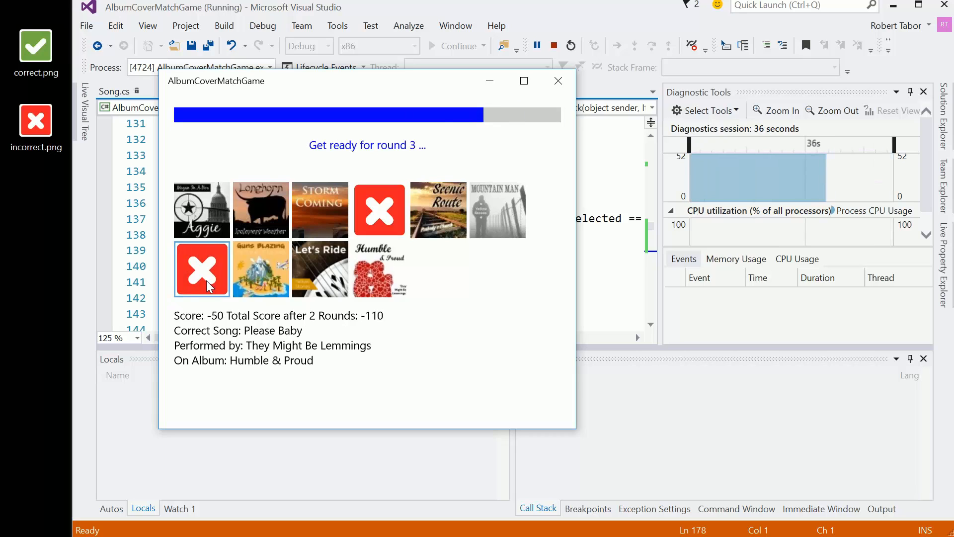
mouse_move(239, 374)
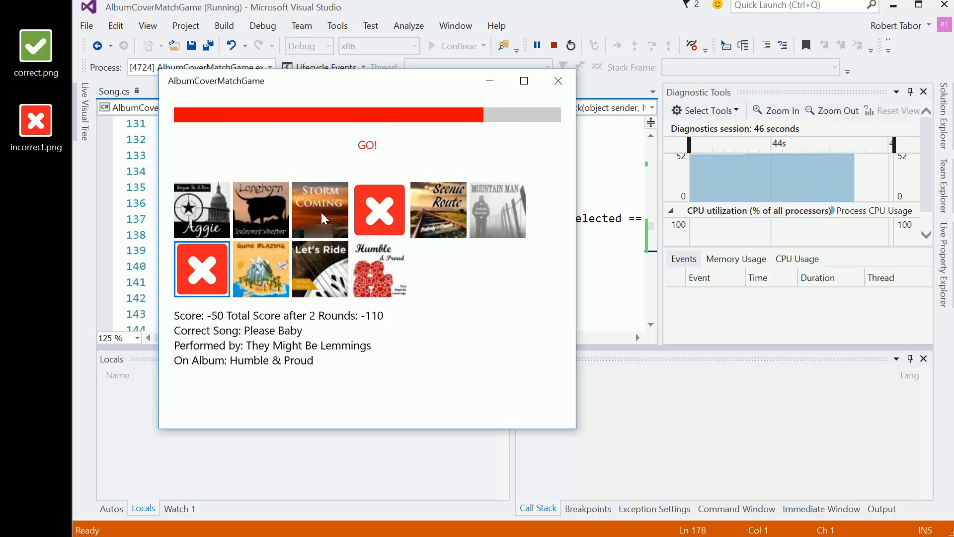
mouse_move(427, 211)
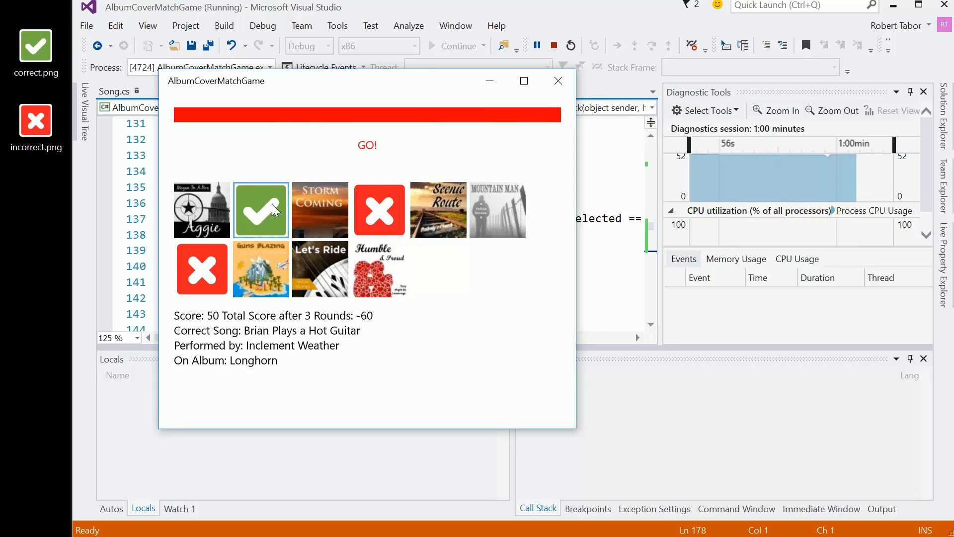
mouse_move(261, 261)
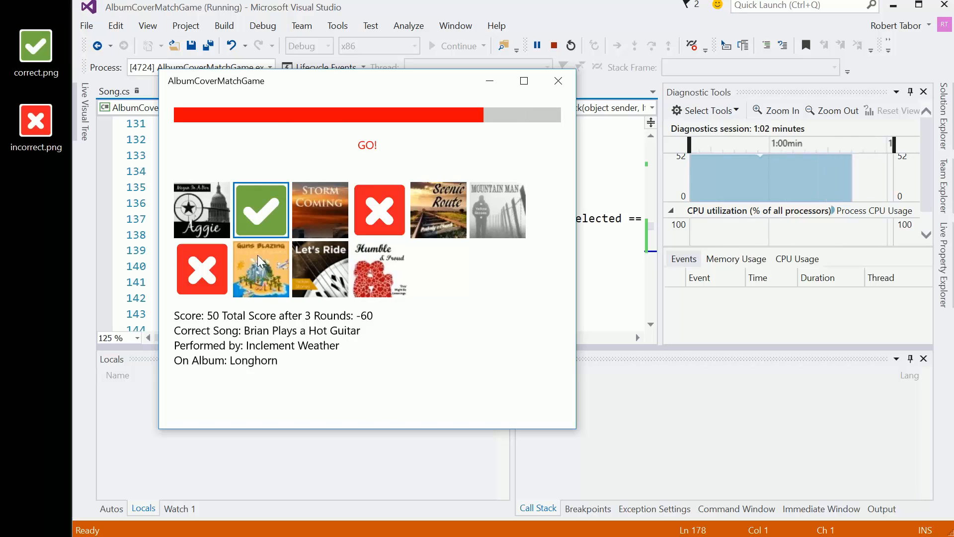
Play rounds by choosing album covers, then stop debugging and return to PrepareNewGame's code.
click(437, 210)
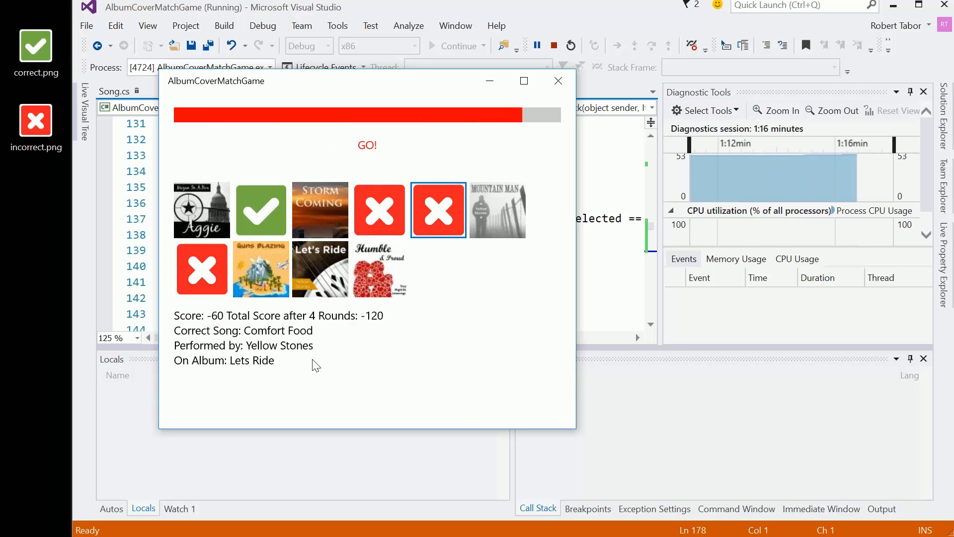
mouse_move(185, 214)
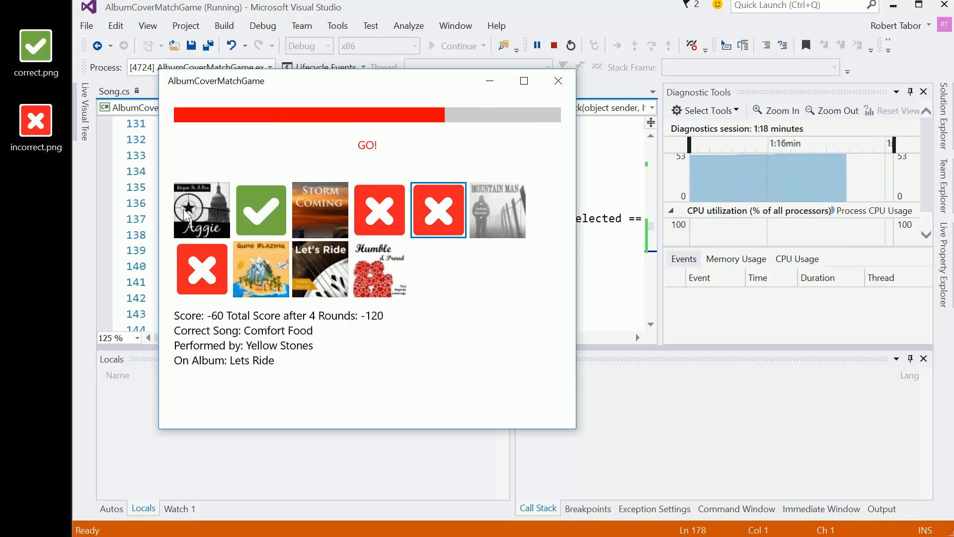
click(202, 209)
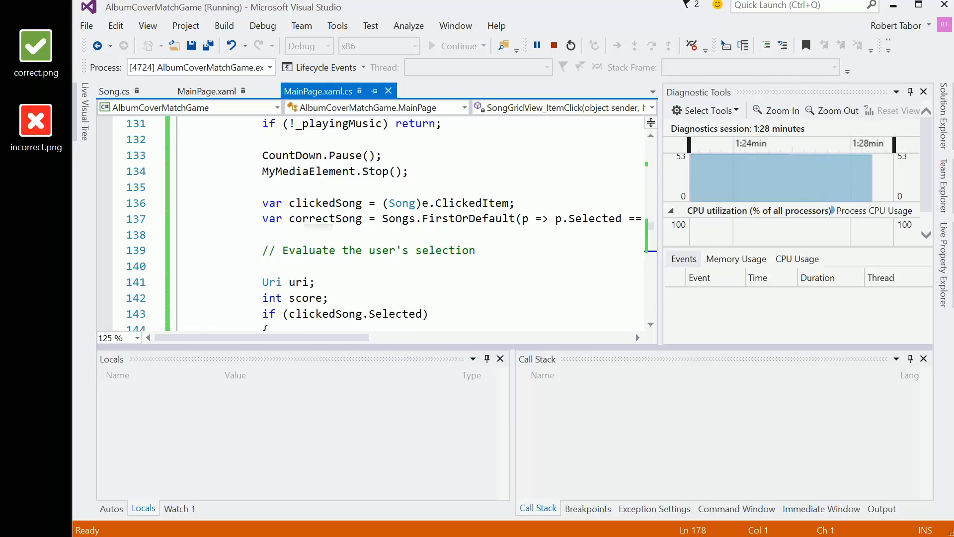
click(553, 45)
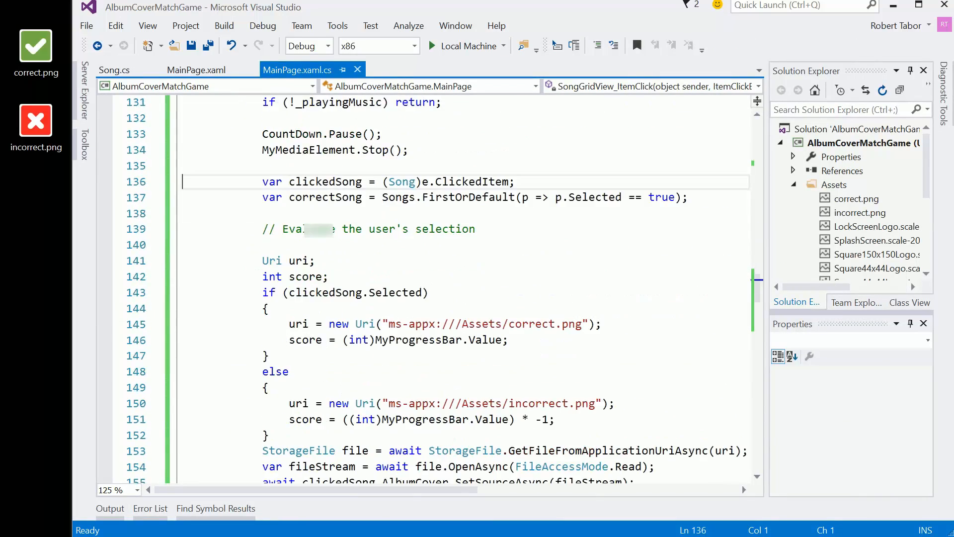
scroll(down, 3)
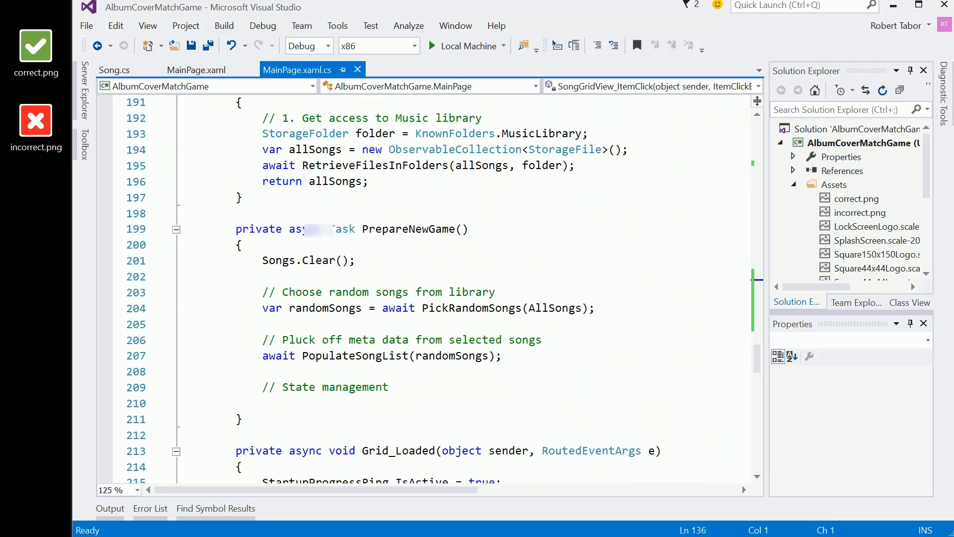